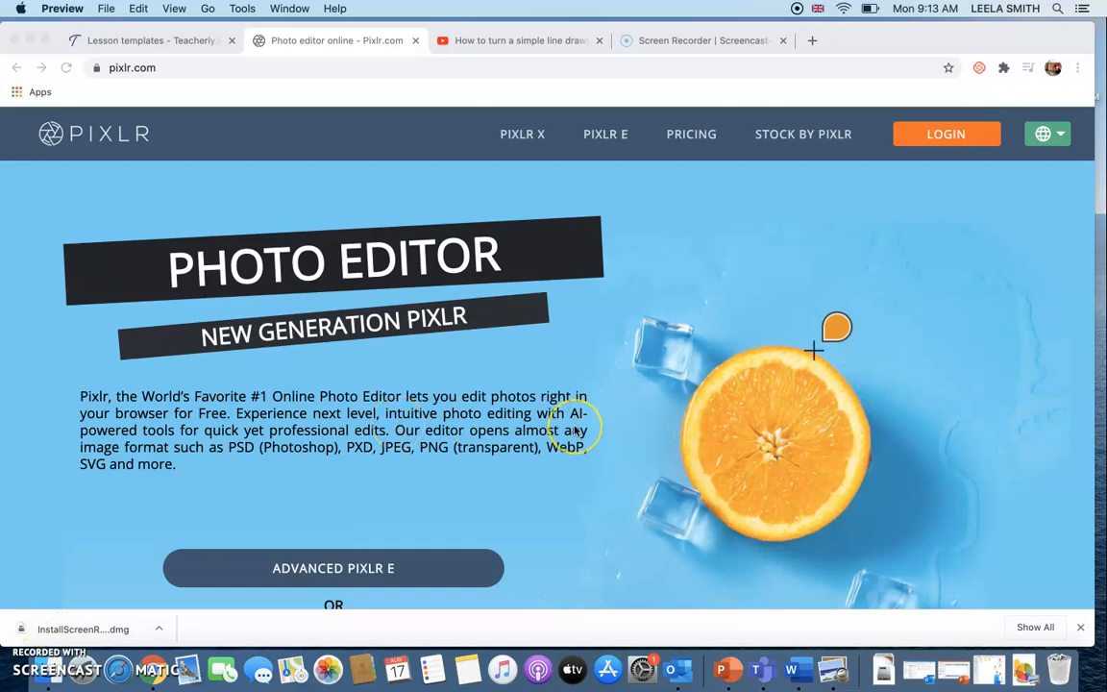
pyautogui.moveTo(759, 450)
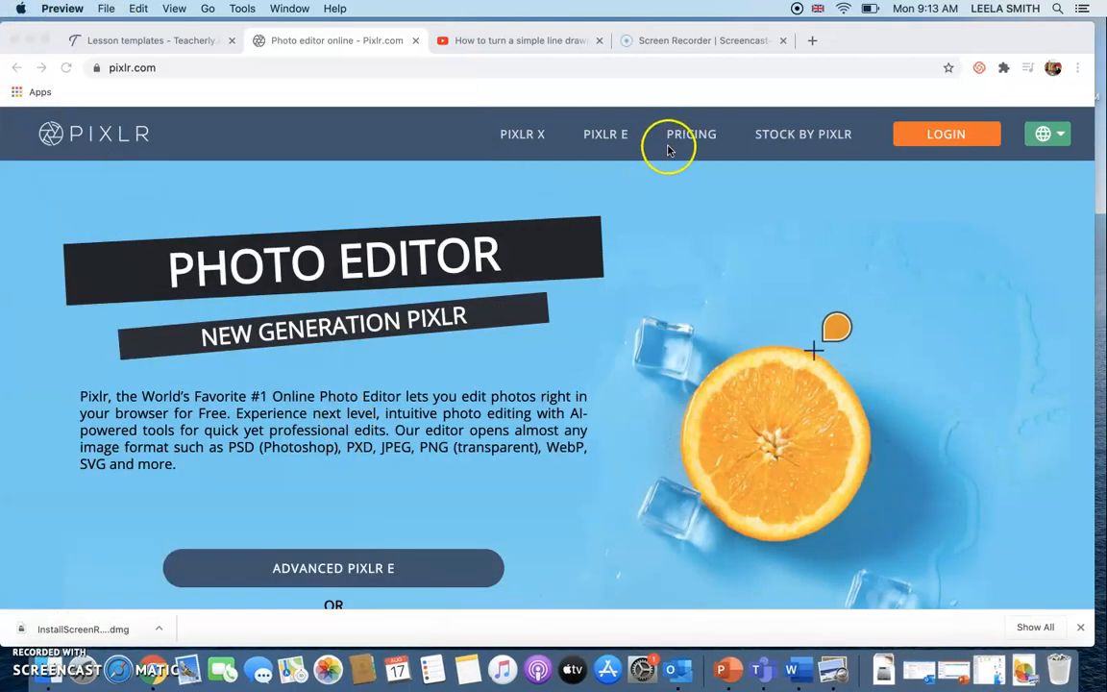
# - Launch Pixlr E from pixlr.com, glance at the lesson folder, and close the Finder window
pyautogui.click(606, 135)
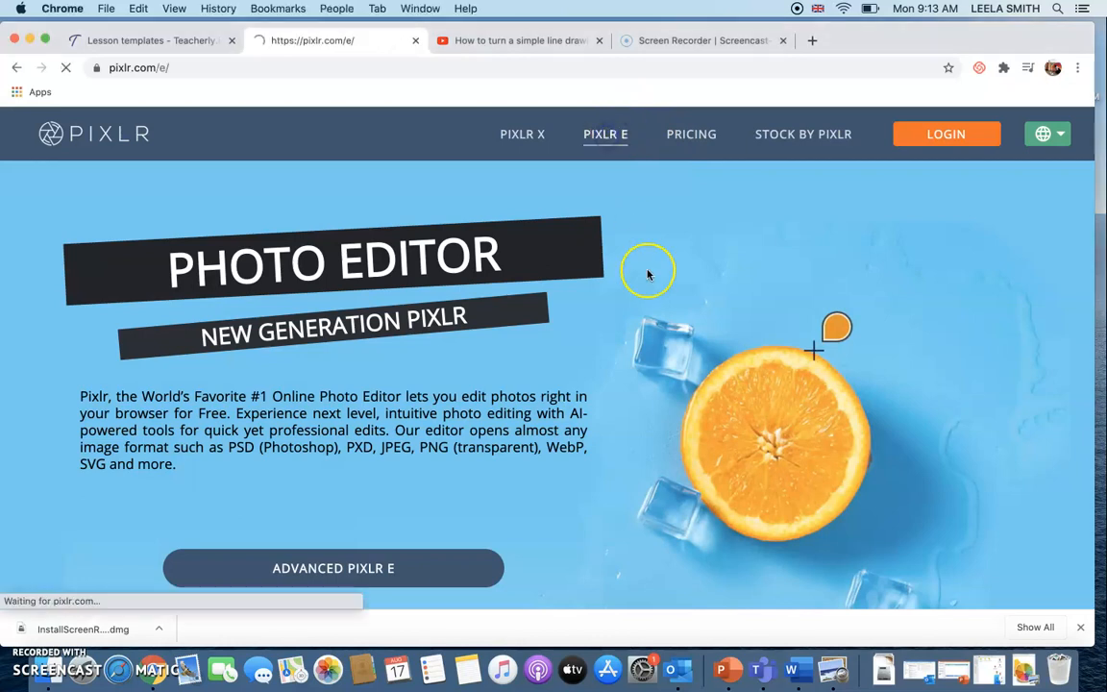
pyautogui.click(335, 567)
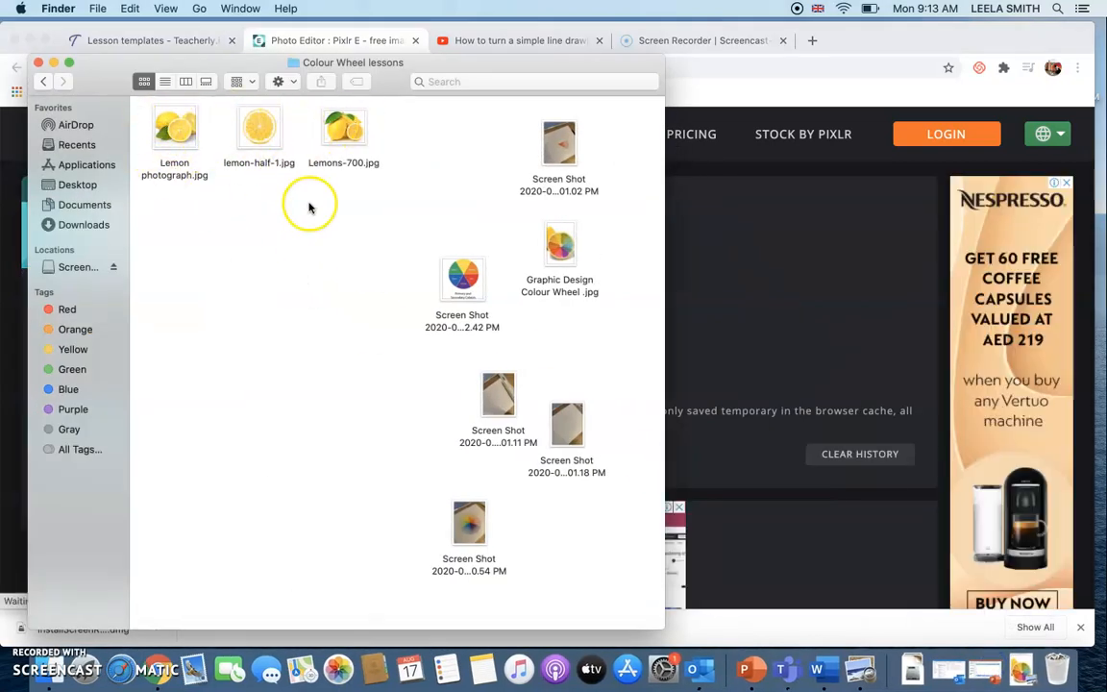
pyautogui.moveTo(223, 198)
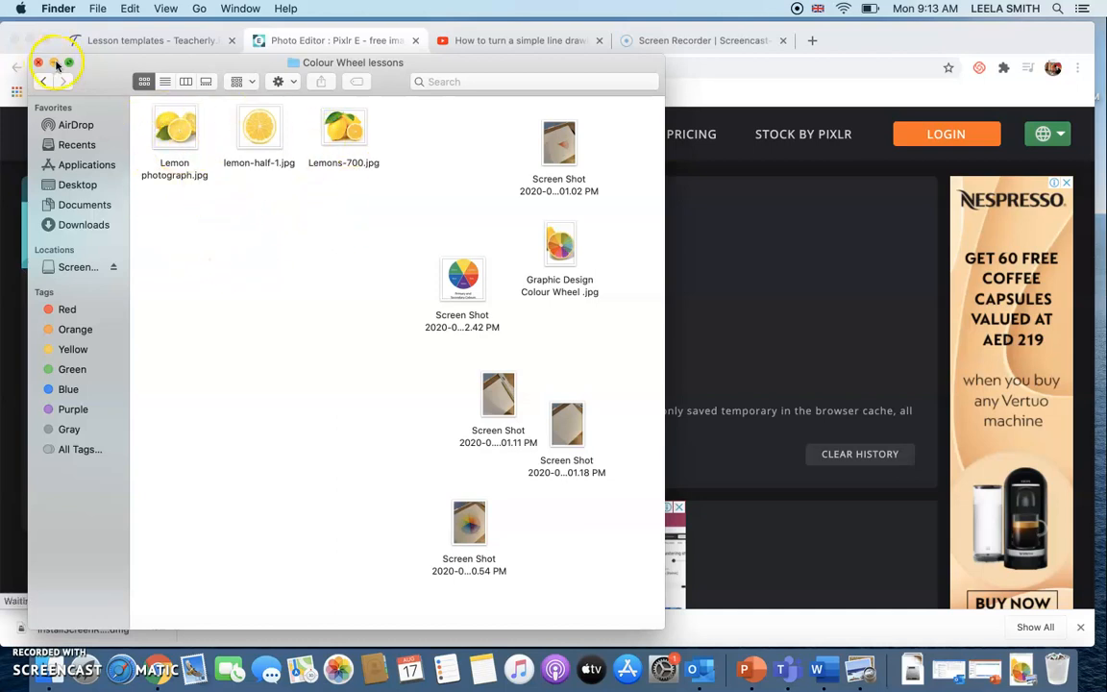
pyautogui.click(38, 62)
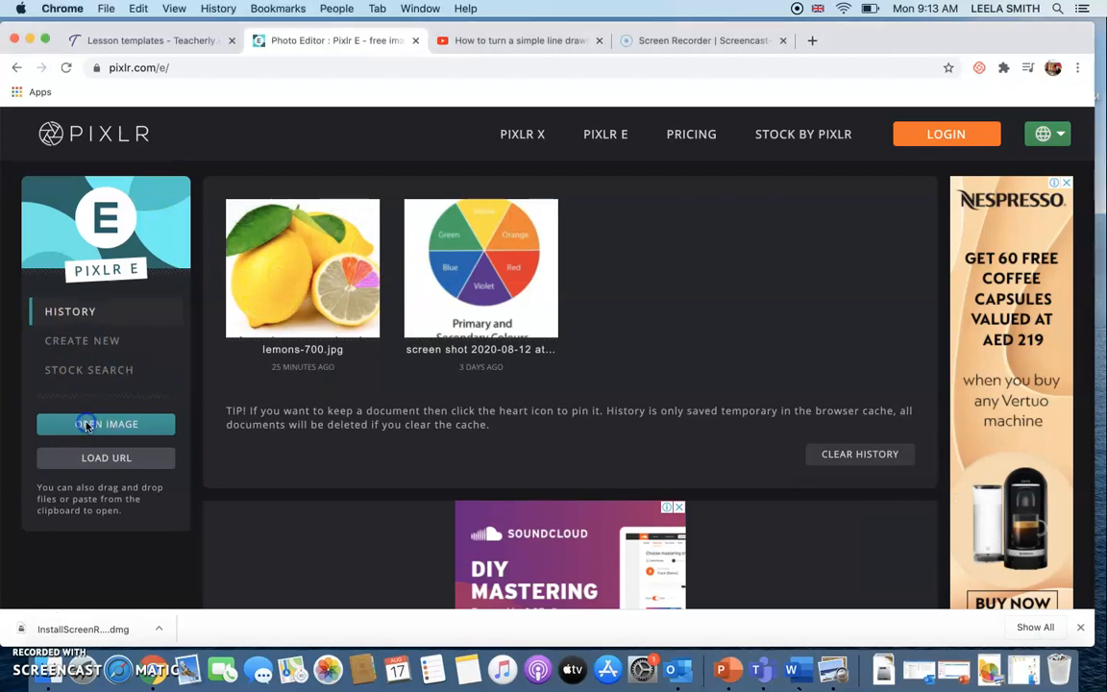
# - Open Lemons-700.jpg from the Colour Wheel lessons folder as the background layer
pyautogui.click(106, 424)
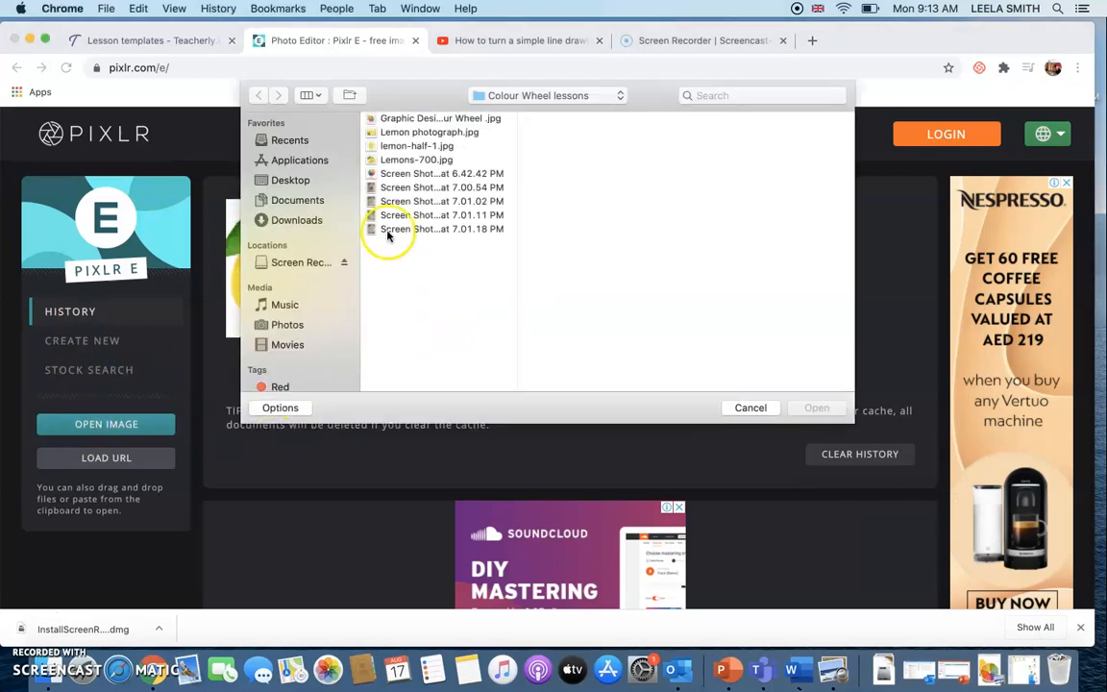
pyautogui.click(429, 130)
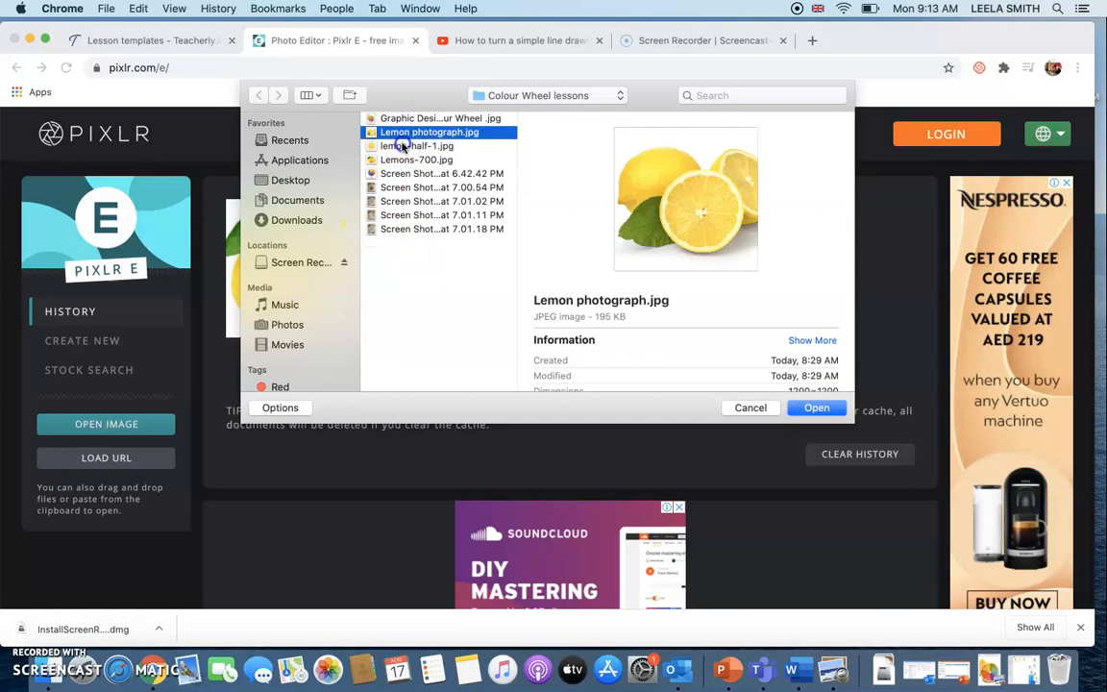
pyautogui.click(415, 160)
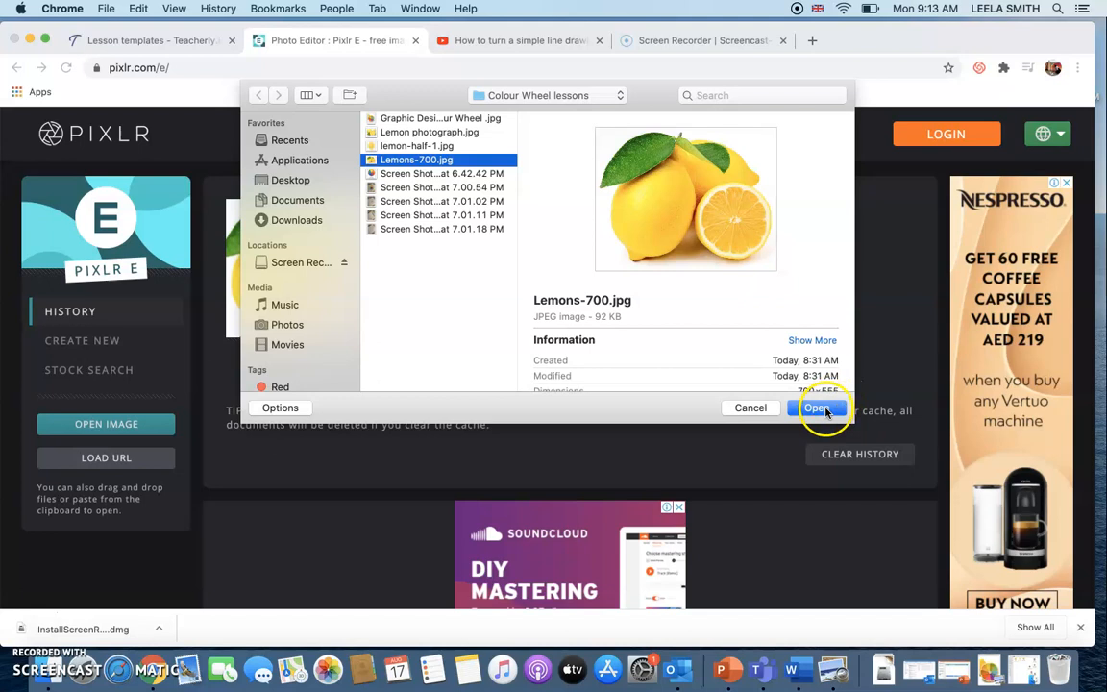
pyautogui.click(815, 407)
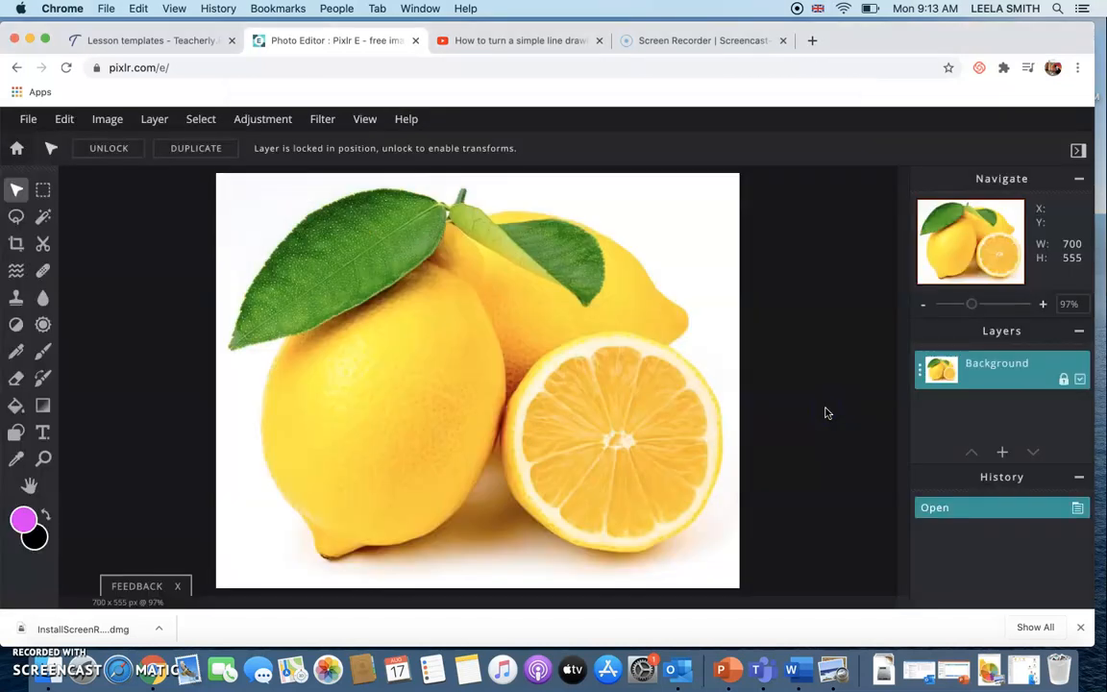
pyautogui.moveTo(512, 517)
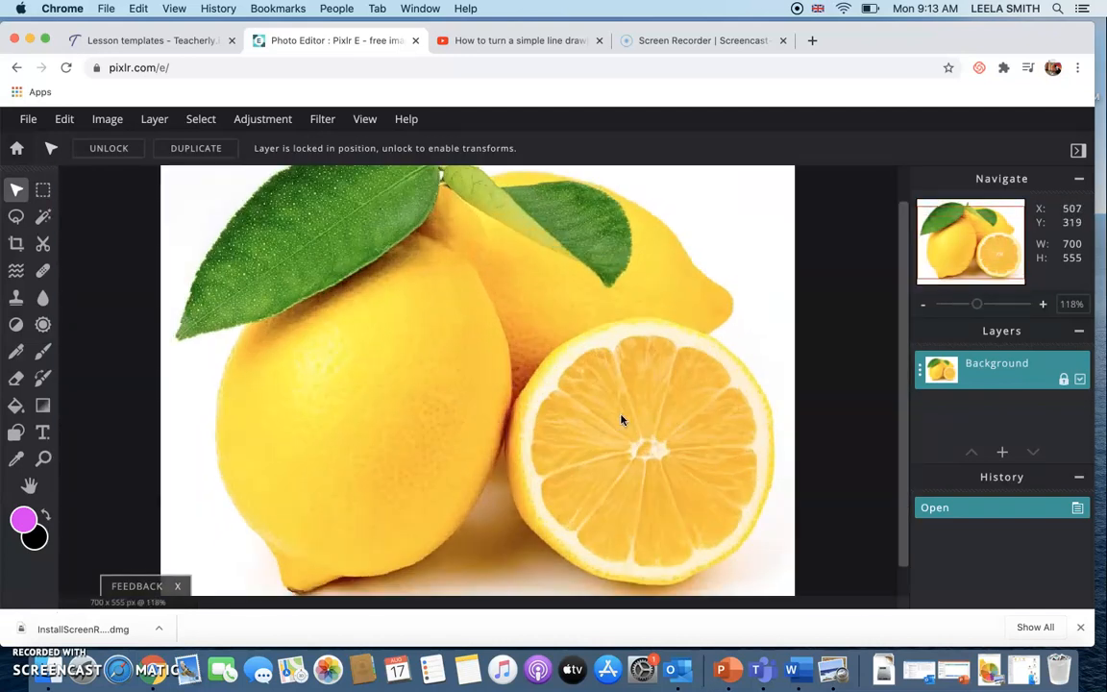
# - Zoom to about 165% and pan so the cut lemon half fills the workspace
pyautogui.click(1041, 304)
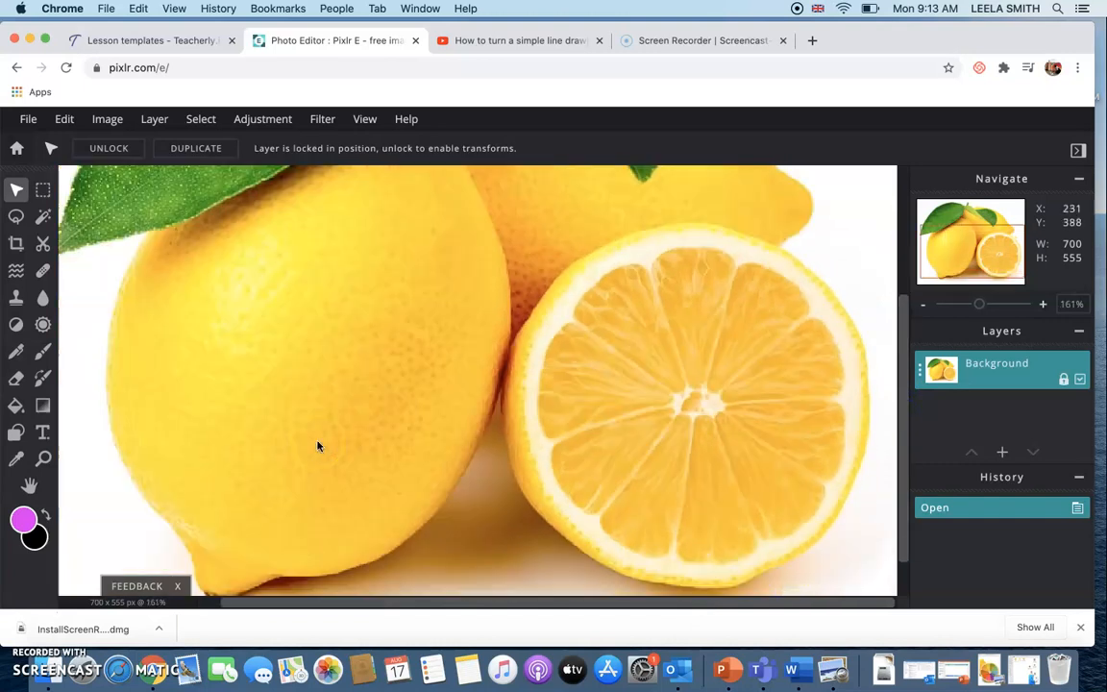
pyautogui.click(42, 458)
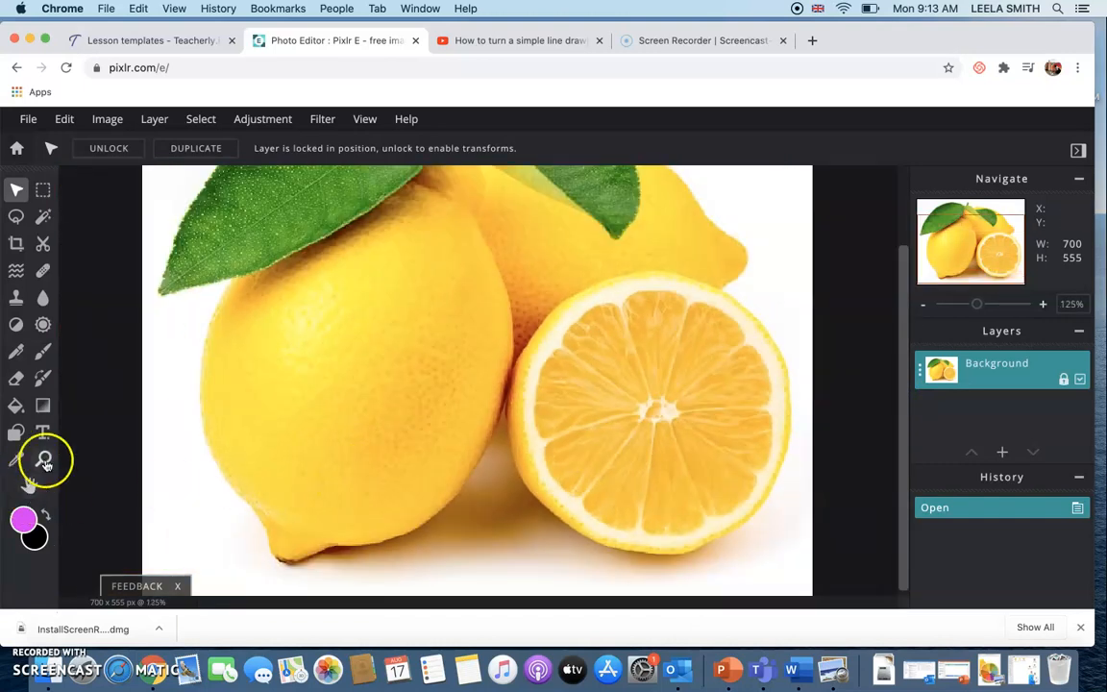
pyautogui.click(42, 459)
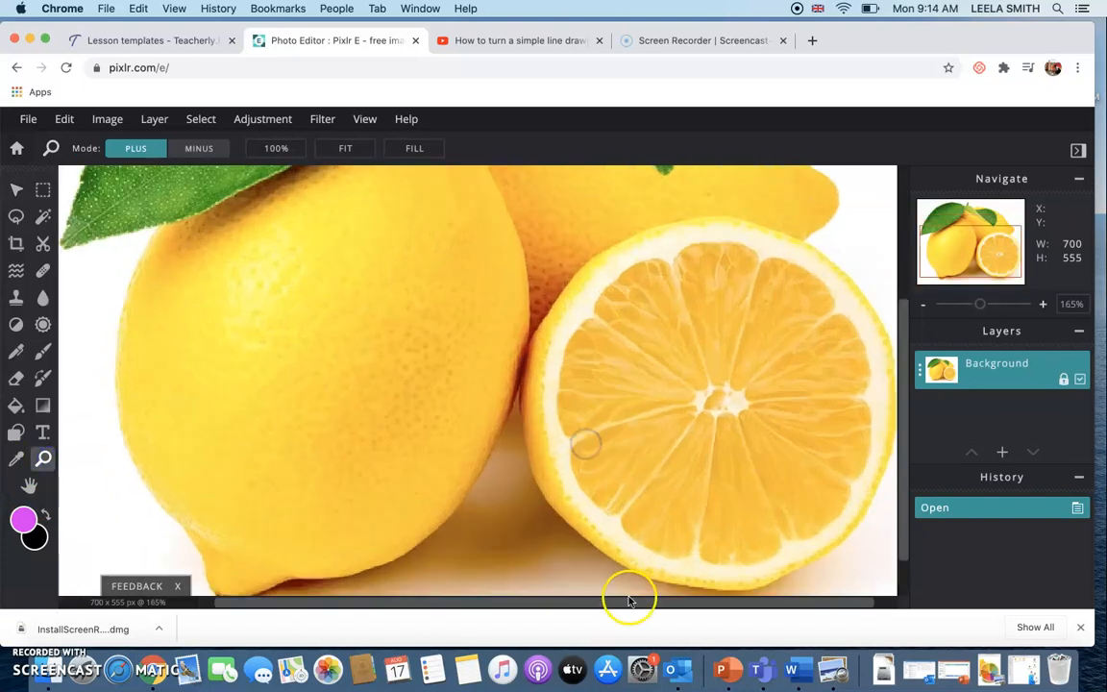
pyautogui.moveTo(631, 602); pyautogui.dragTo(761, 601)
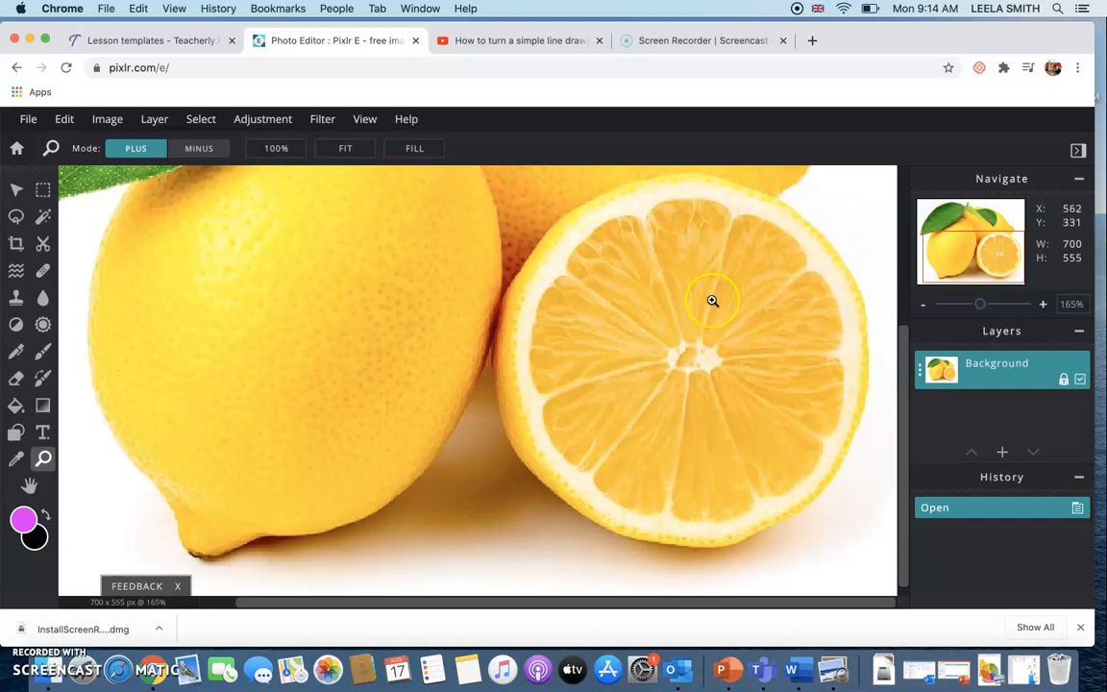
pyautogui.moveTo(738, 350)
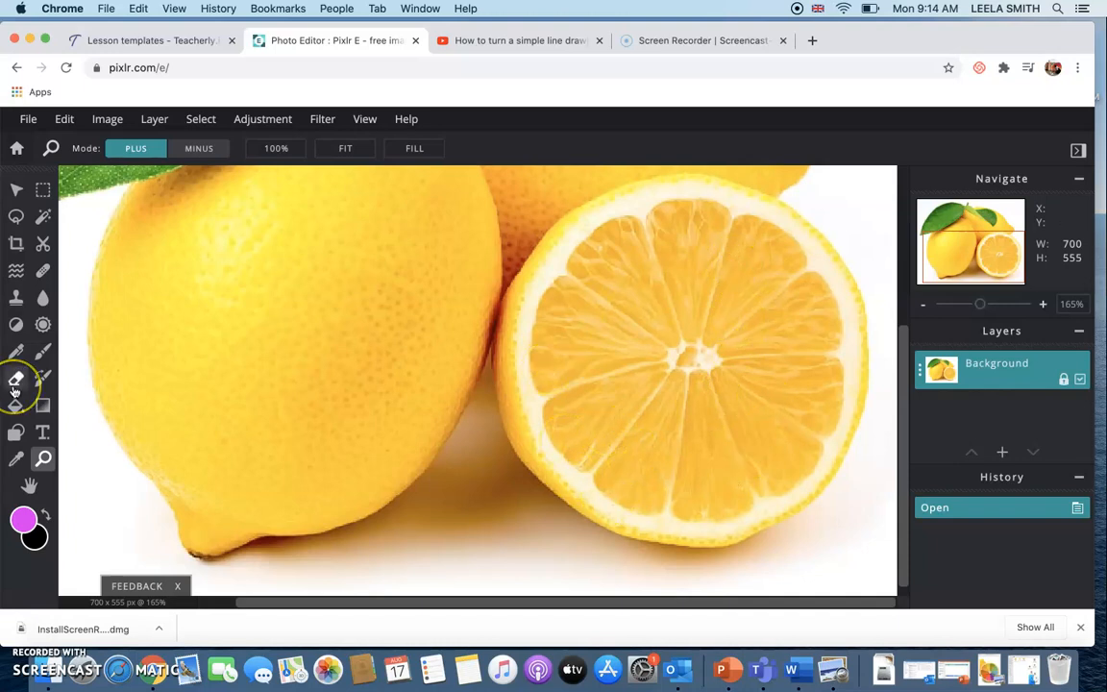
pyautogui.moveTo(16, 215)
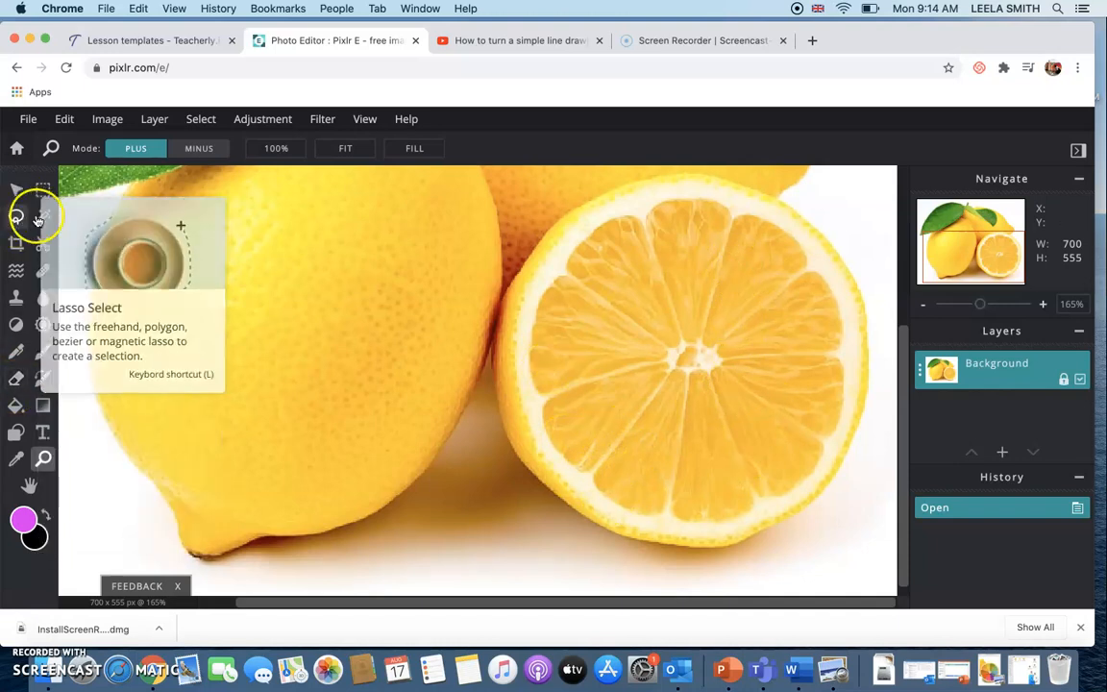
# - Magic Wand the slice flesh, undo the patchy result, and reselect it at Tolerance 61
pyautogui.click(42, 215)
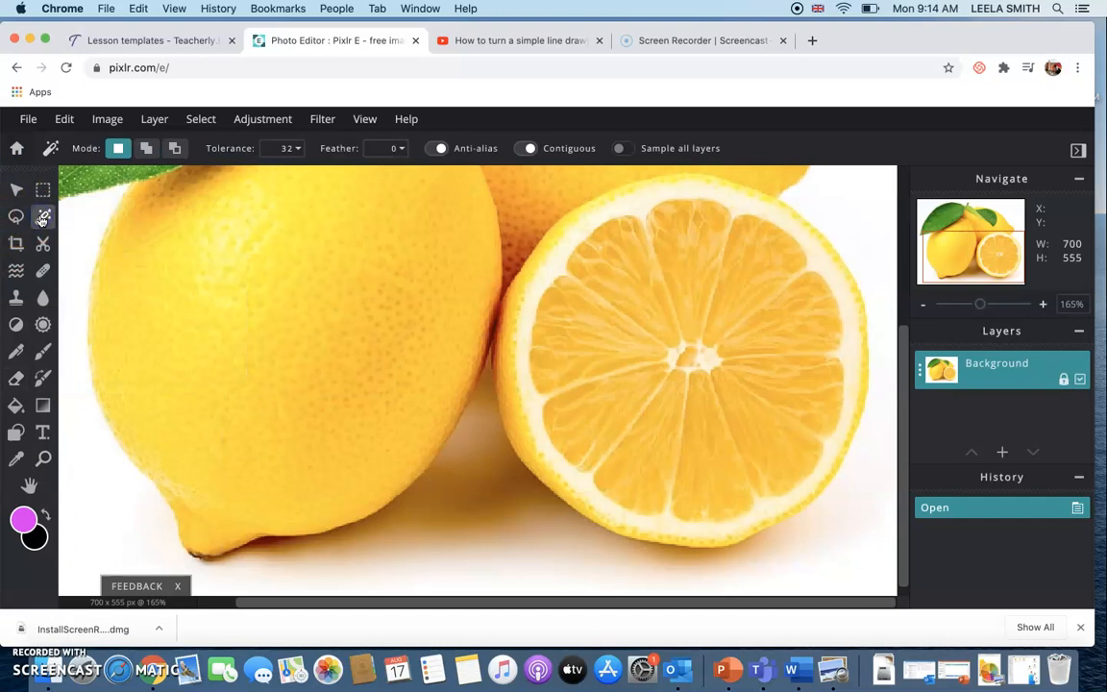
pyautogui.moveTo(627, 219)
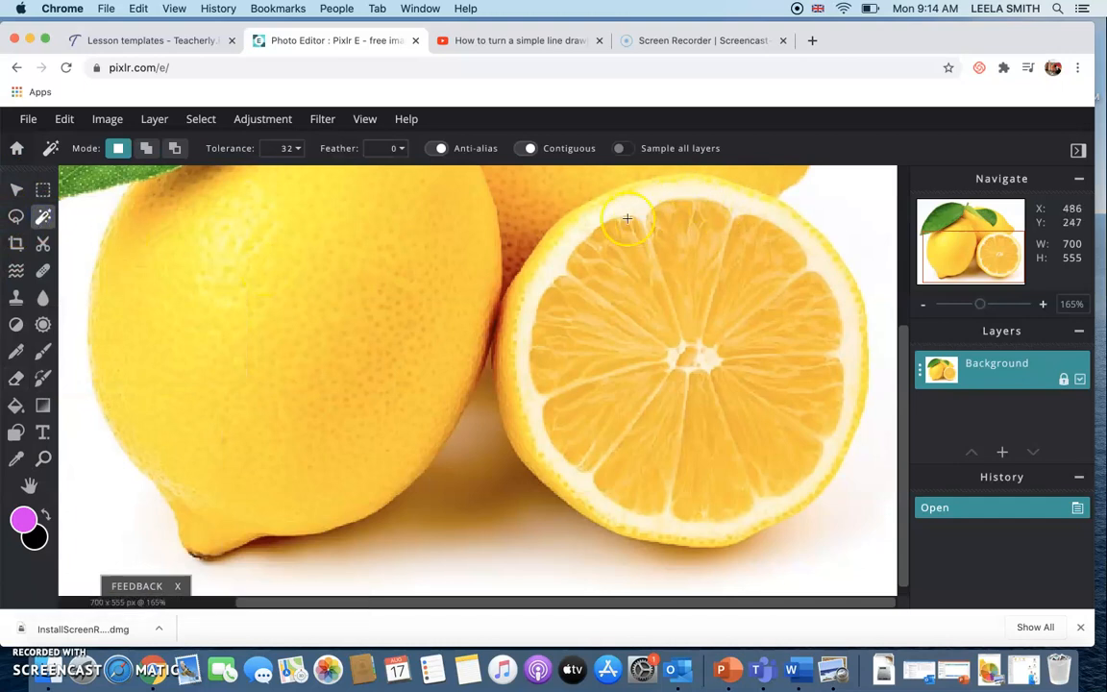
pyautogui.moveTo(39, 231)
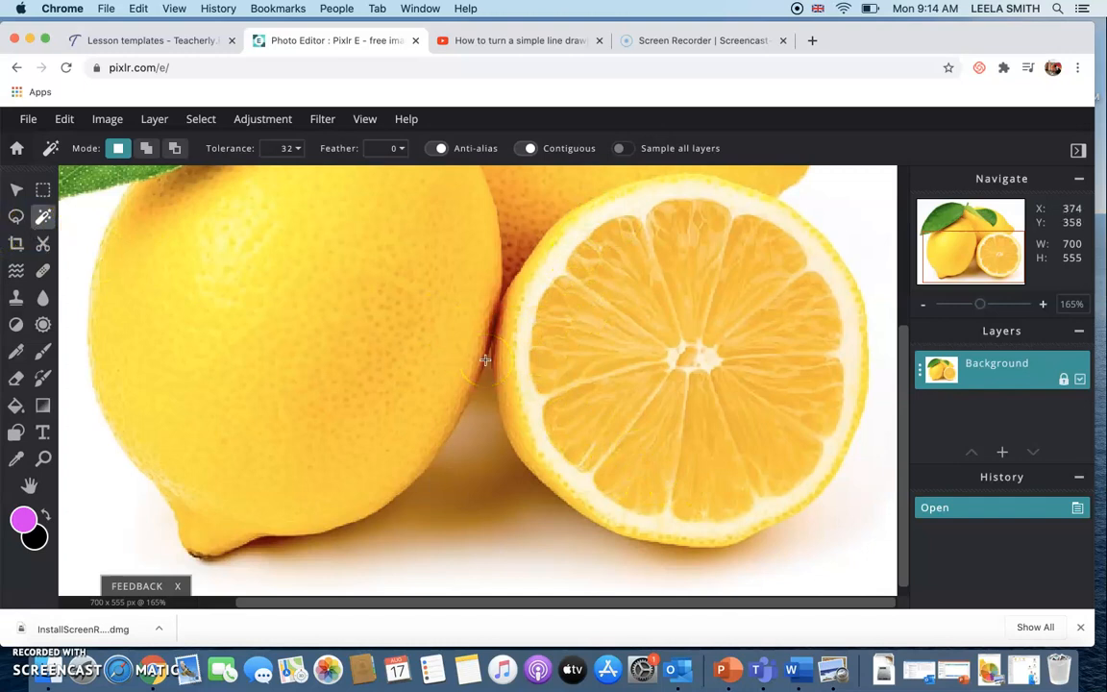
pyautogui.moveTo(341, 161)
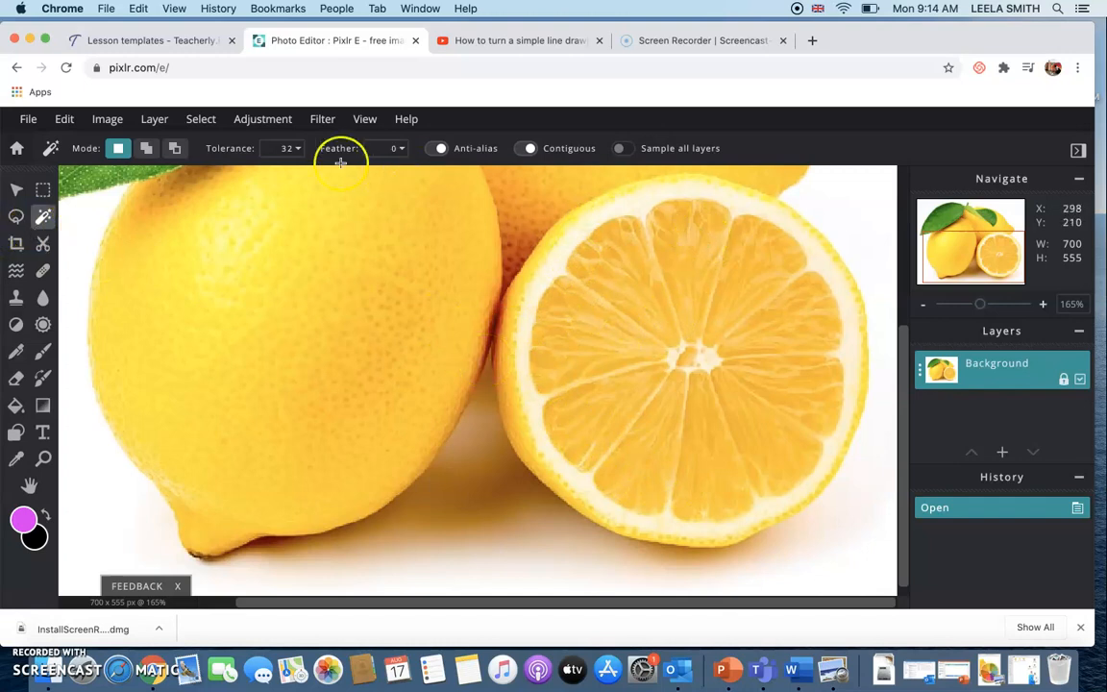
pyautogui.moveTo(723, 250)
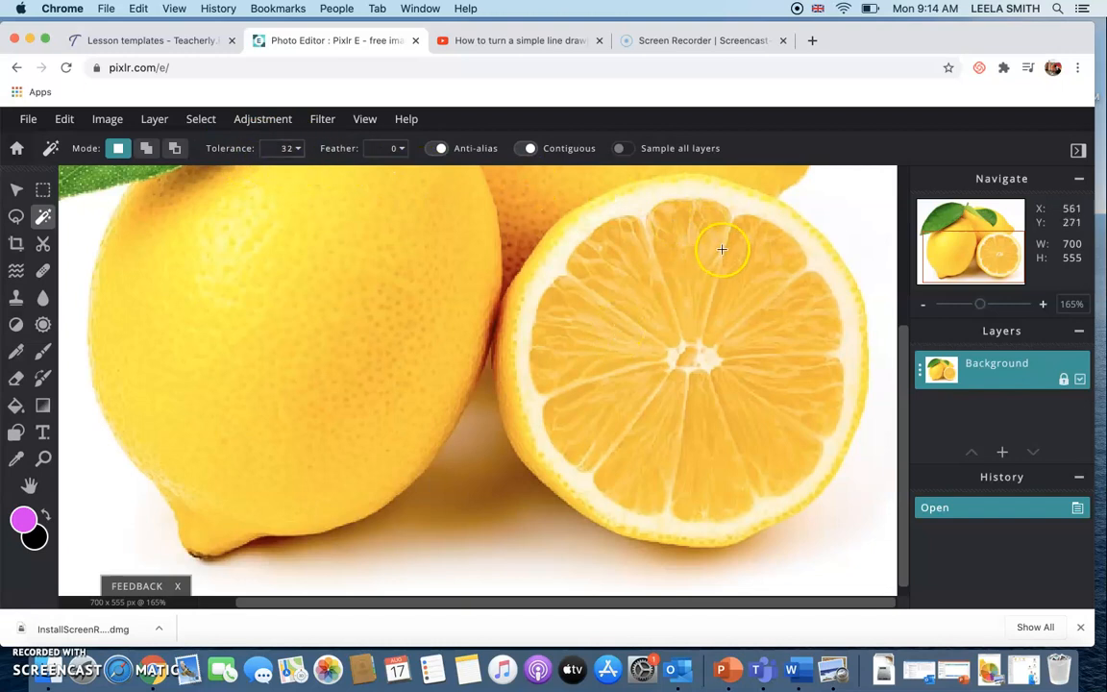
pyautogui.click(723, 250)
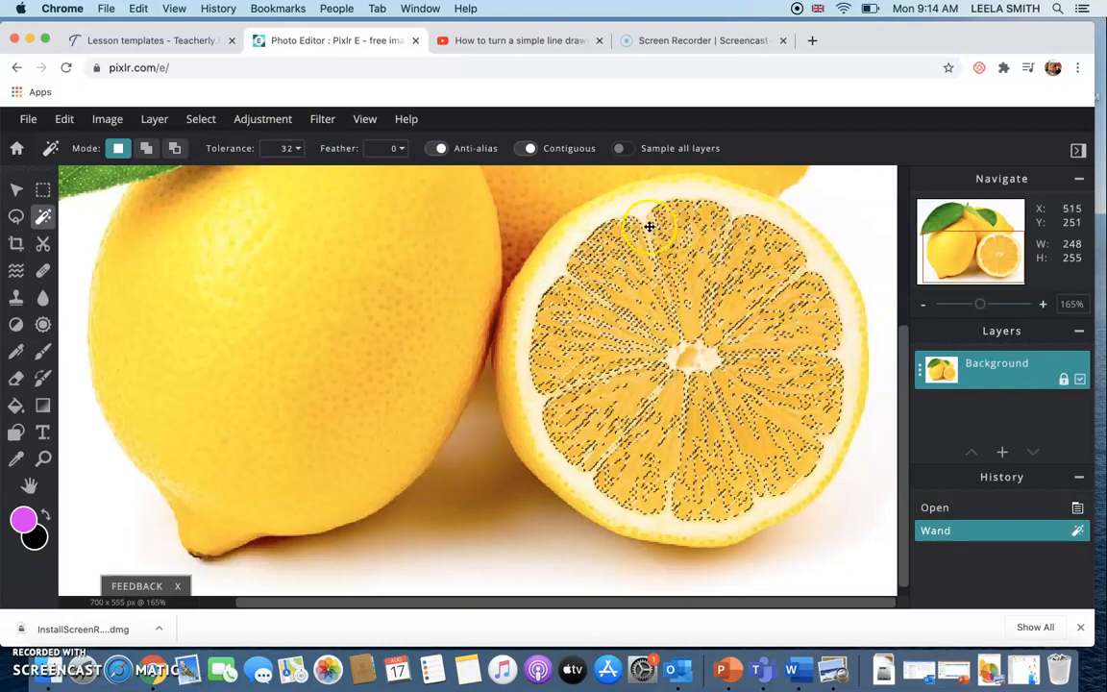
pyautogui.click(616, 271)
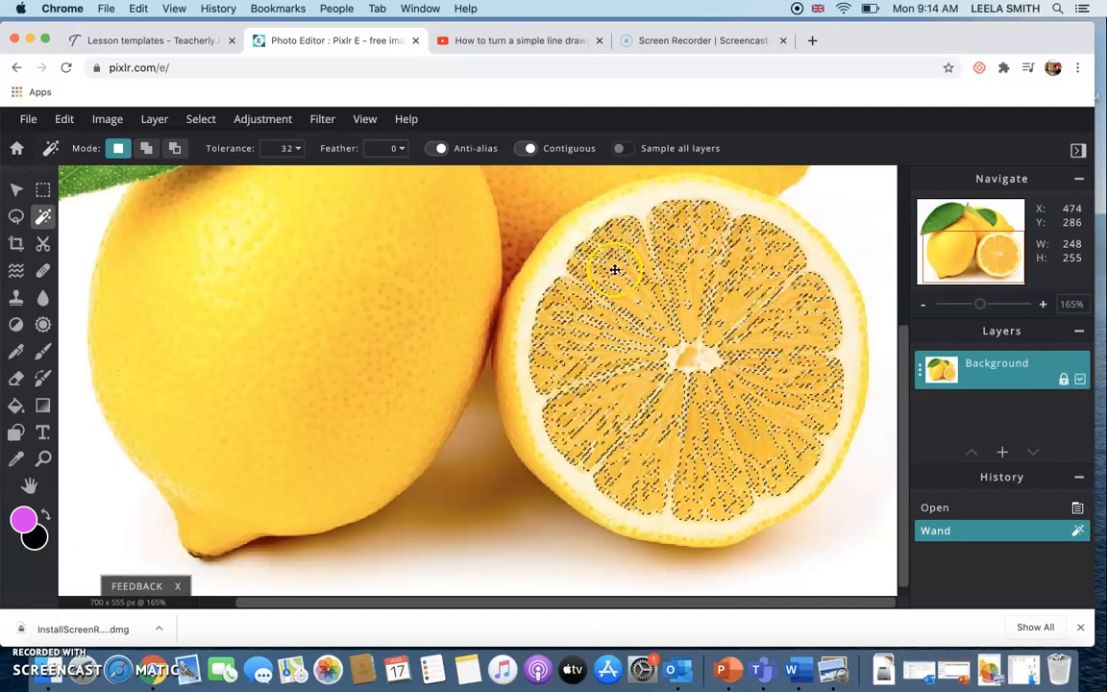
pyautogui.click(65, 120)
pyautogui.write('61')
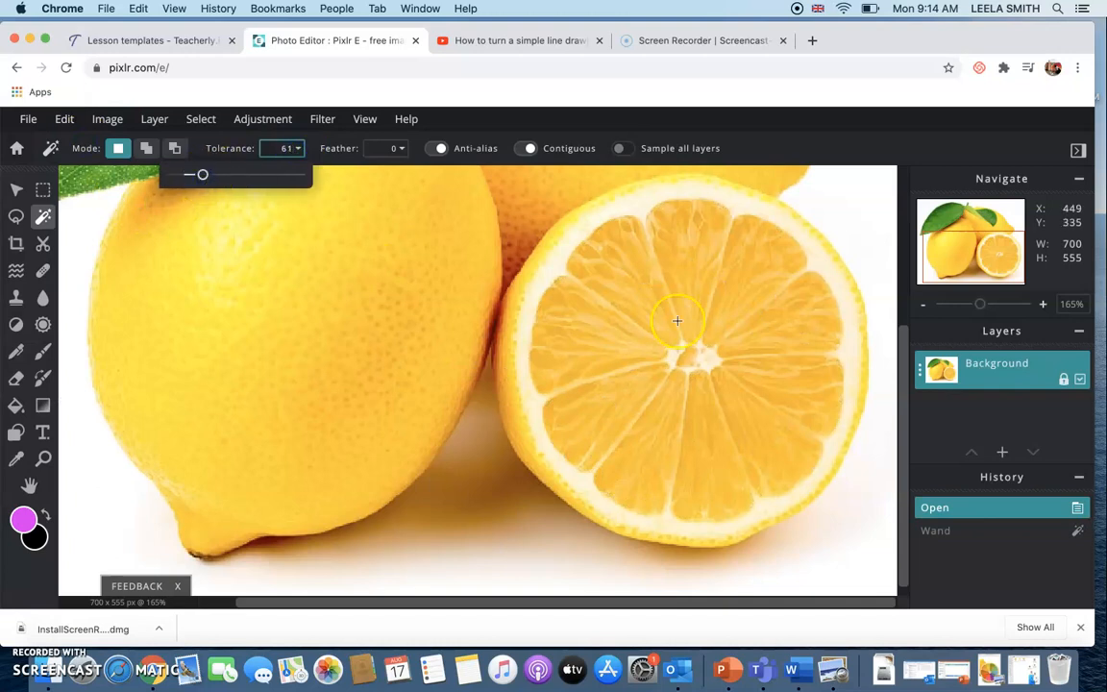
pyautogui.click(730, 535)
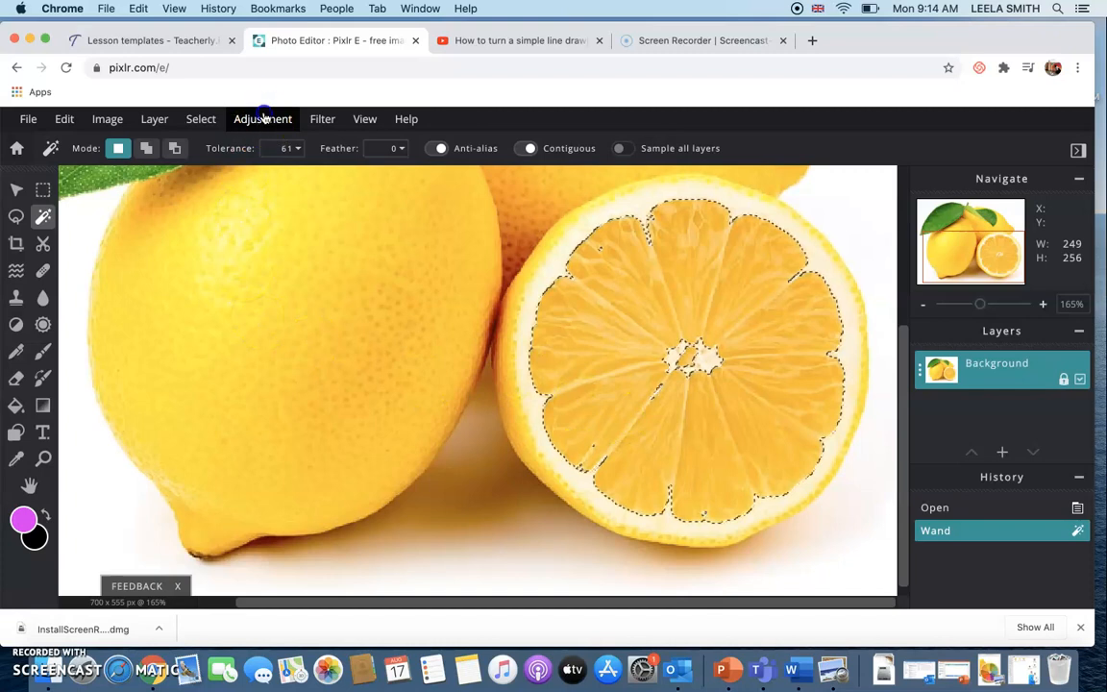
# - Desaturate the selected slice flesh to grey, then deselect it
pyautogui.click(262, 119)
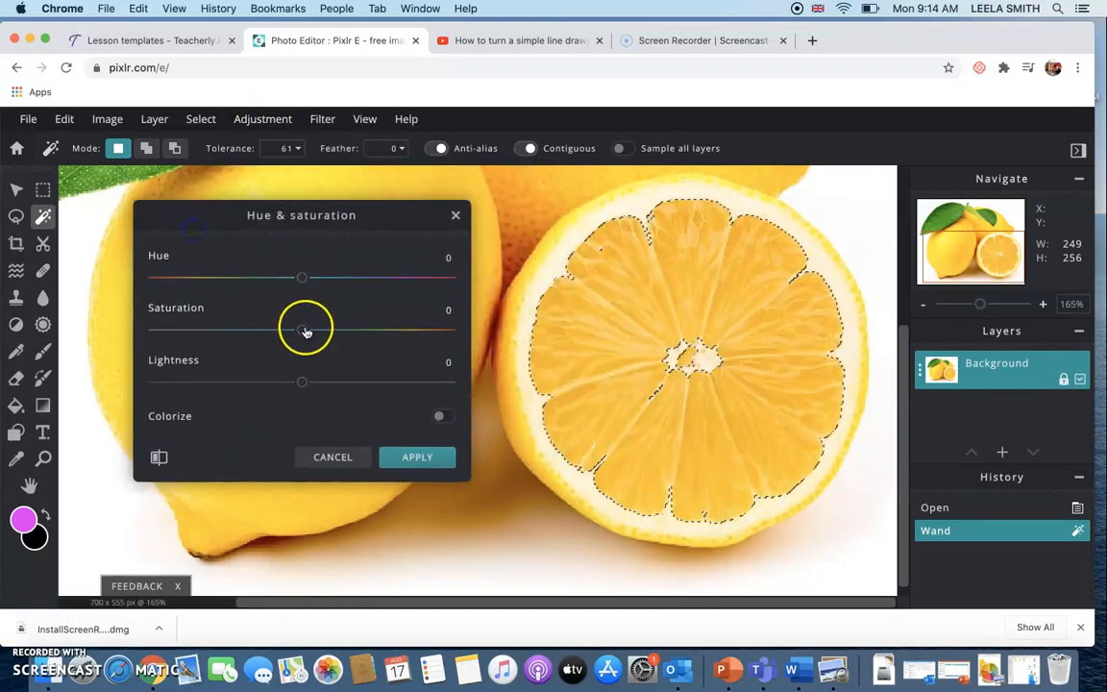
pyautogui.moveTo(304, 331); pyautogui.dragTo(188, 331)
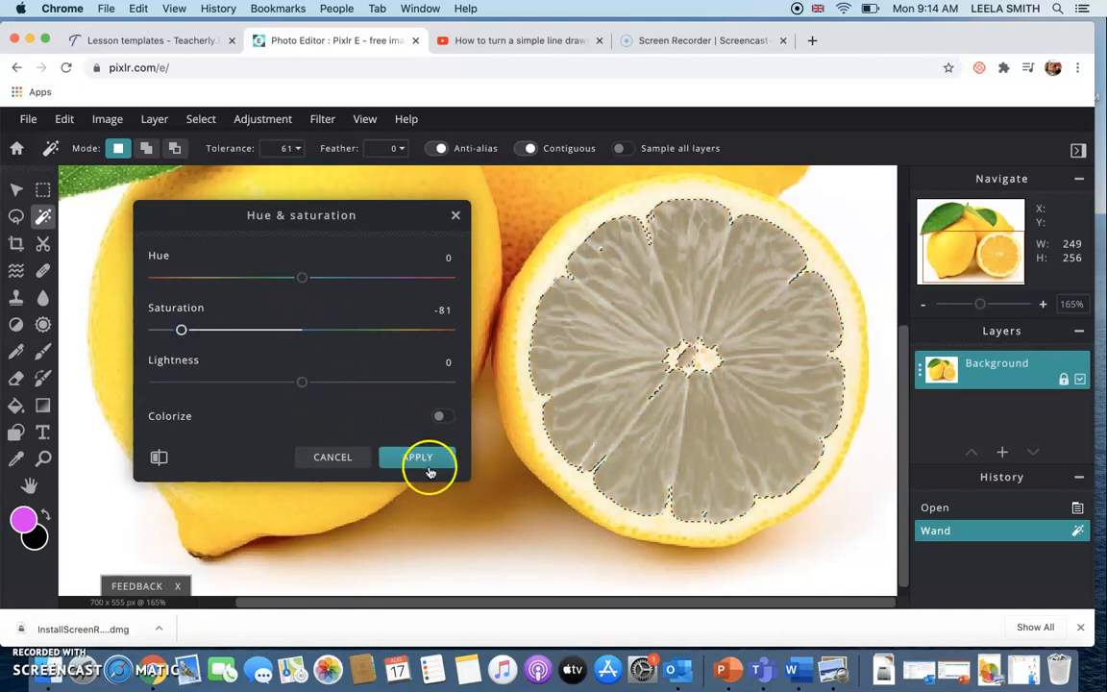
pyautogui.click(419, 457)
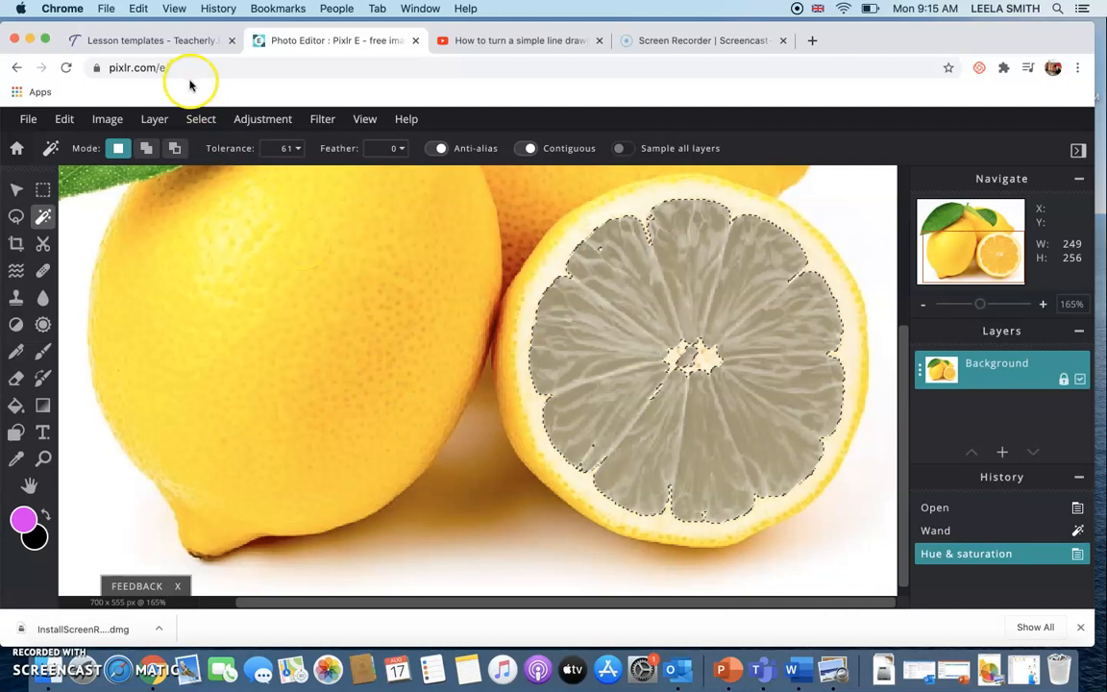
pyautogui.click(200, 119)
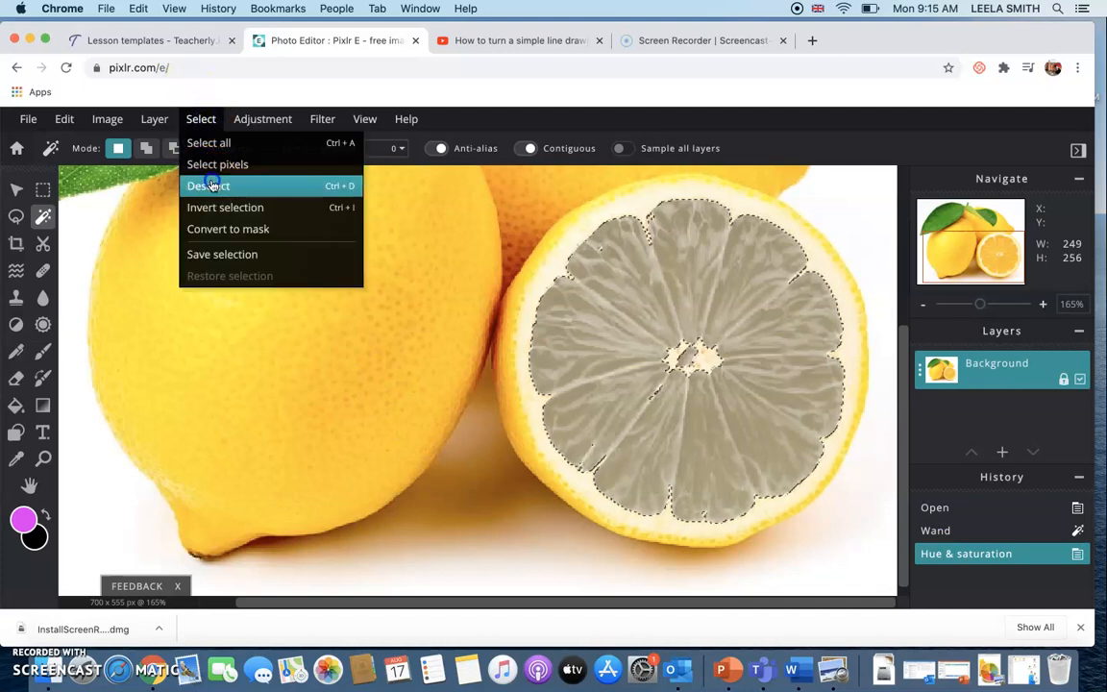
pyautogui.click(207, 184)
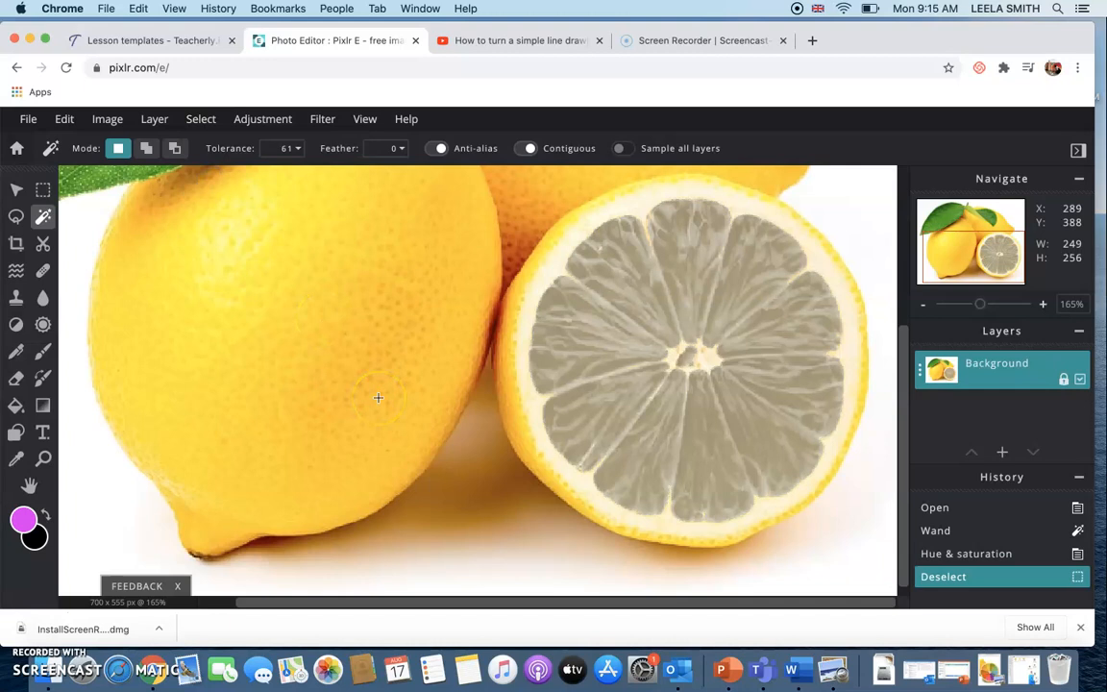
# - Add a new empty layer above the background via Layer > New layer
pyautogui.click(154, 119)
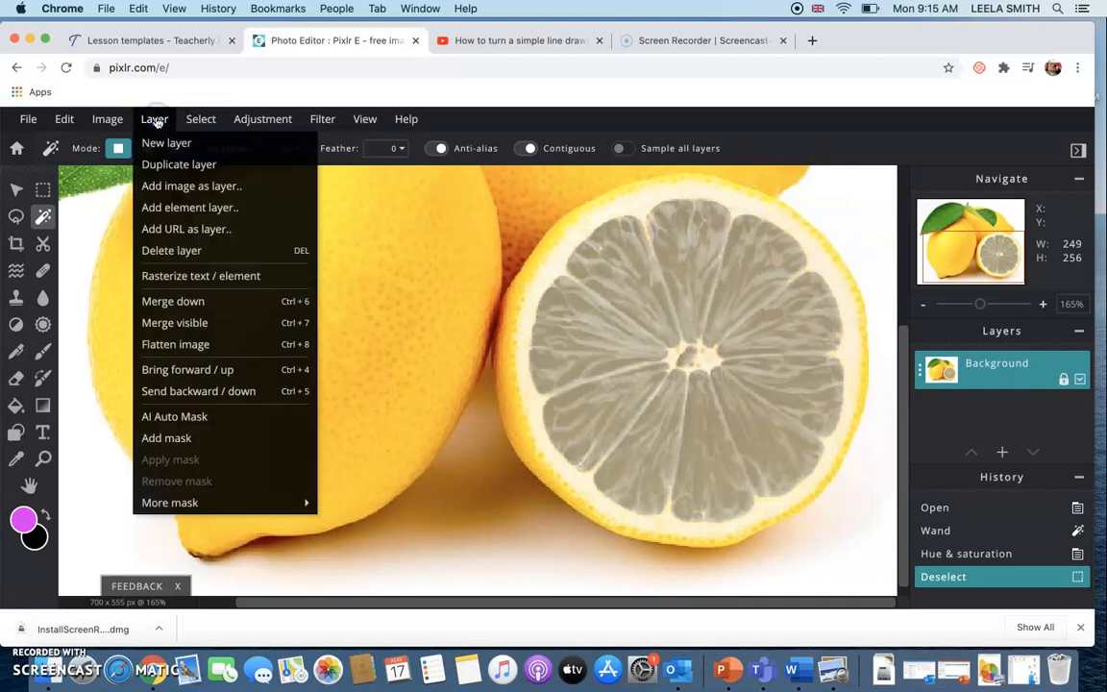
pyautogui.click(166, 142)
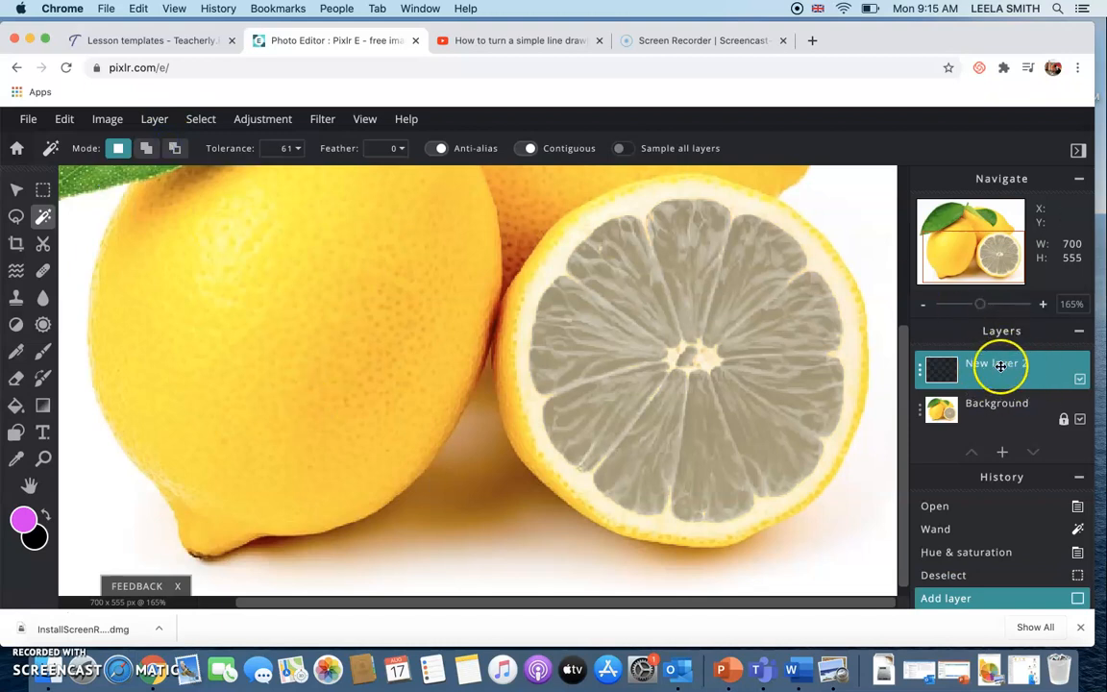
pyautogui.moveTo(379, 393)
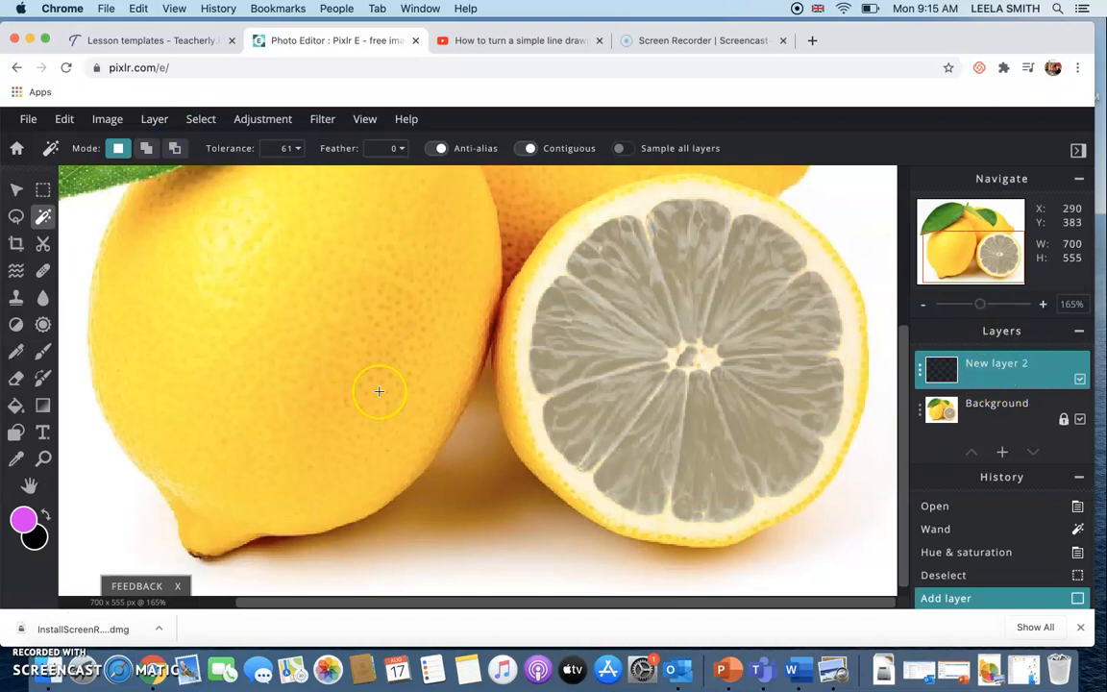
pyautogui.moveTo(702, 338)
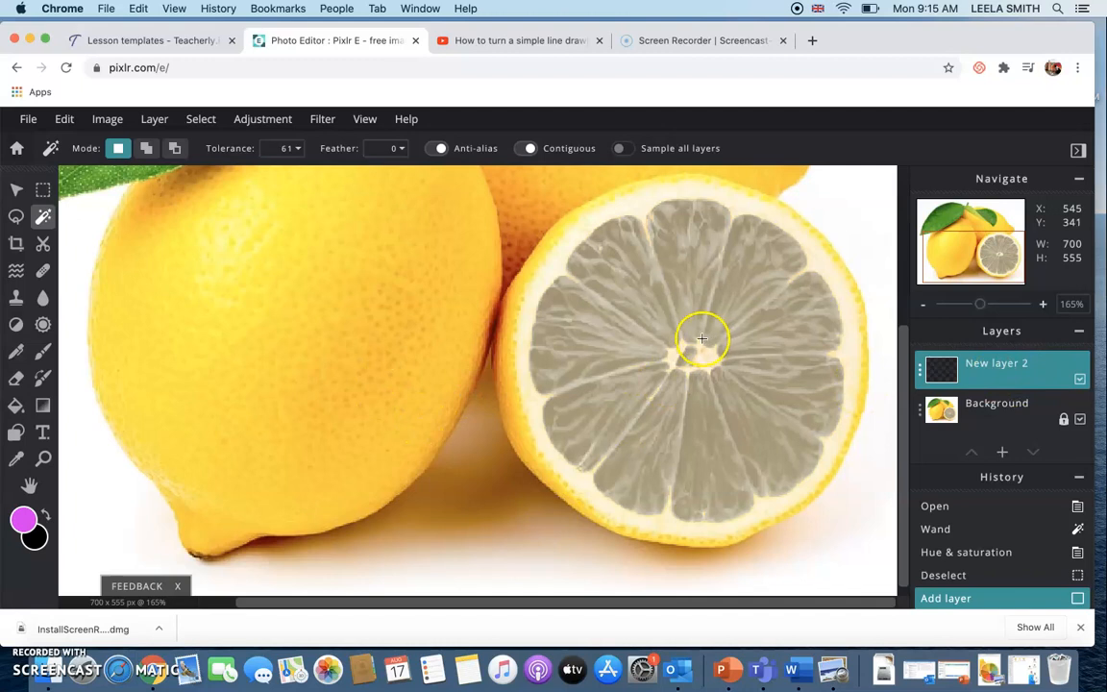
pyautogui.moveTo(699, 196)
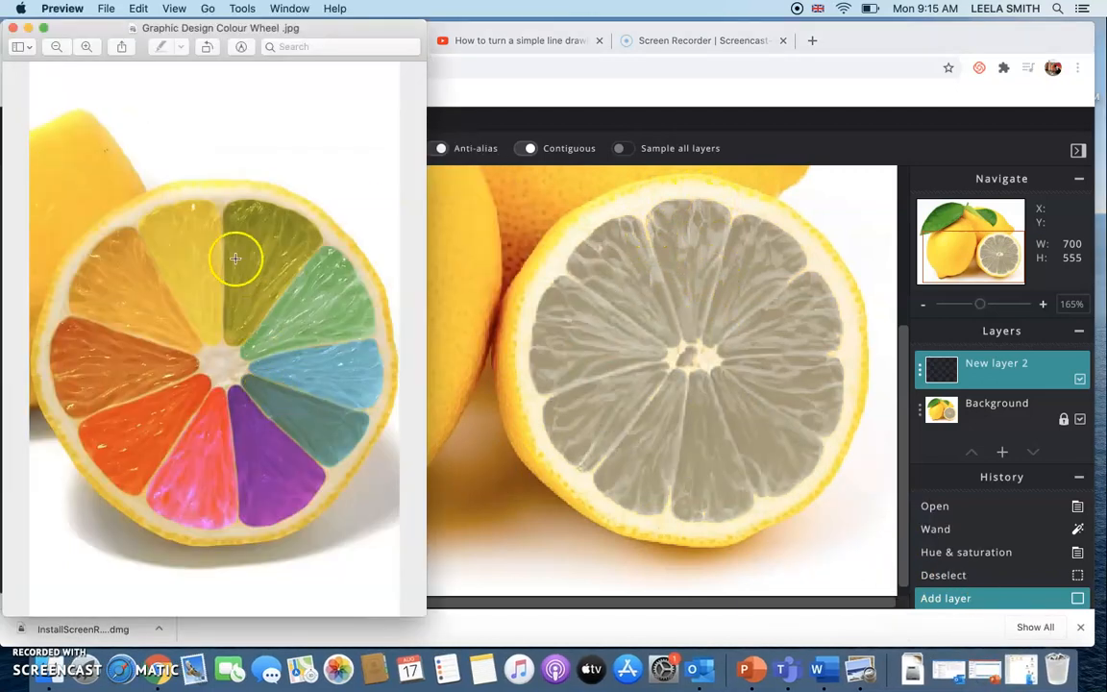
pyautogui.moveTo(300, 385)
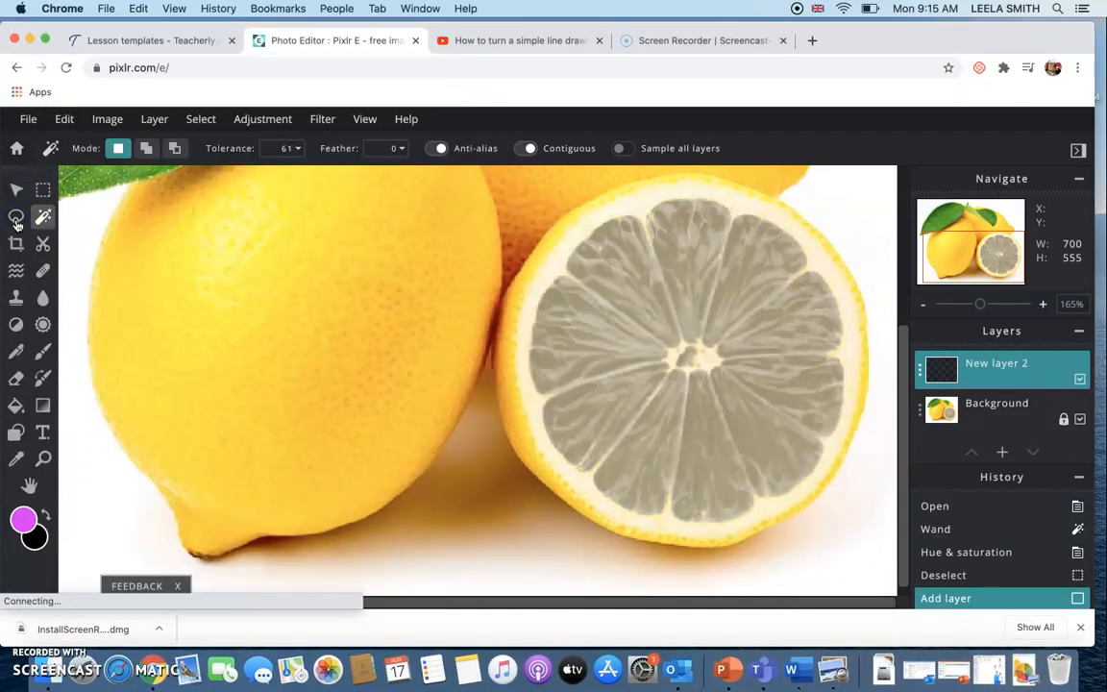
# - Use the Polygon Lasso to outline the top wedge of the grey slice, closing the ad first
pyautogui.click(16, 219)
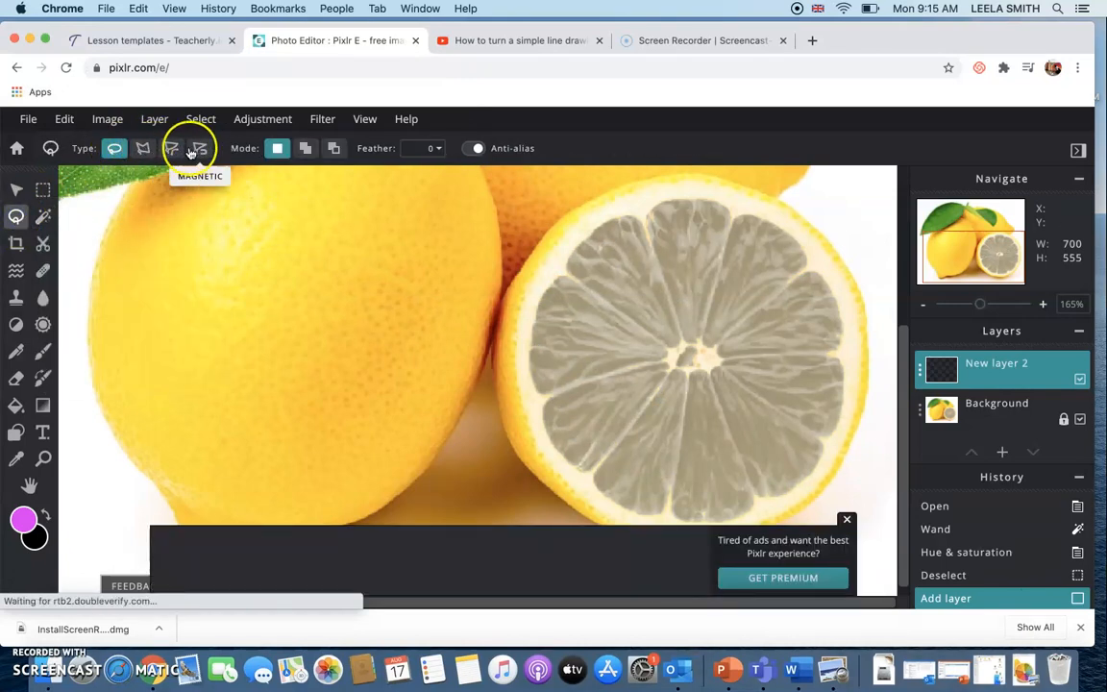
pyautogui.moveTo(142, 148)
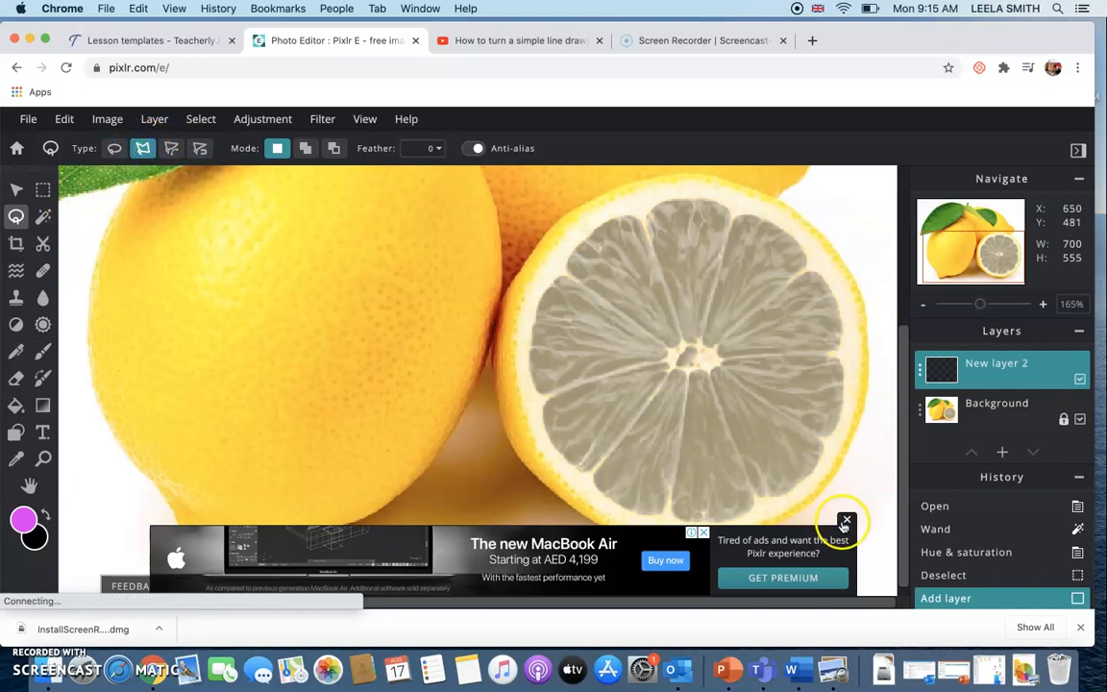
pyautogui.click(846, 519)
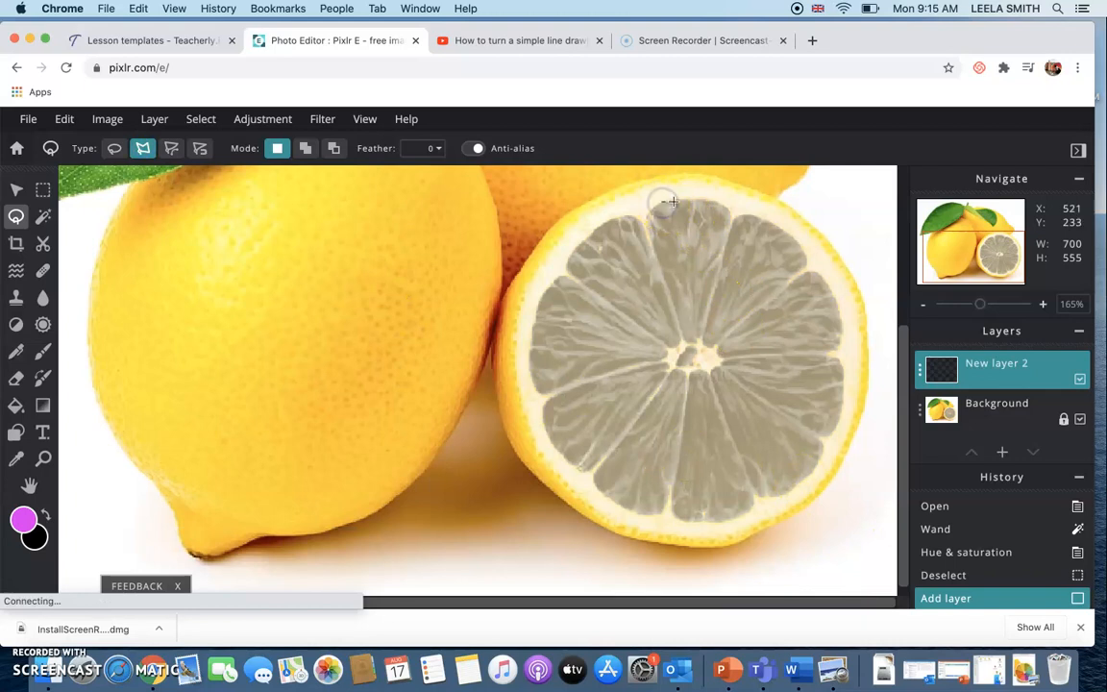
pyautogui.moveTo(694, 200)
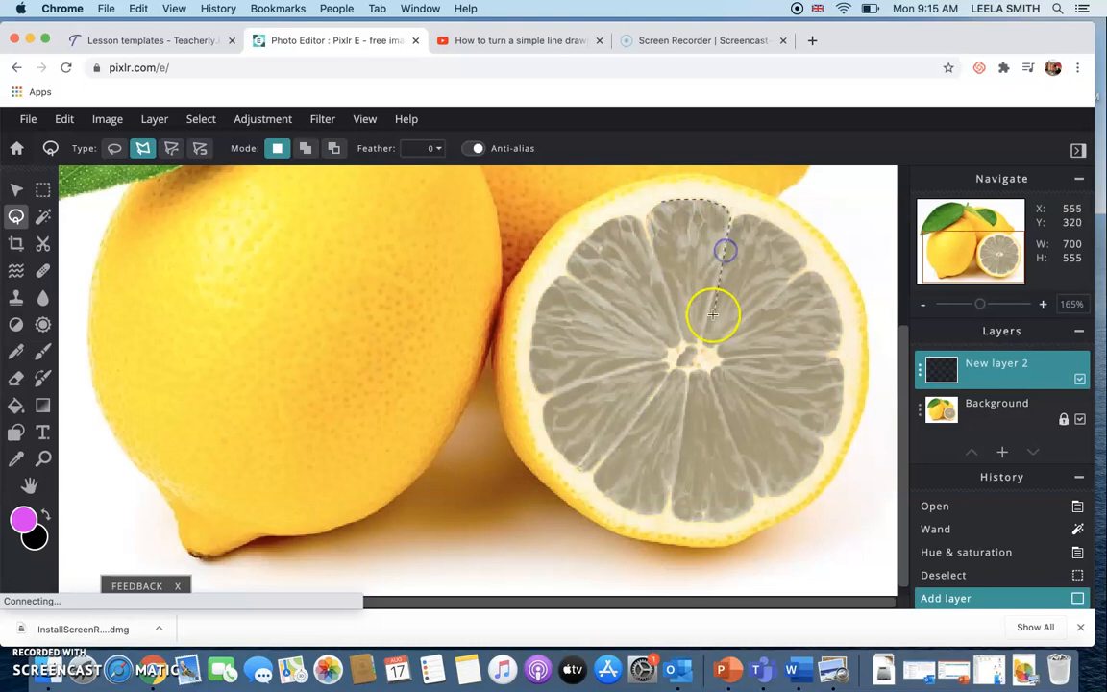
pyautogui.click(695, 342)
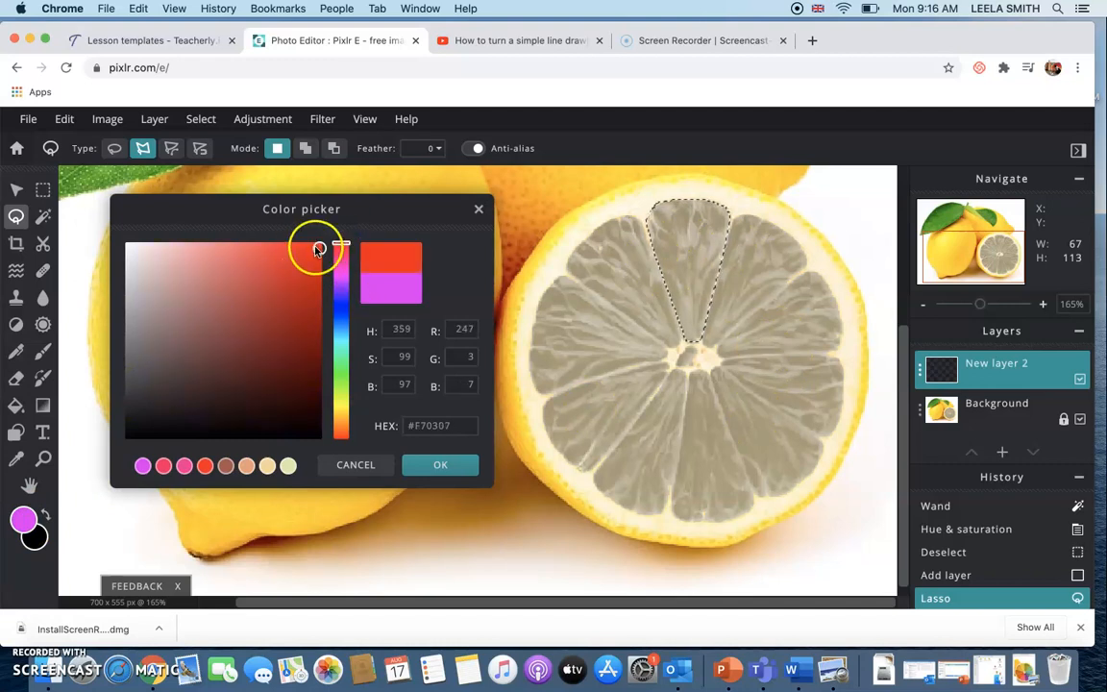
# - Set the foreground colour to bright red and Paint Bucket fill the top wedge
pyautogui.moveTo(319, 246); pyautogui.dragTo(317, 246)
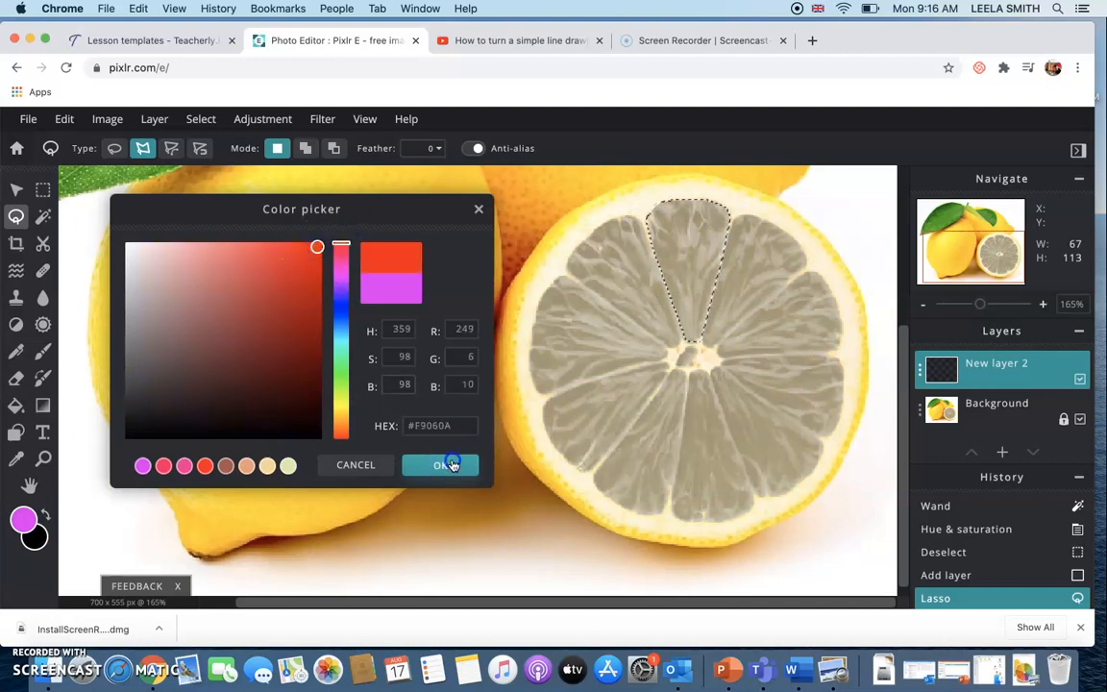
pyautogui.click(438, 464)
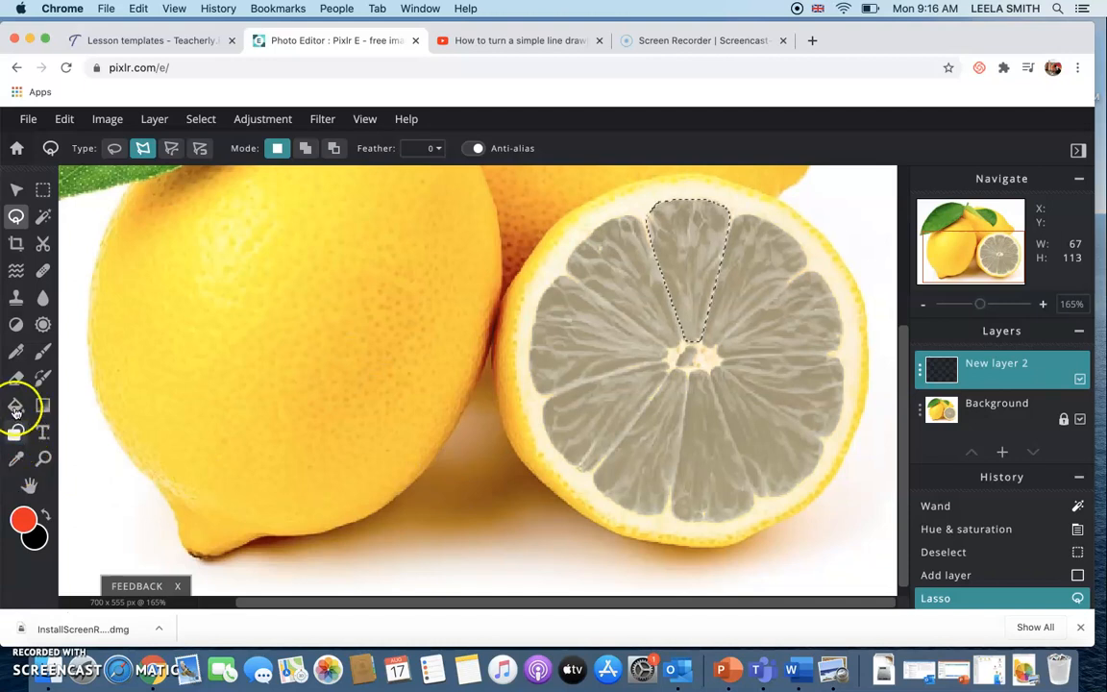
pyautogui.click(15, 404)
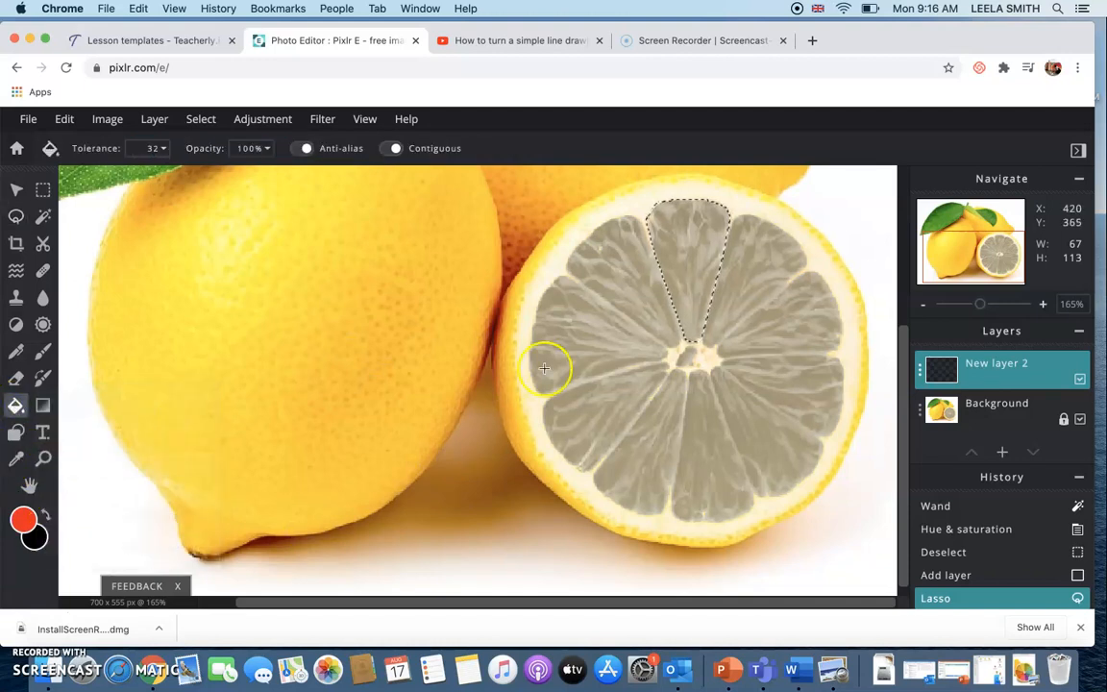
pyautogui.click(688, 242)
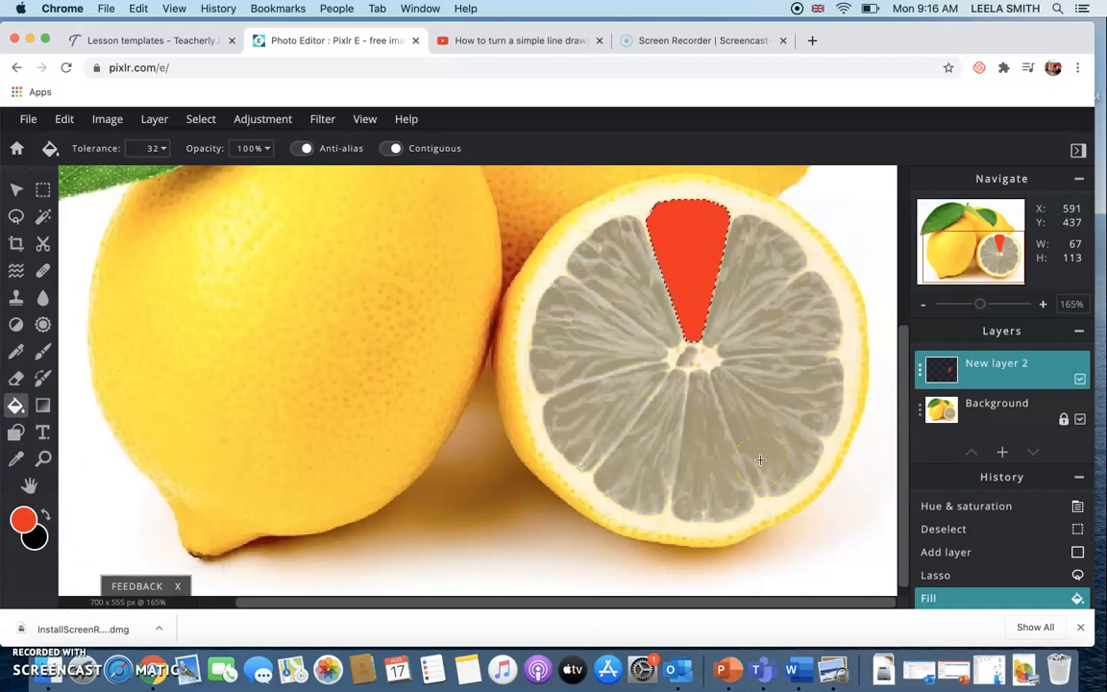
pyautogui.moveTo(627, 261)
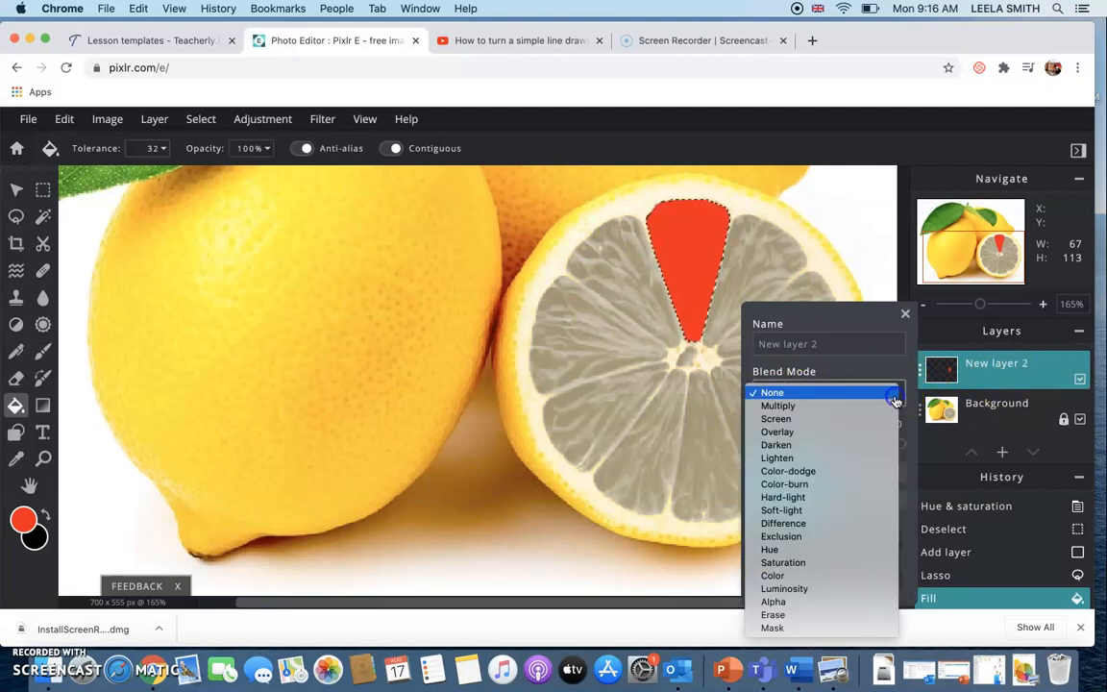
pyautogui.moveTo(784, 439)
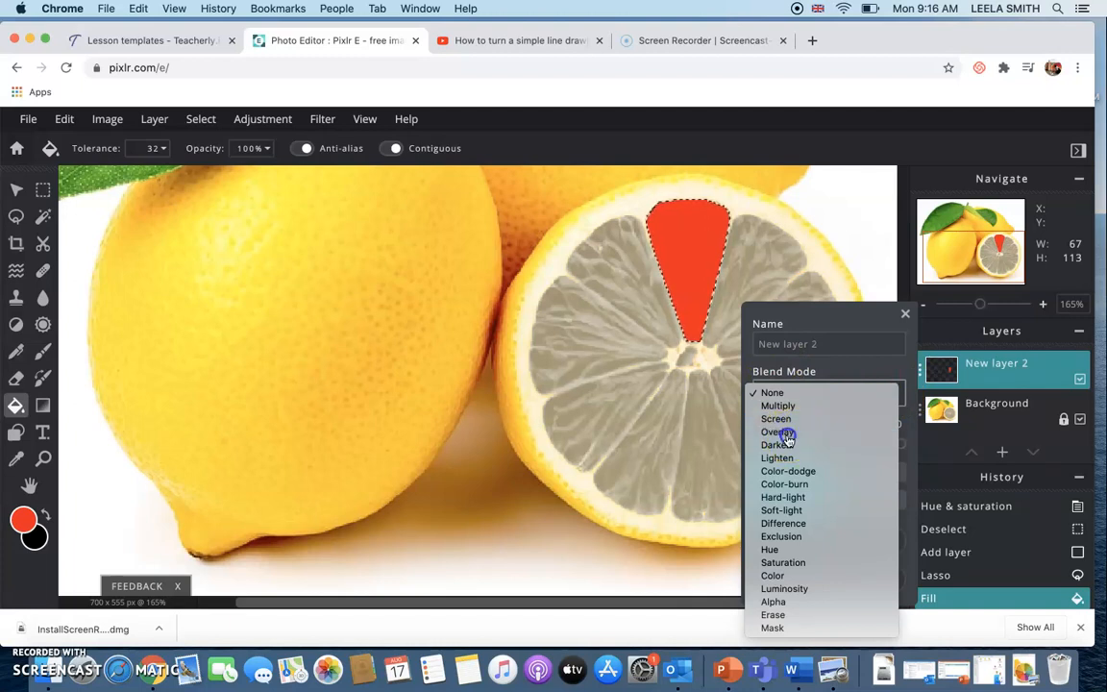
# - Set New layer 2's Blend Mode to Overlay in its layer settings
pyautogui.click(773, 431)
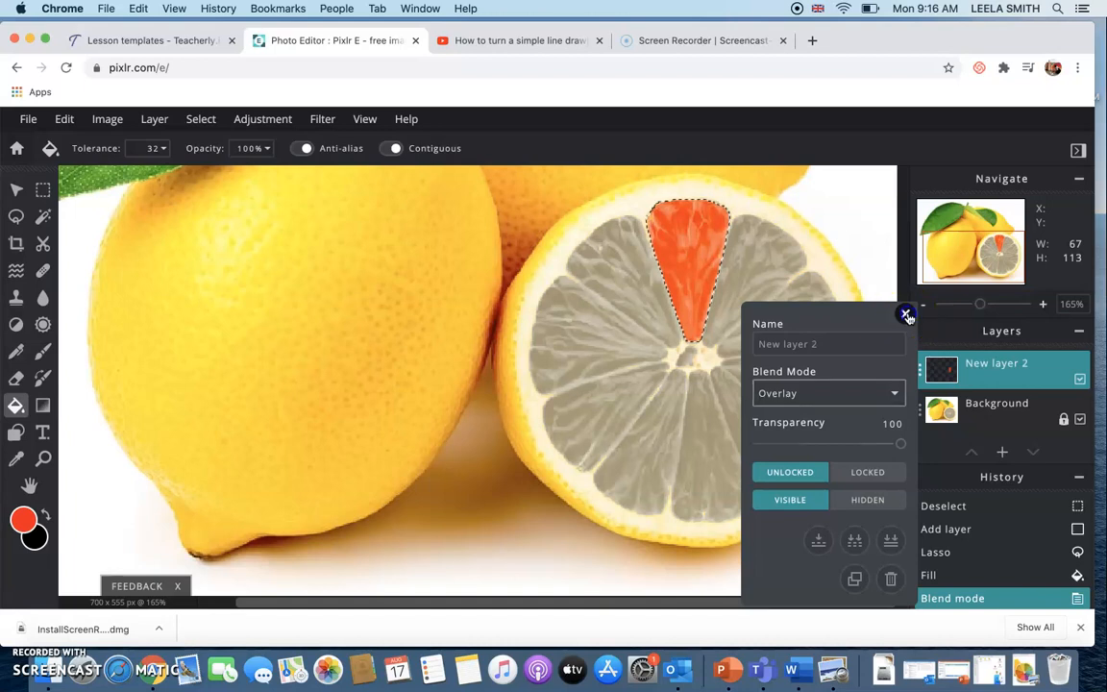
pyautogui.click(907, 316)
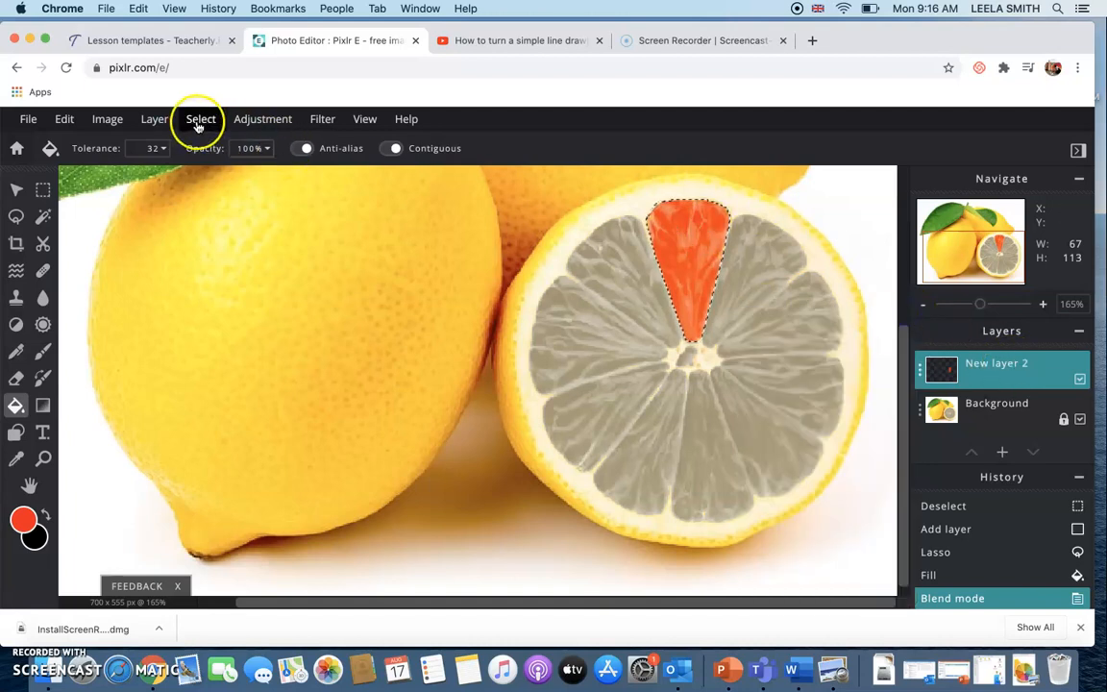
# - Lasso the wedge right of the orange one and fill it with a pinker red
pyautogui.click(15, 215)
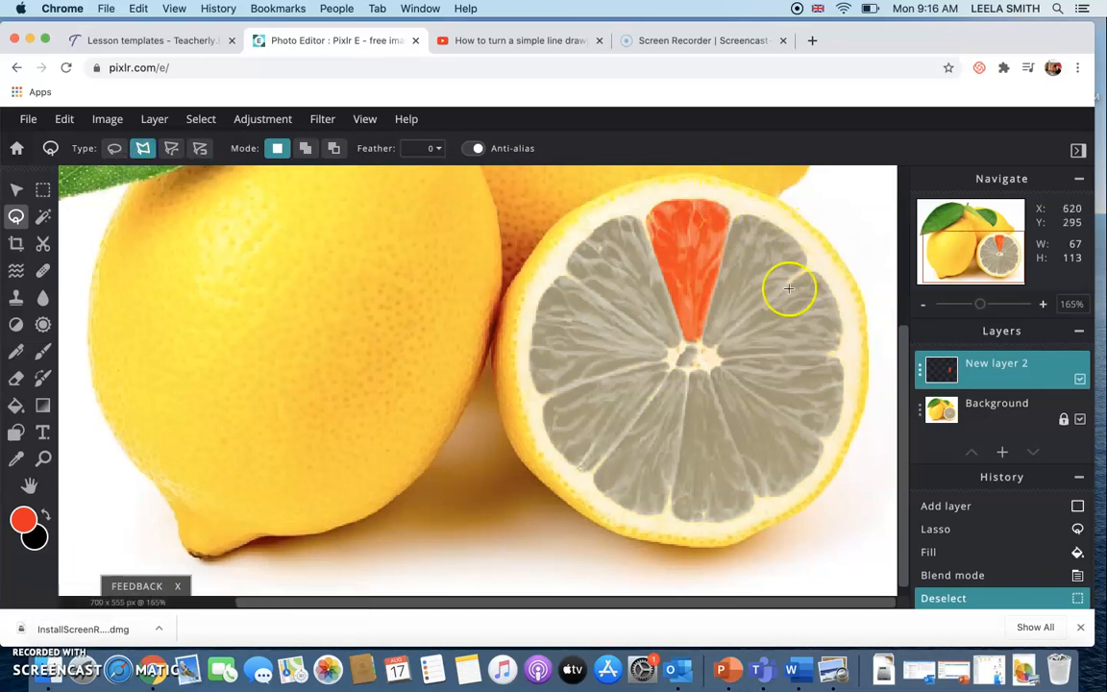
pyautogui.moveTo(778, 234)
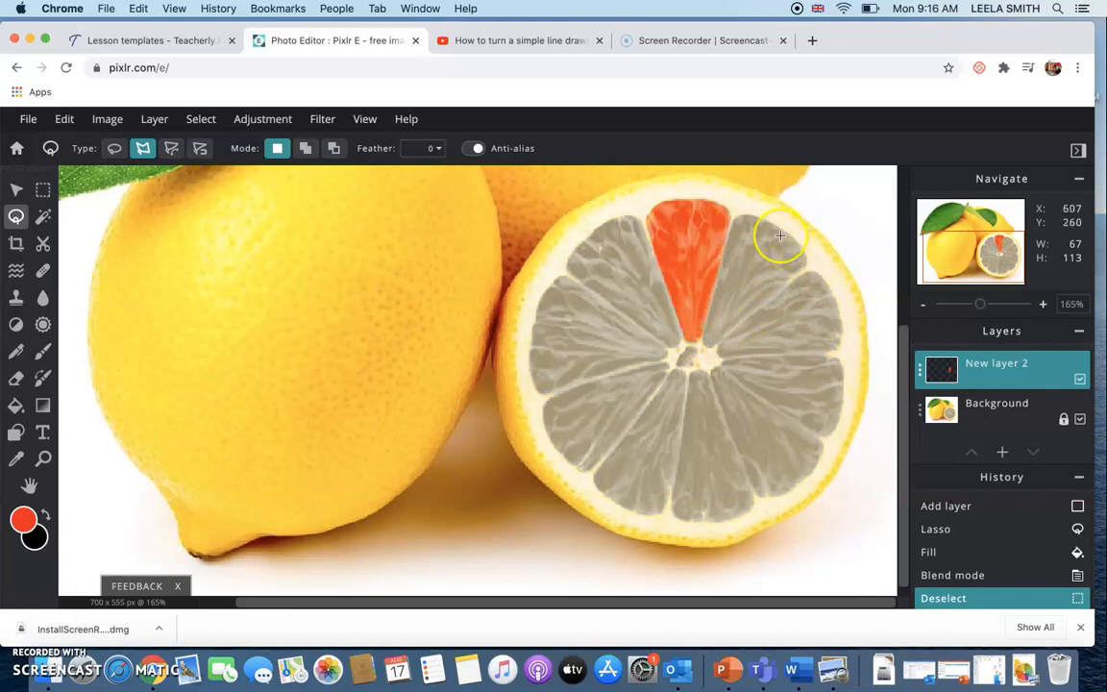
pyautogui.moveTo(727, 248)
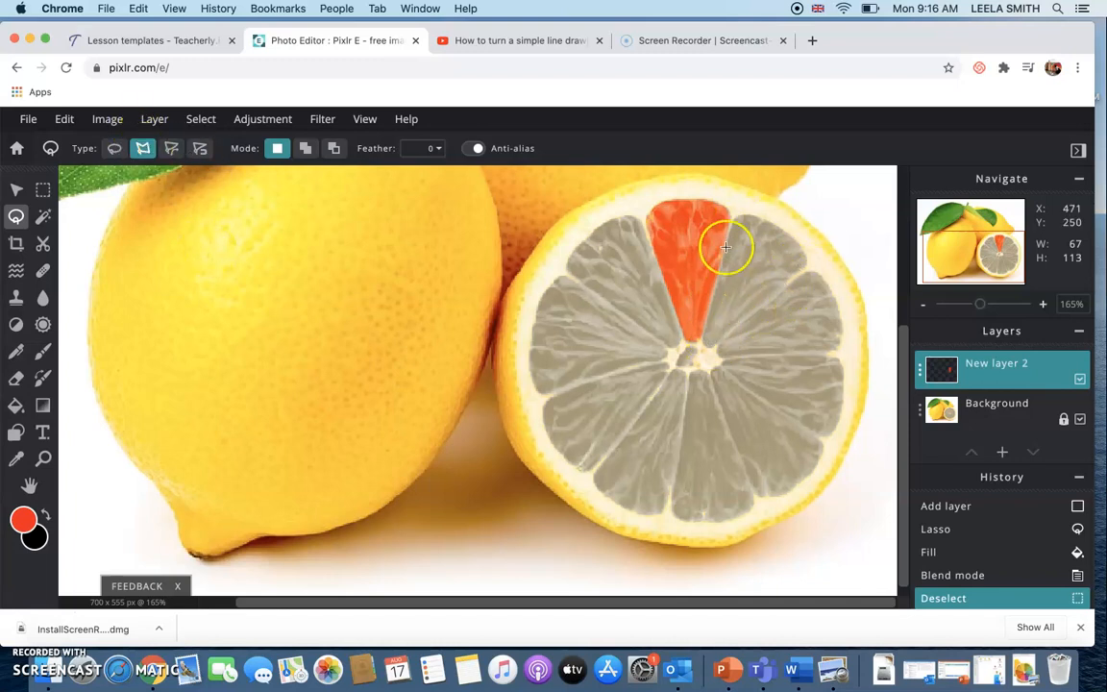
pyautogui.moveTo(748, 211)
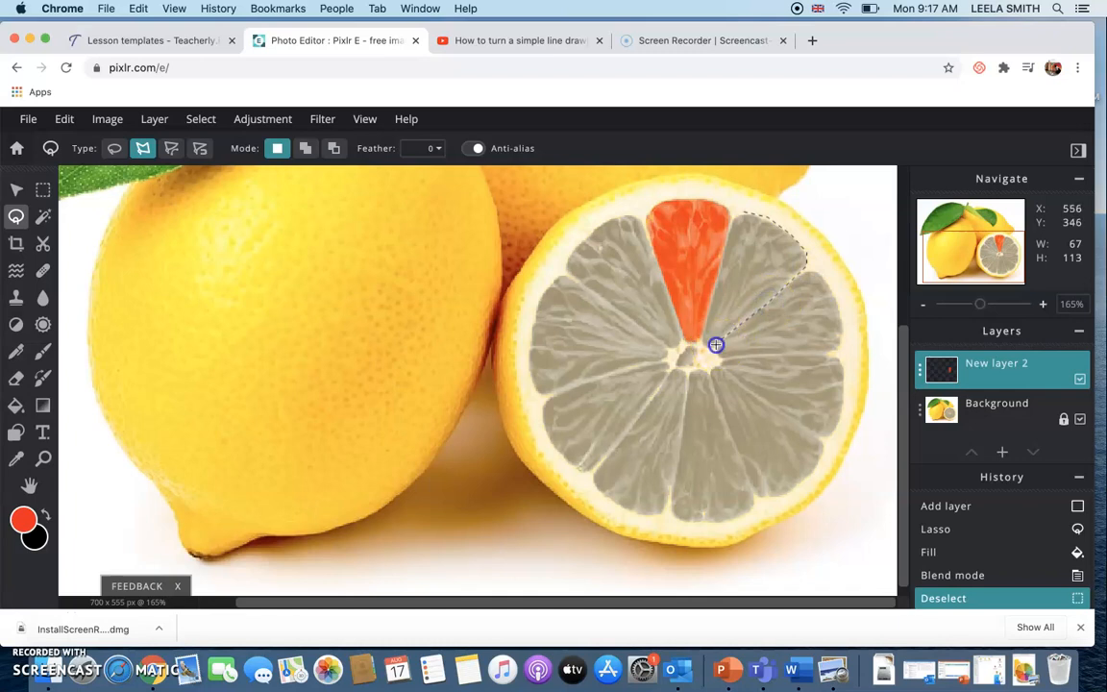
pyautogui.moveTo(702, 342)
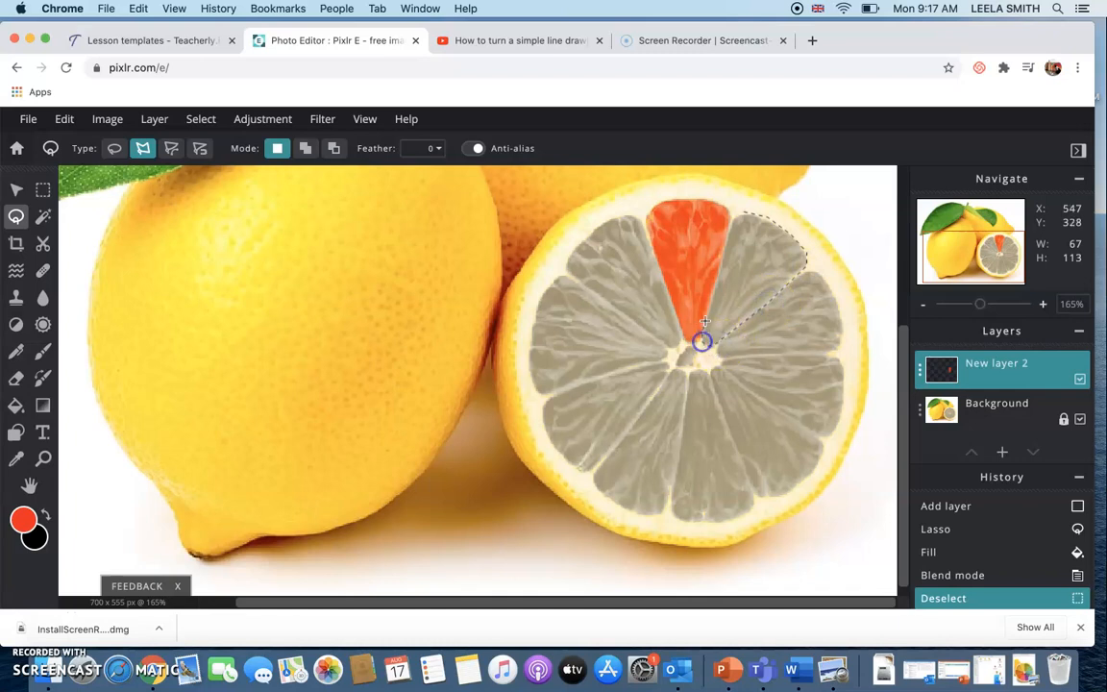
pyautogui.moveTo(730, 233)
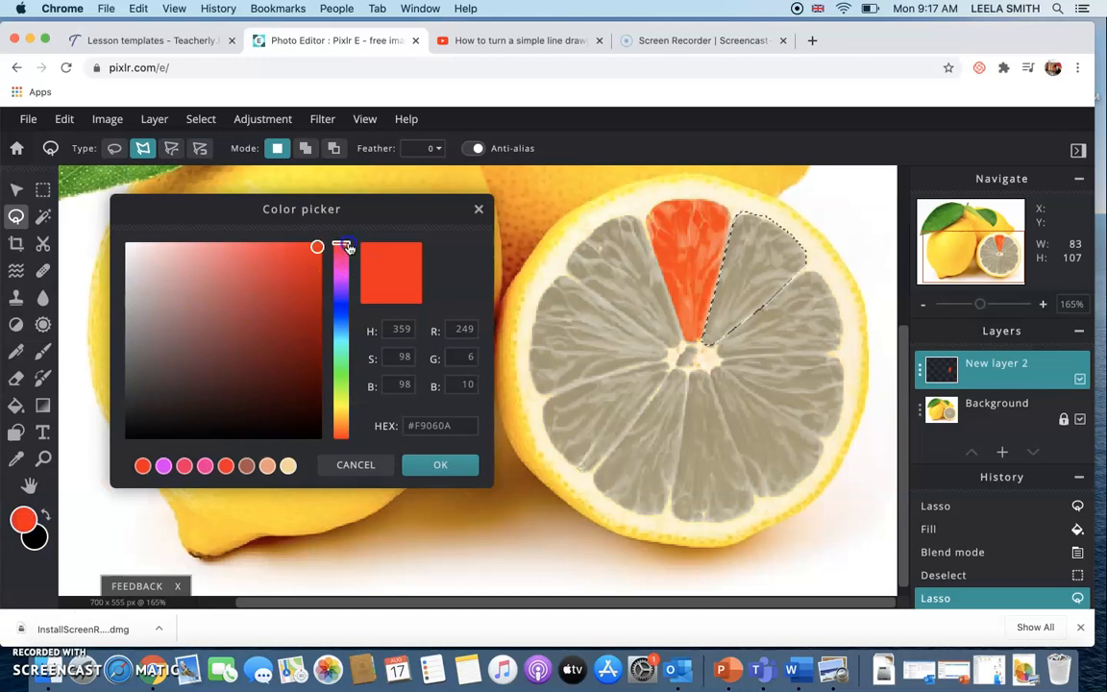
pyautogui.moveTo(342, 248); pyautogui.dragTo(342, 257)
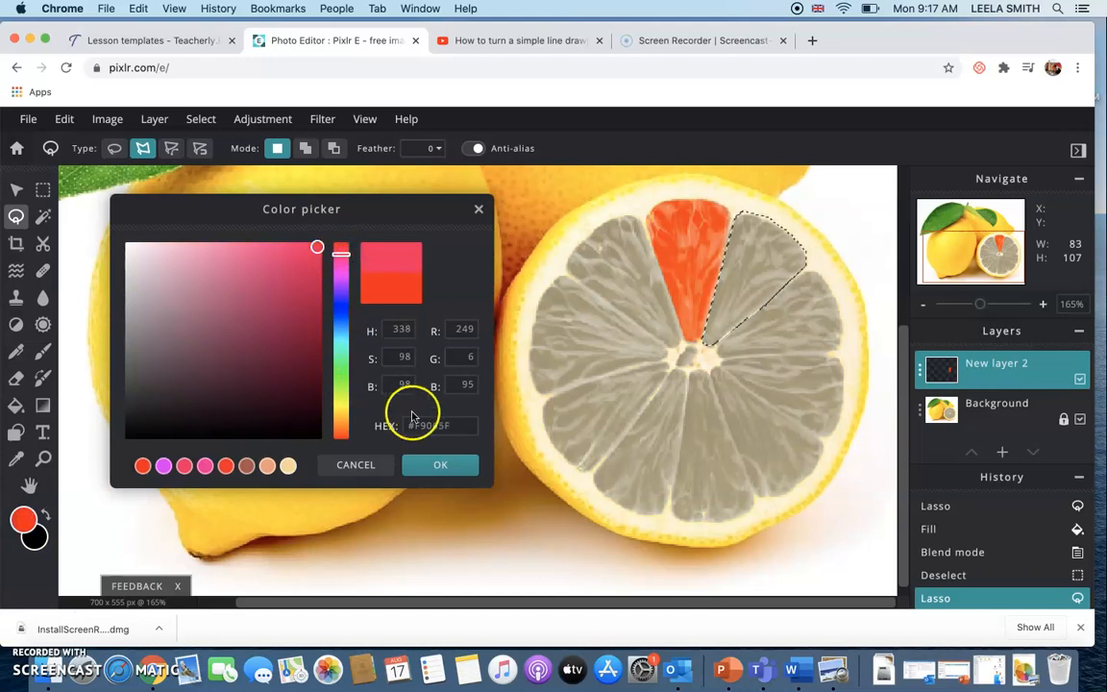
pyautogui.click(440, 463)
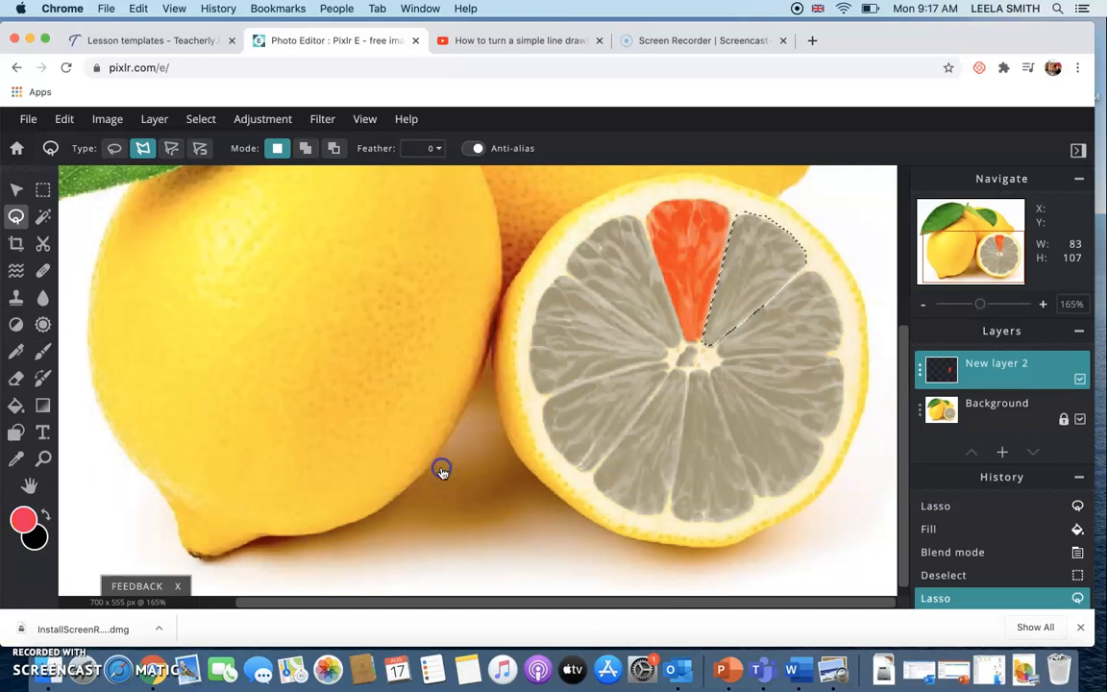
pyautogui.click(15, 405)
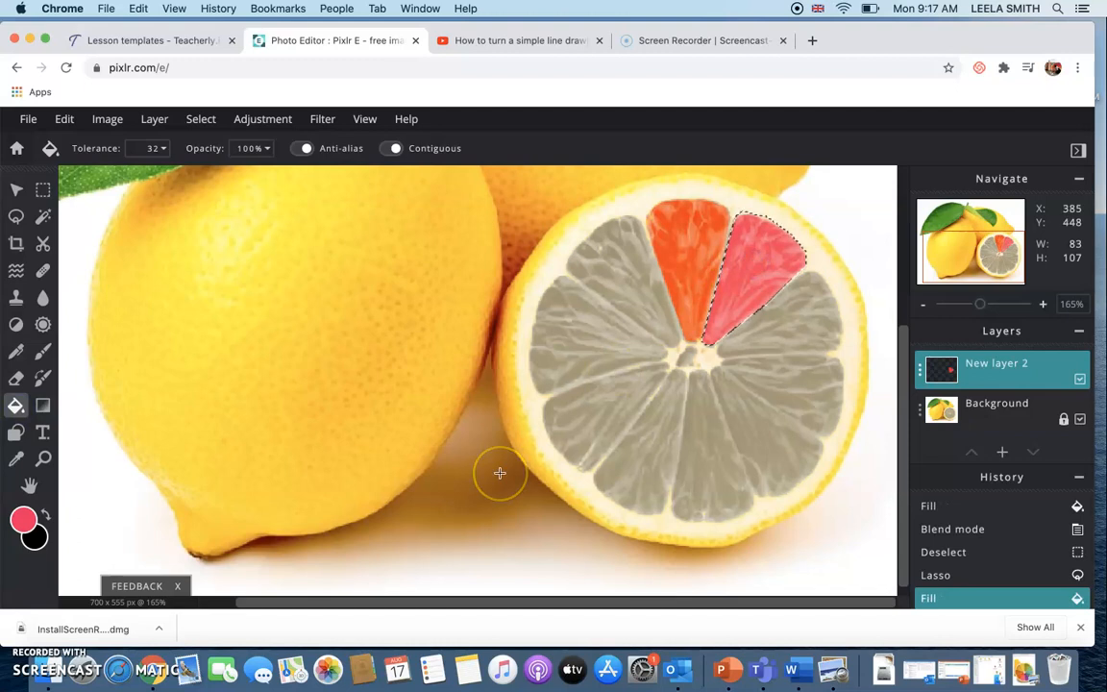
pyautogui.moveTo(778, 558)
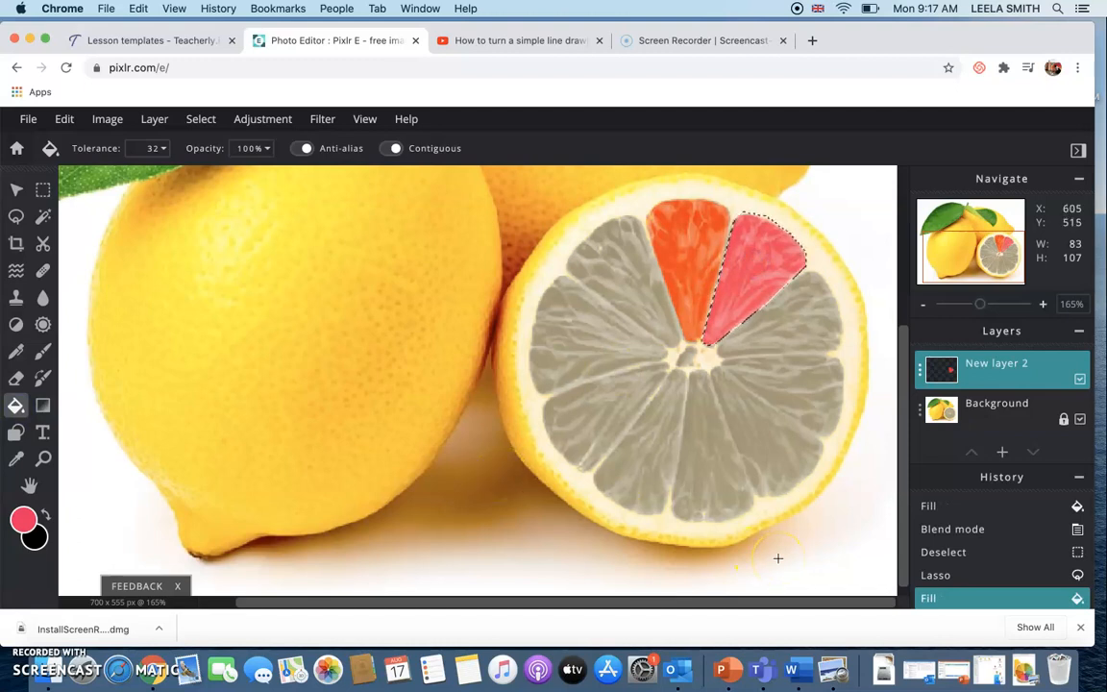
pyautogui.moveTo(1026, 665)
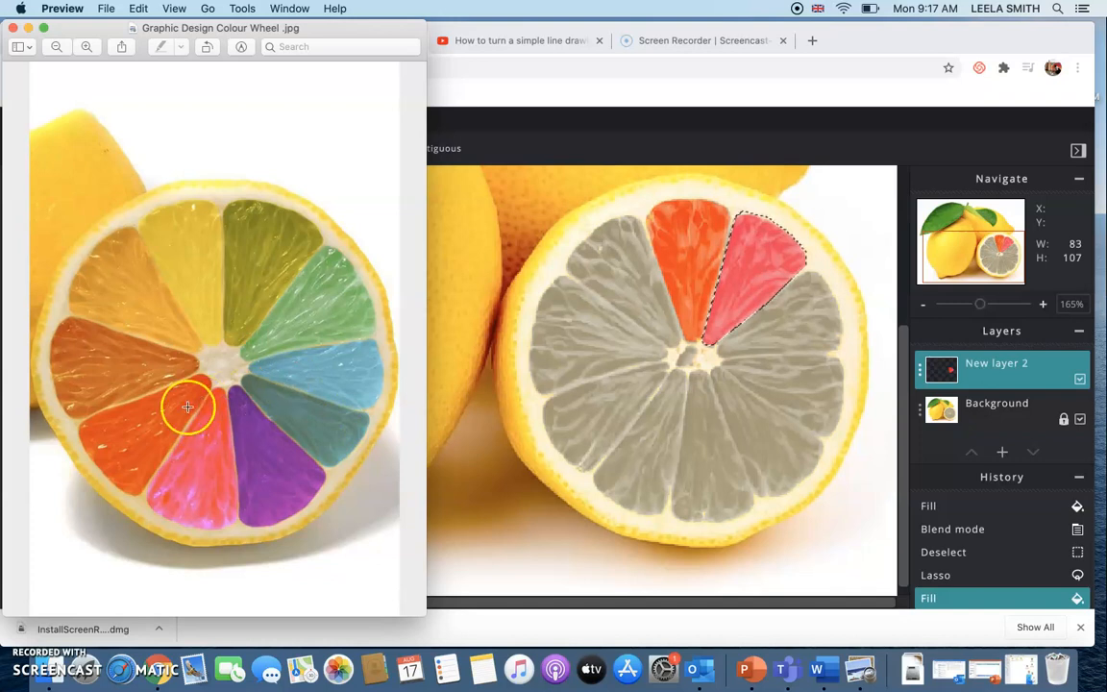
pyautogui.moveTo(196, 242)
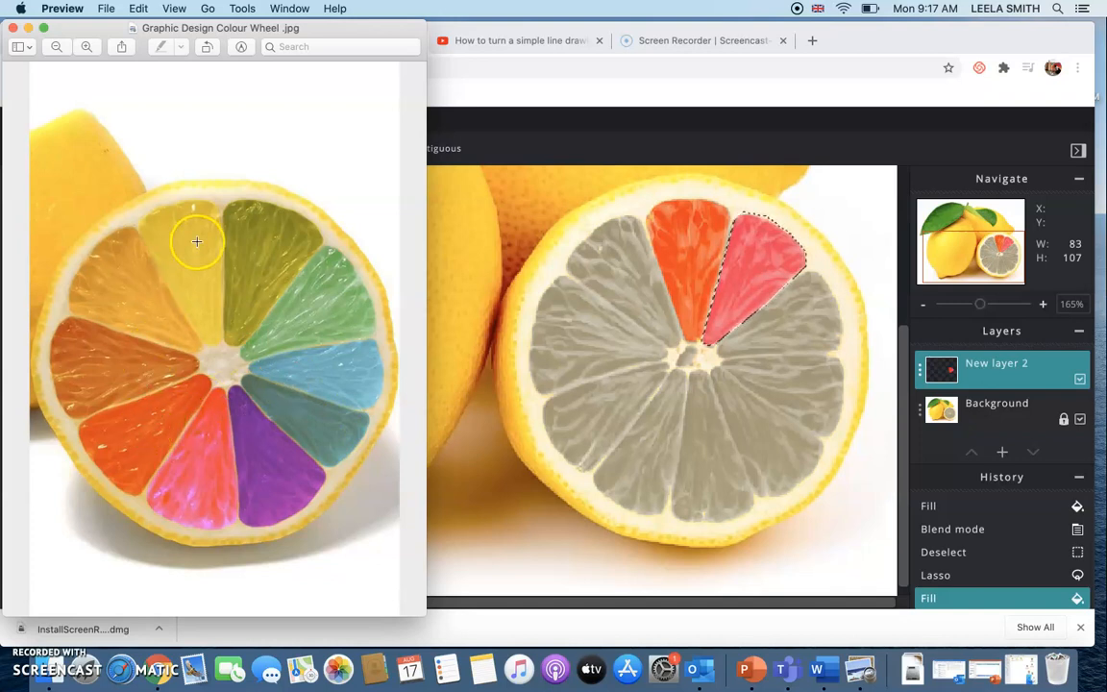
pyautogui.moveTo(188, 221)
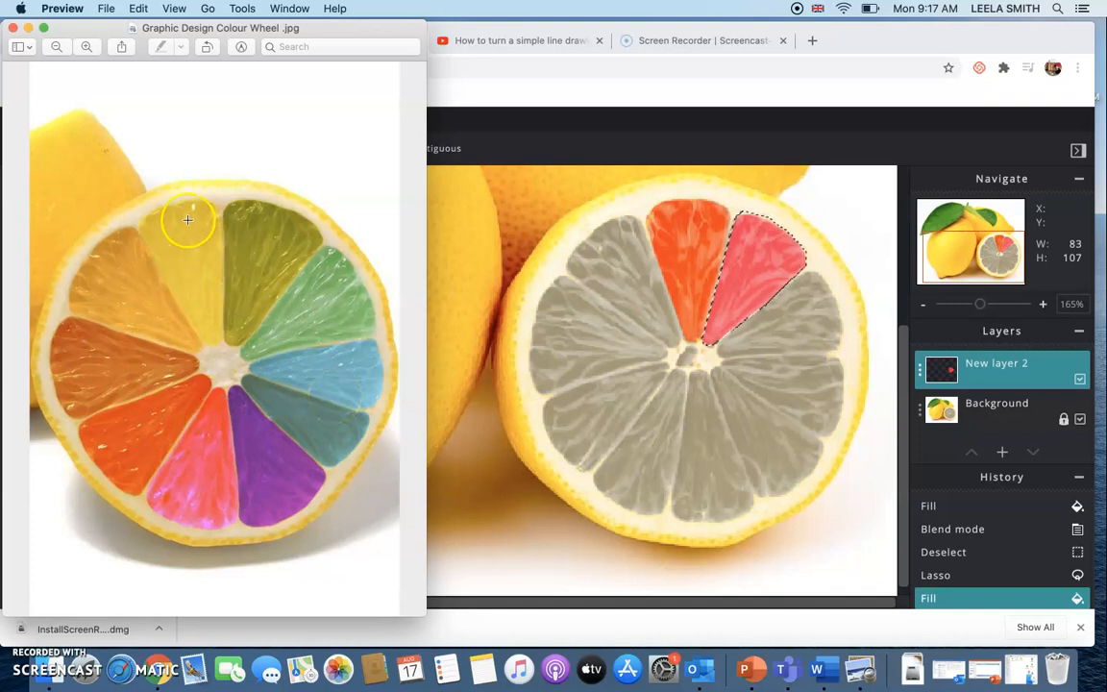
pyautogui.moveTo(145, 454)
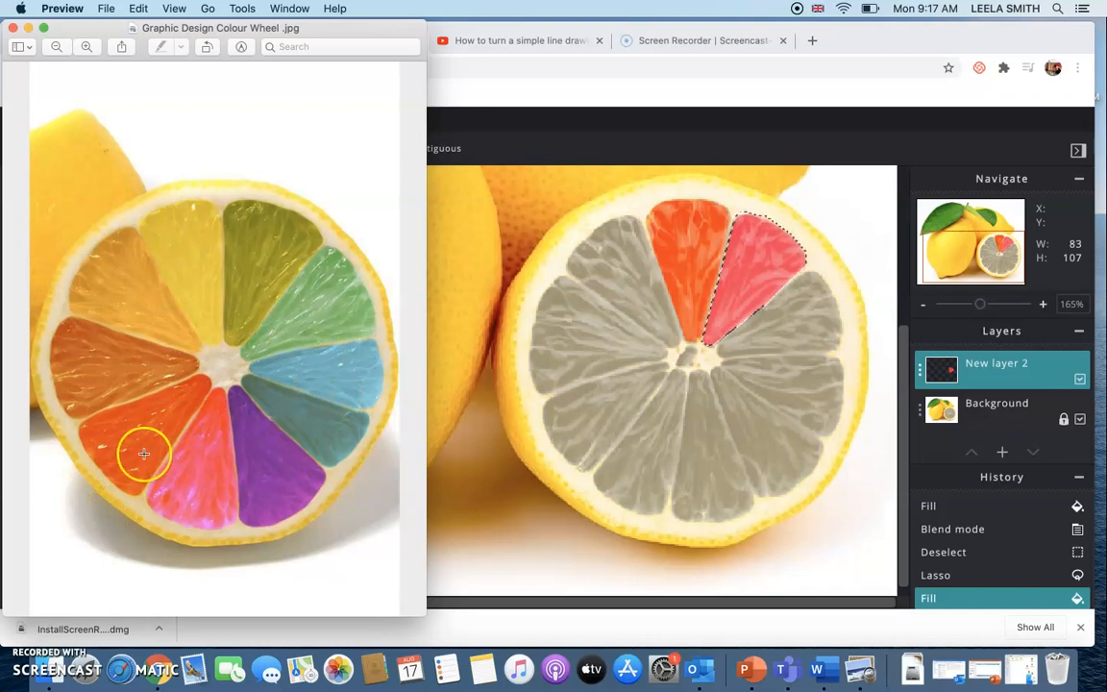
pyautogui.moveTo(316, 392)
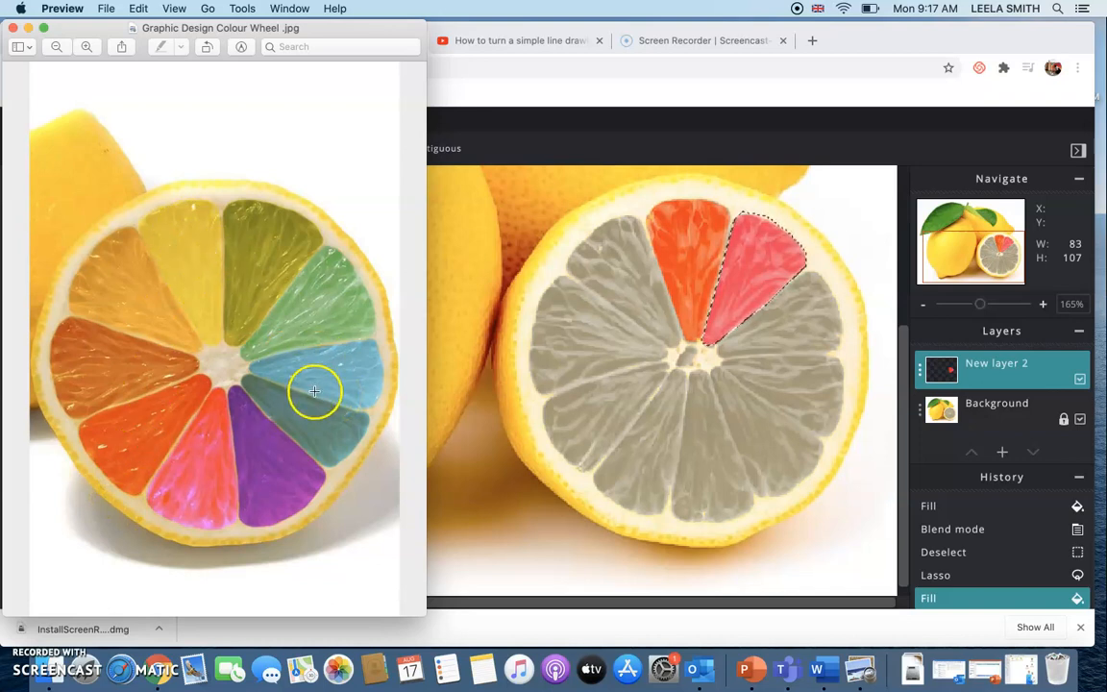
pyautogui.moveTo(290, 278)
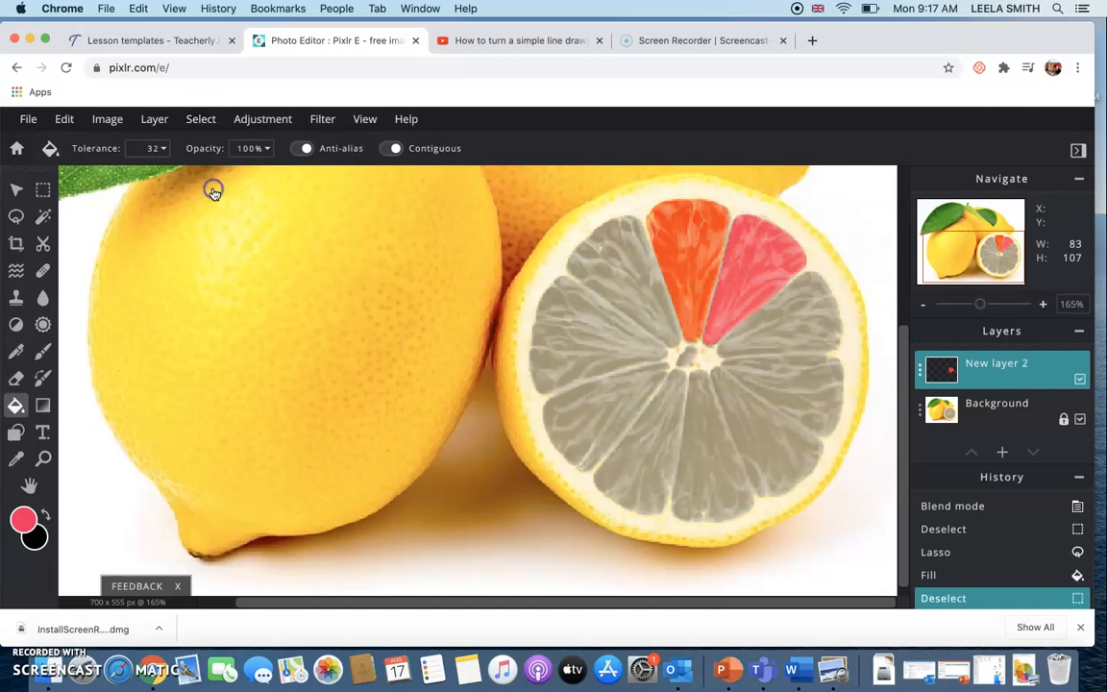
# - Lasso the next wedge clockwise and set the fill colour to magenta in the Color picker
pyautogui.click(15, 215)
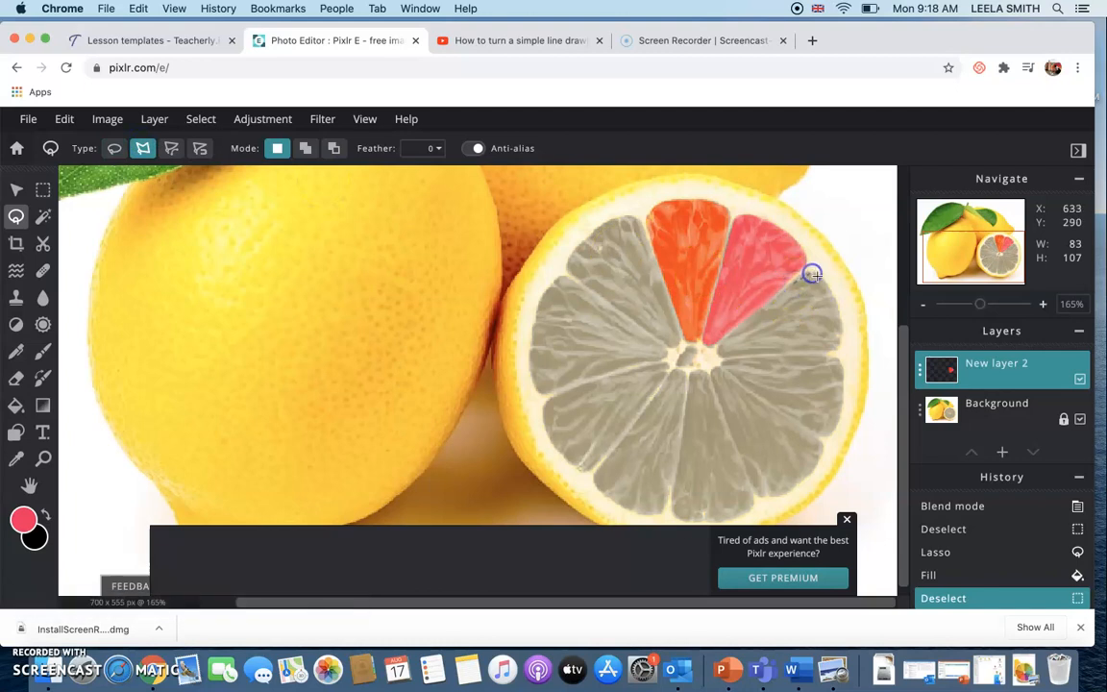
pyautogui.moveTo(842, 315)
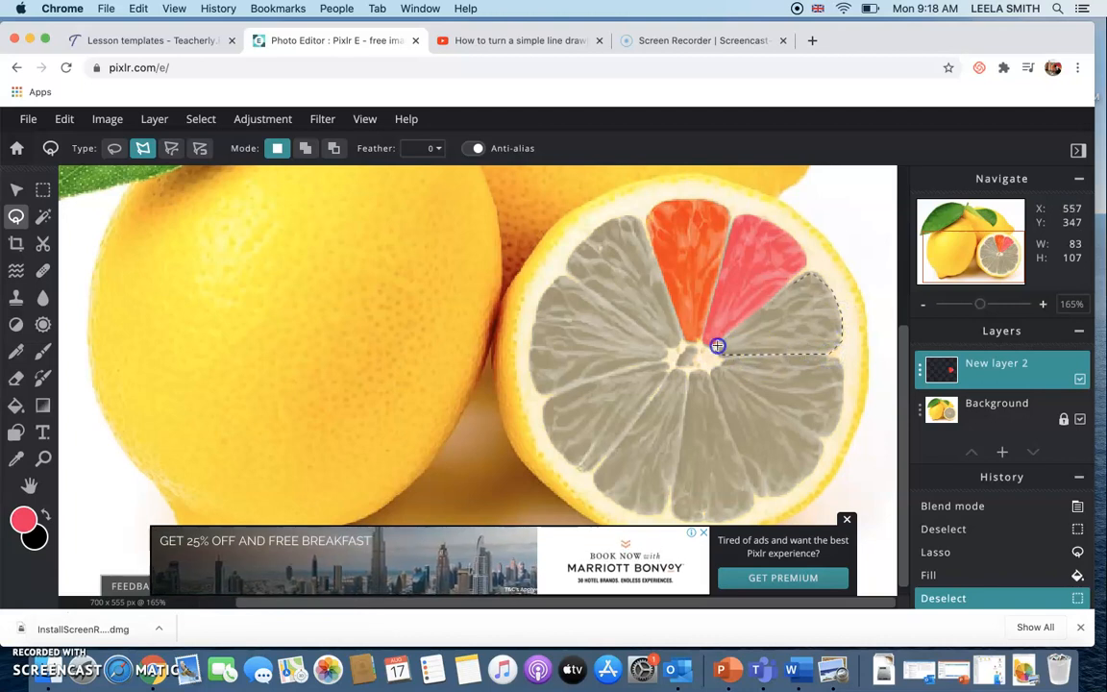
pyautogui.moveTo(784, 291)
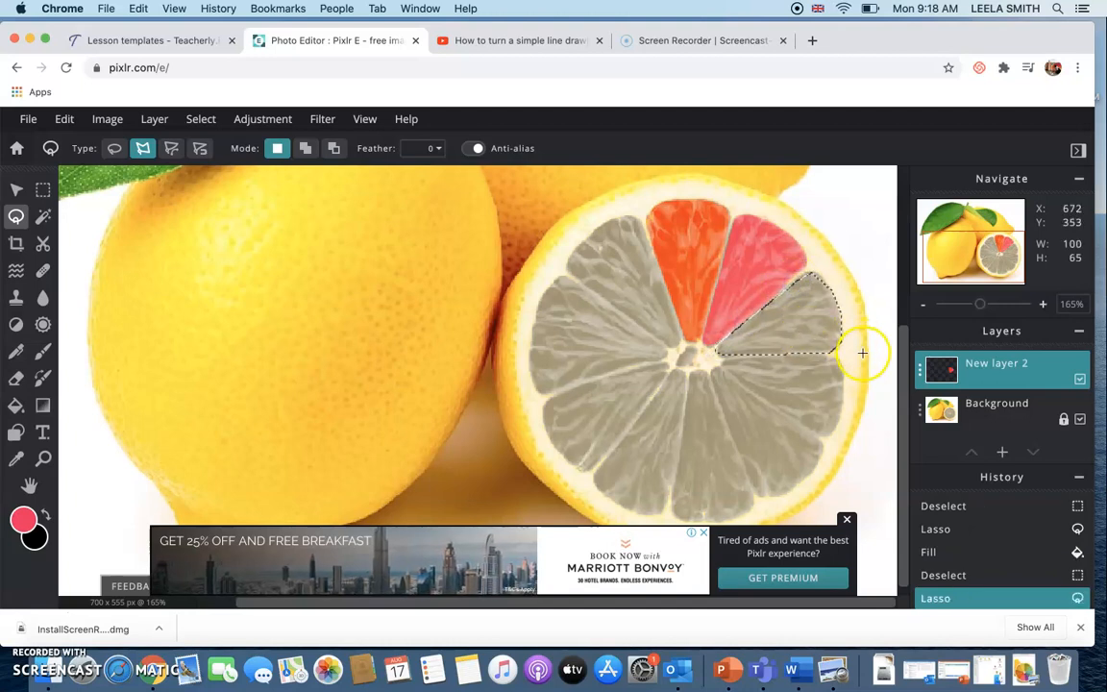
pyautogui.moveTo(842, 373)
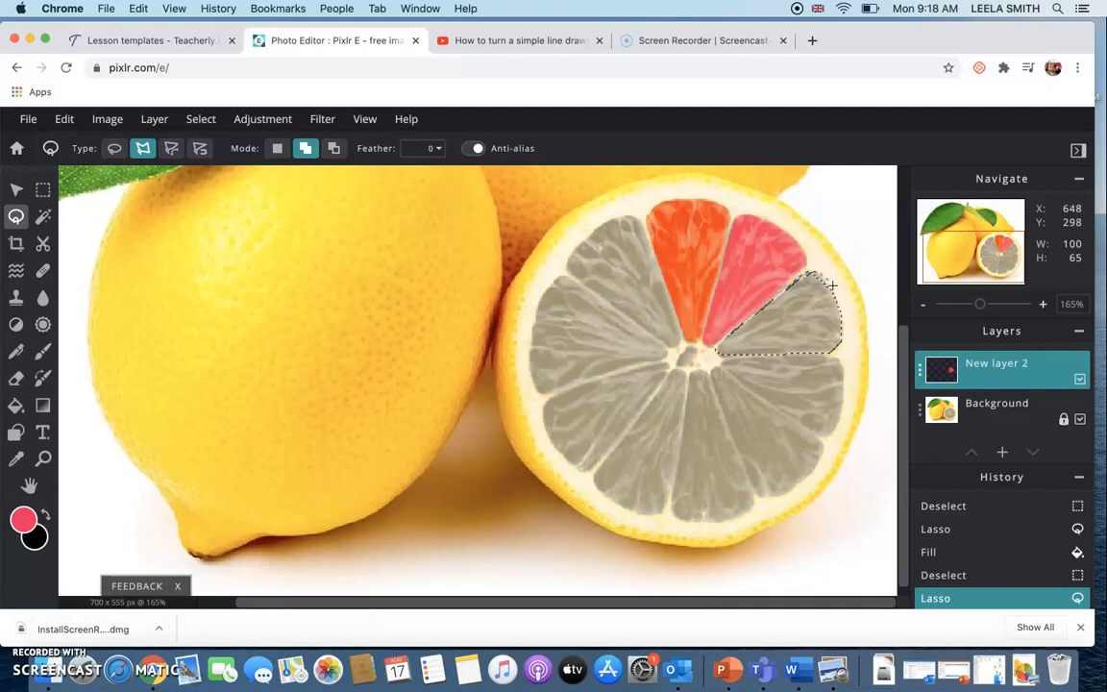
pyautogui.click(792, 281)
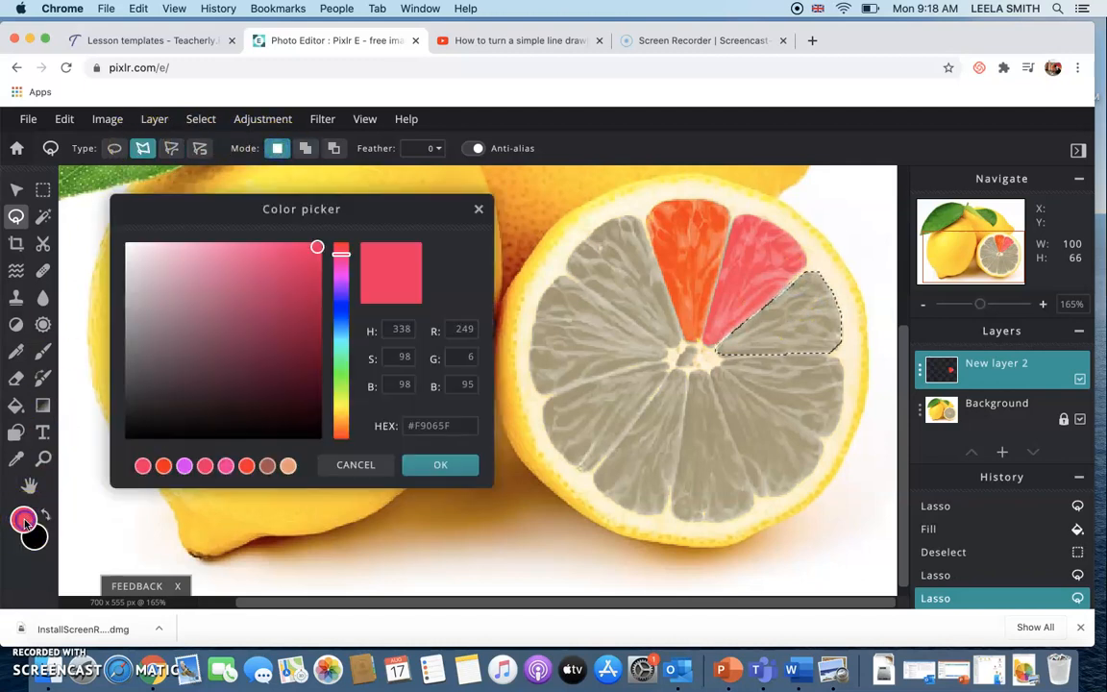
pyautogui.moveTo(343, 248); pyautogui.dragTo(342, 260)
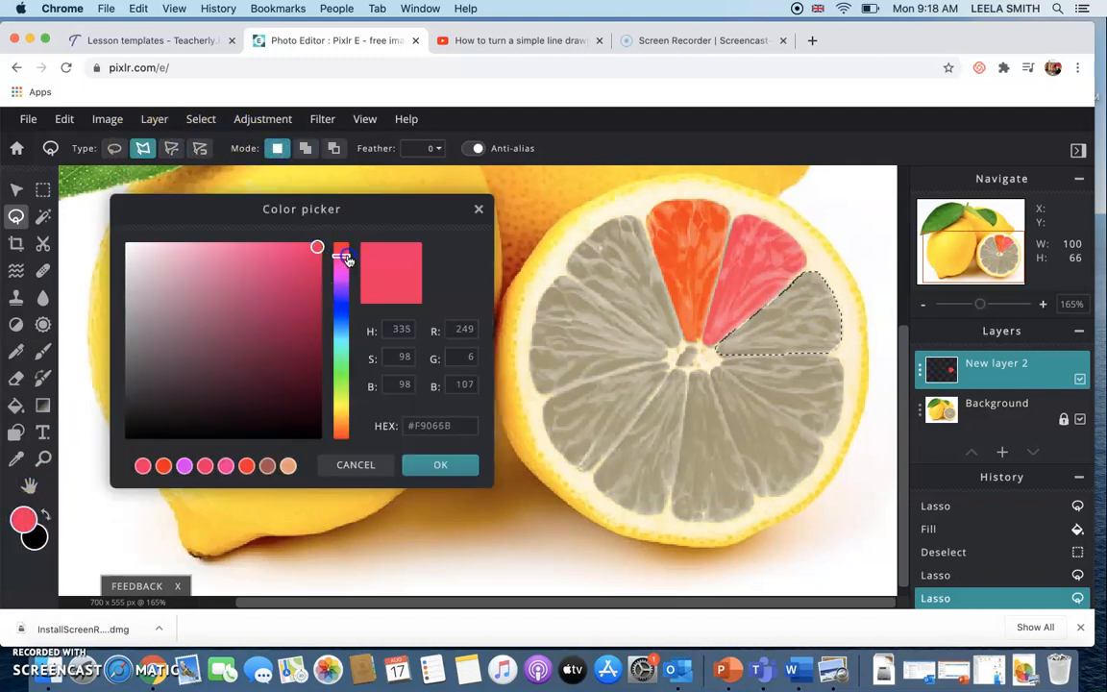
pyautogui.moveTo(342, 248); pyautogui.dragTo(342, 273)
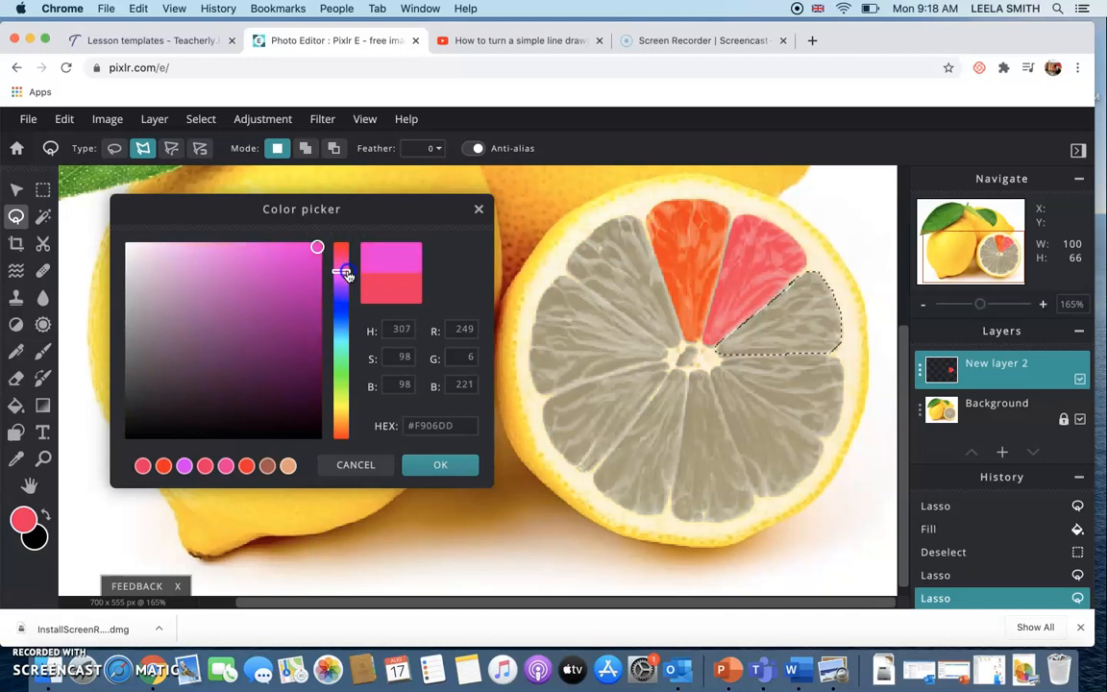
pyautogui.click(440, 464)
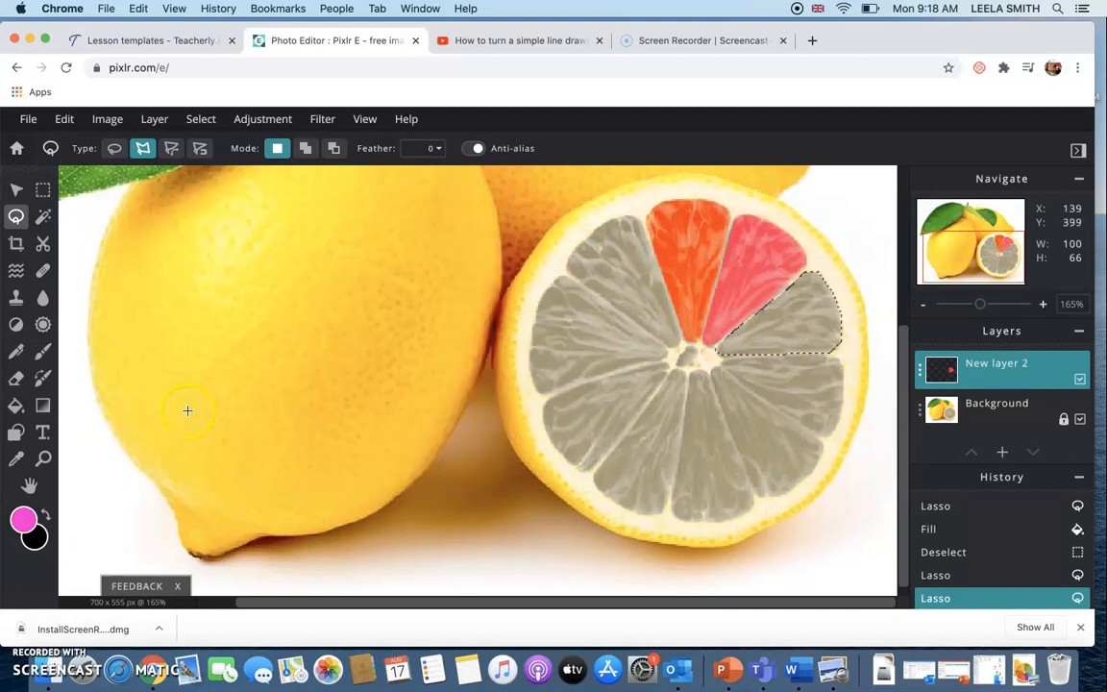
# - Paint Bucket fill the wedge magenta and deselect it
pyautogui.click(16, 404)
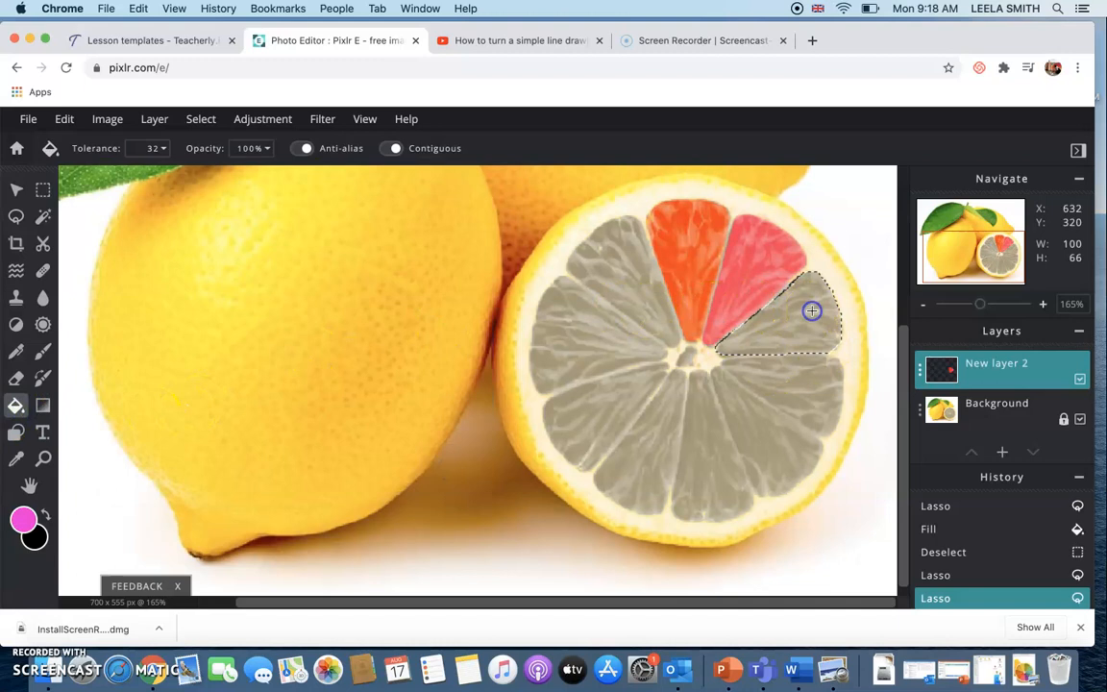
pyautogui.click(200, 119)
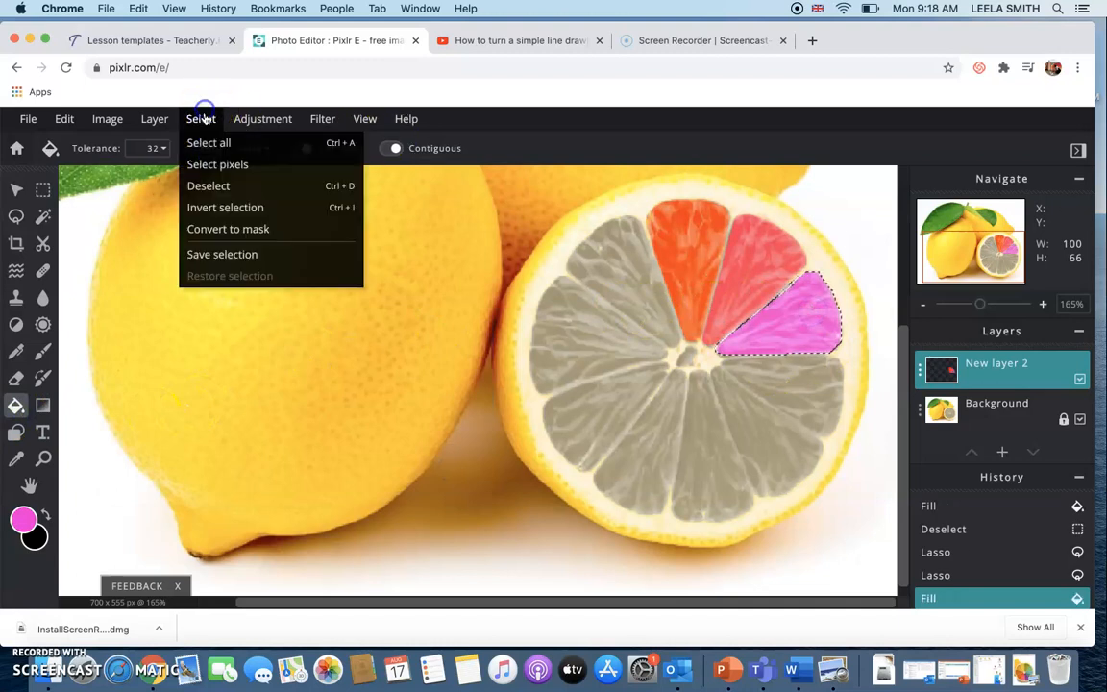
pyautogui.click(208, 185)
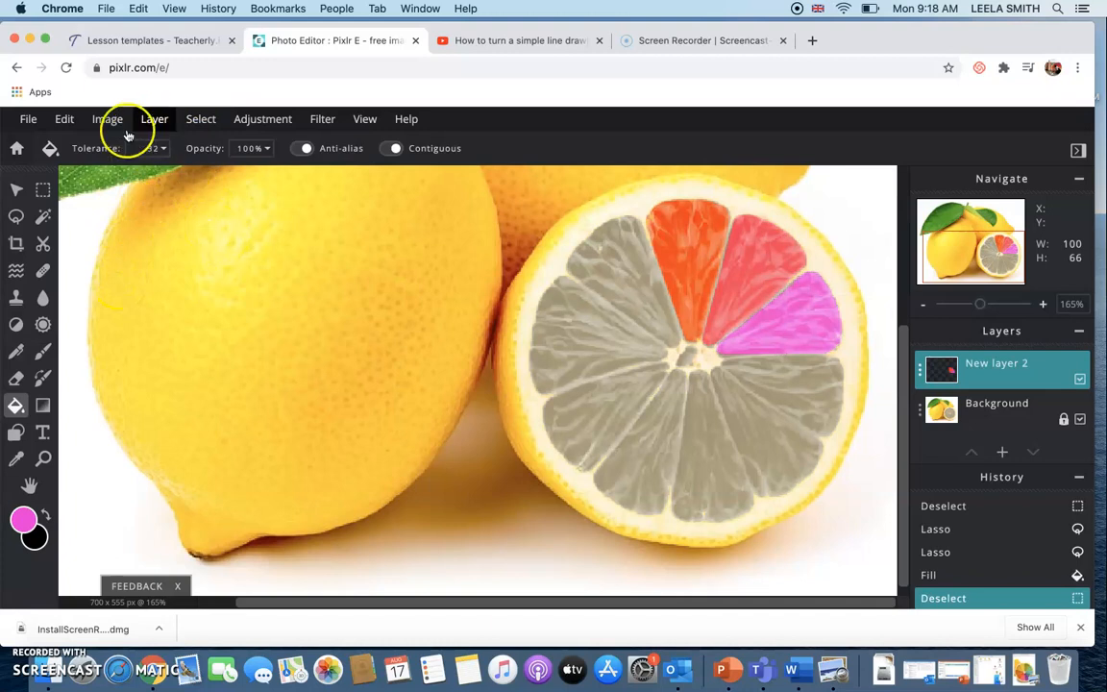
# - Lasso the wedge below the magenta one, fill it purple and deselect it
pyautogui.click(16, 216)
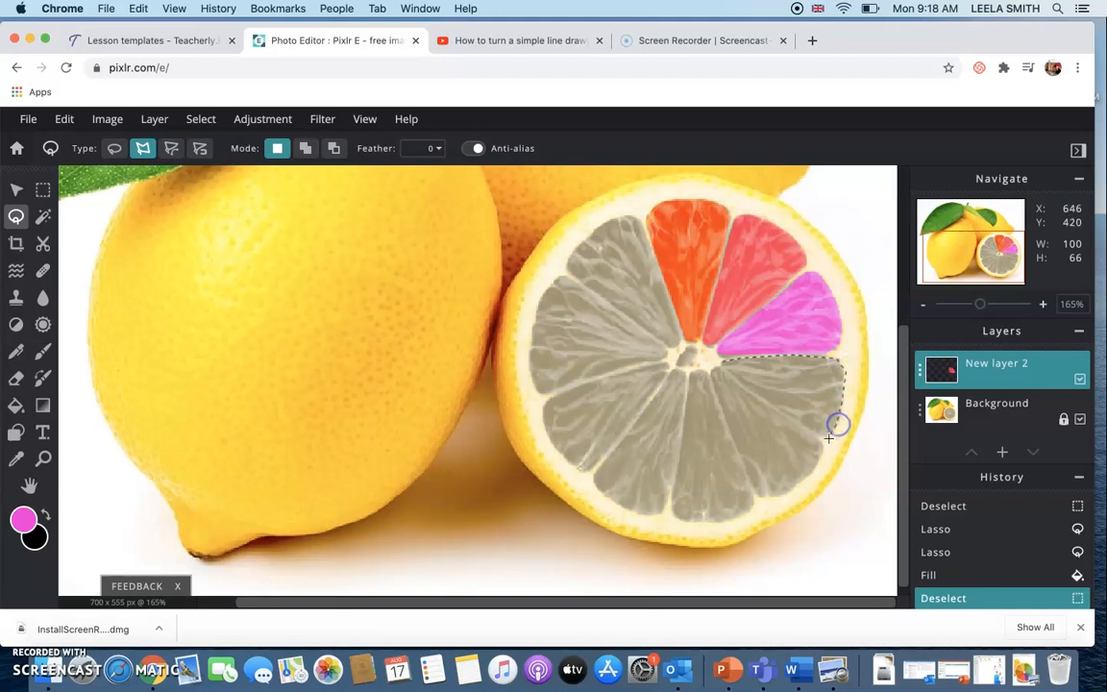
pyautogui.moveTo(815, 435)
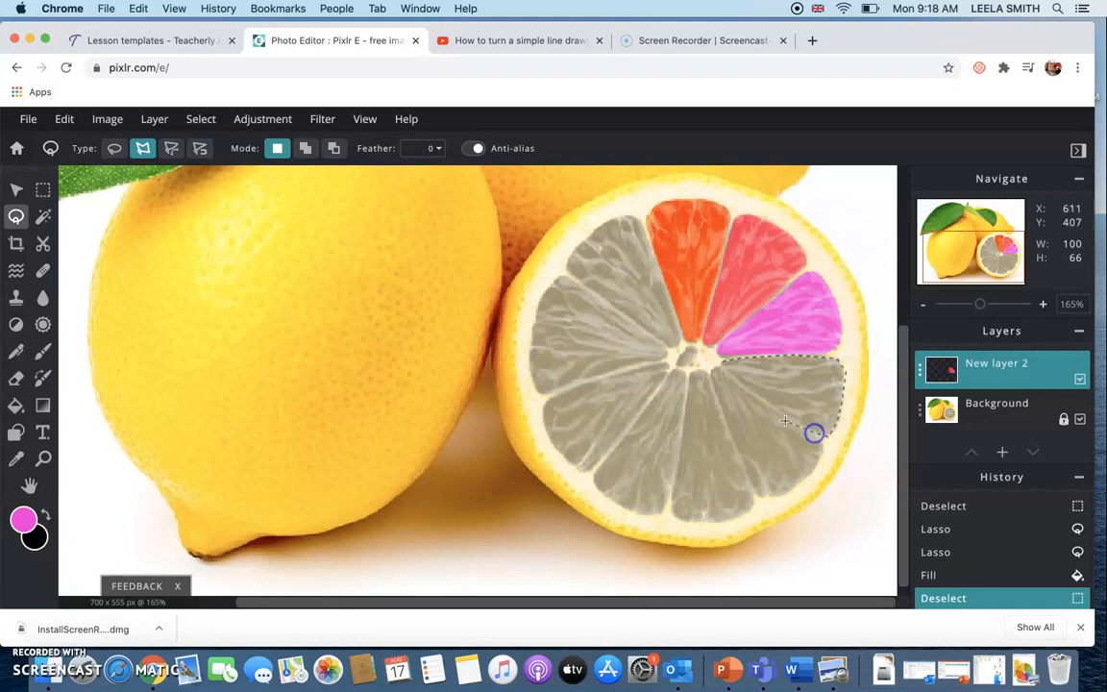
pyautogui.moveTo(723, 369)
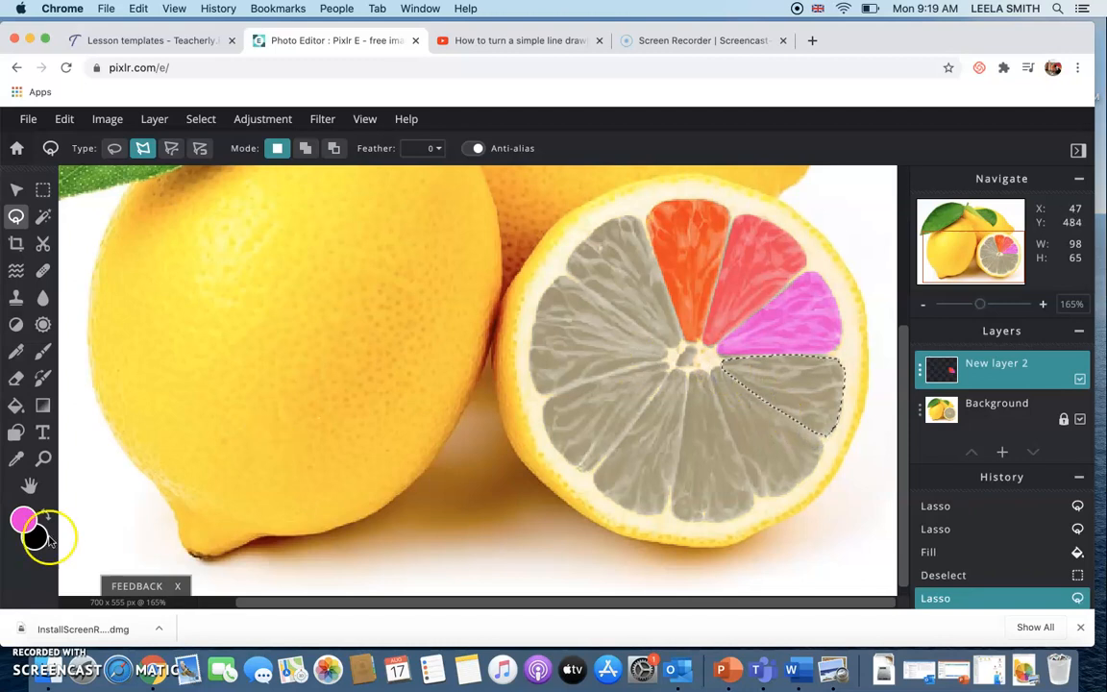
pyautogui.moveTo(138, 250)
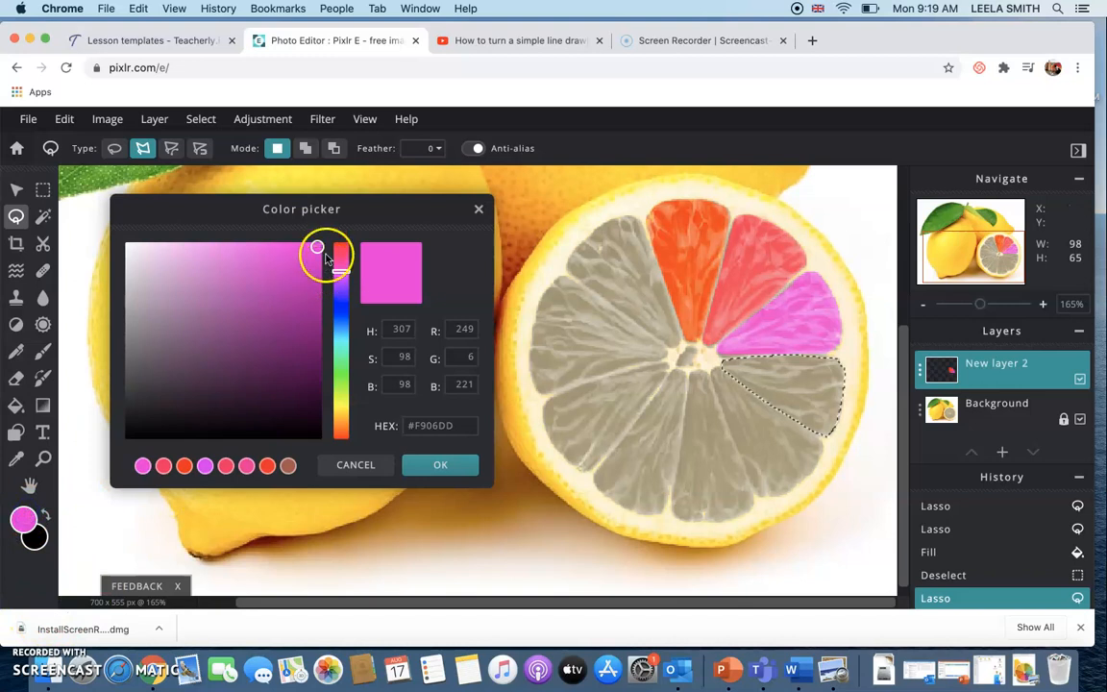
pyautogui.moveTo(342, 248); pyautogui.dragTo(342, 280)
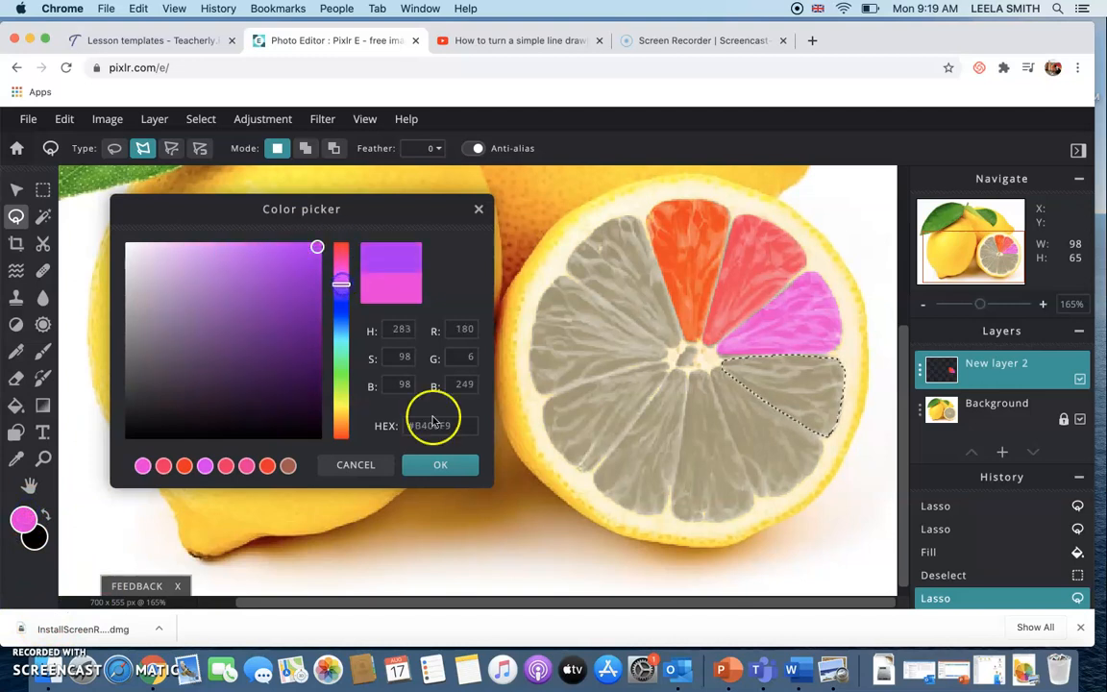
pyautogui.click(441, 463)
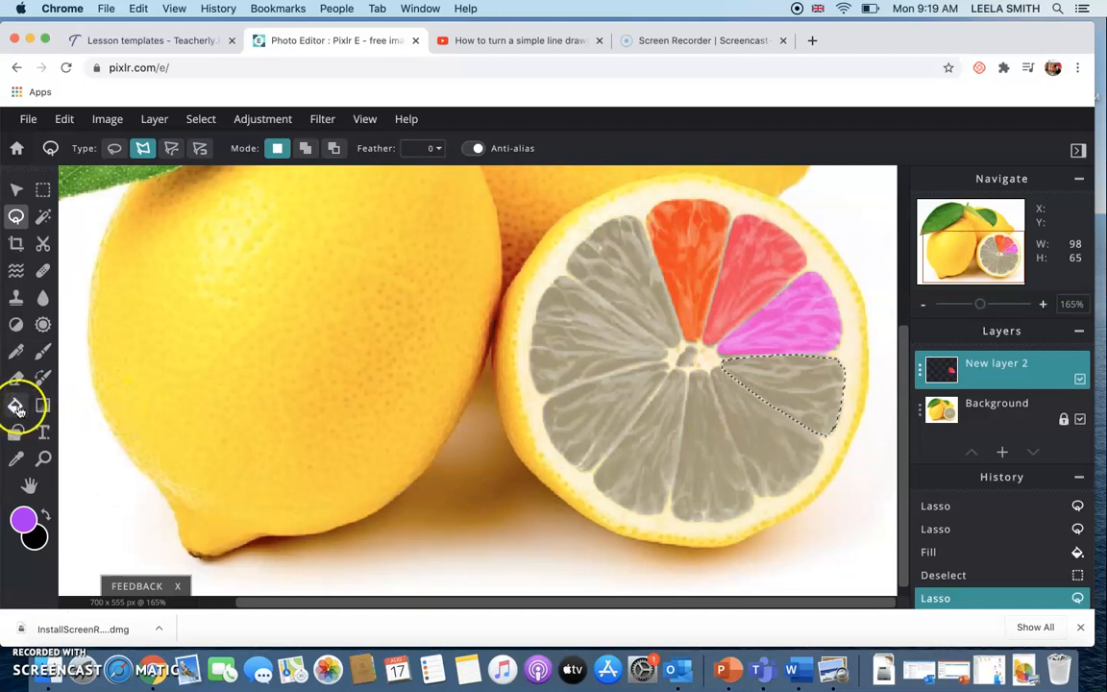
pyautogui.click(753, 382)
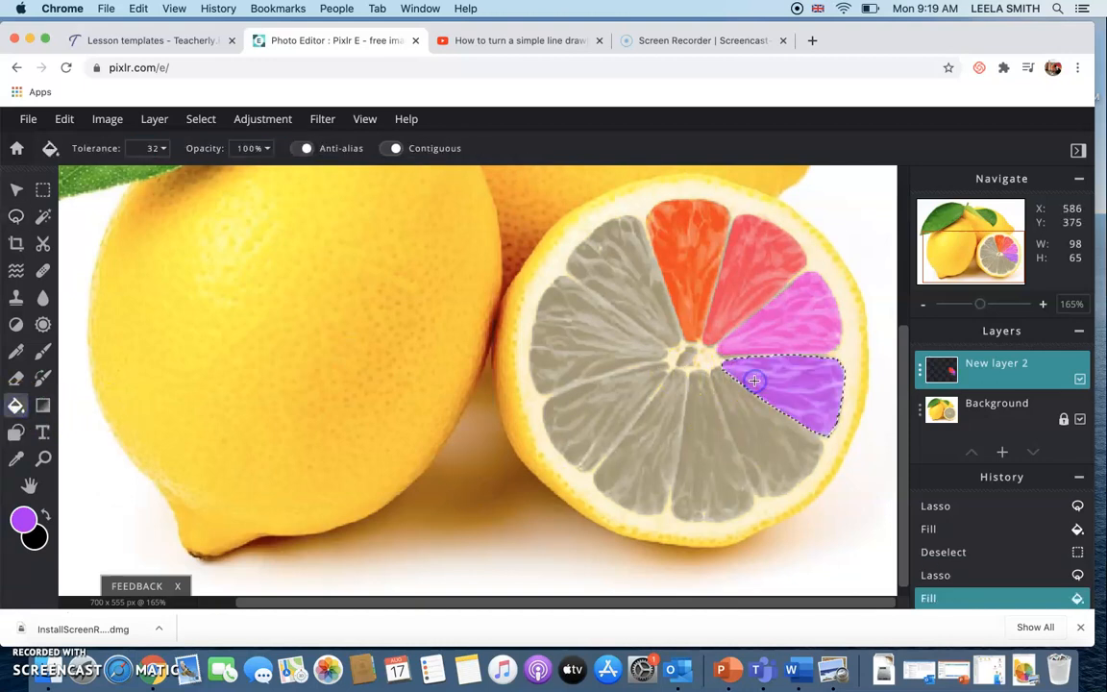
pyautogui.click(200, 119)
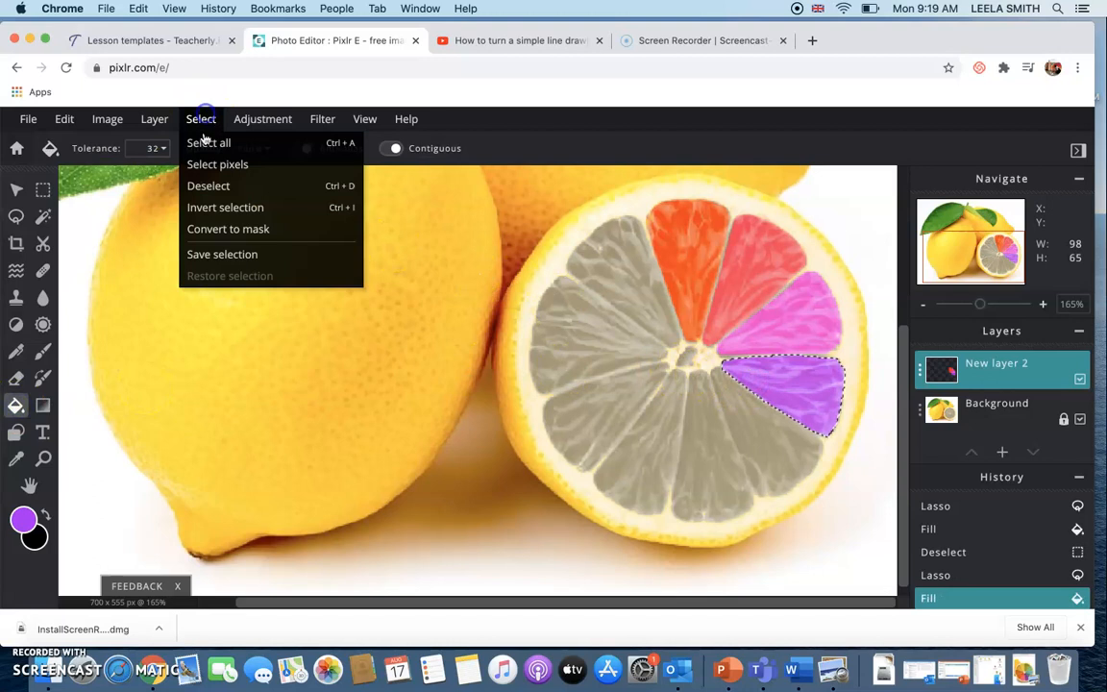
pyautogui.click(208, 185)
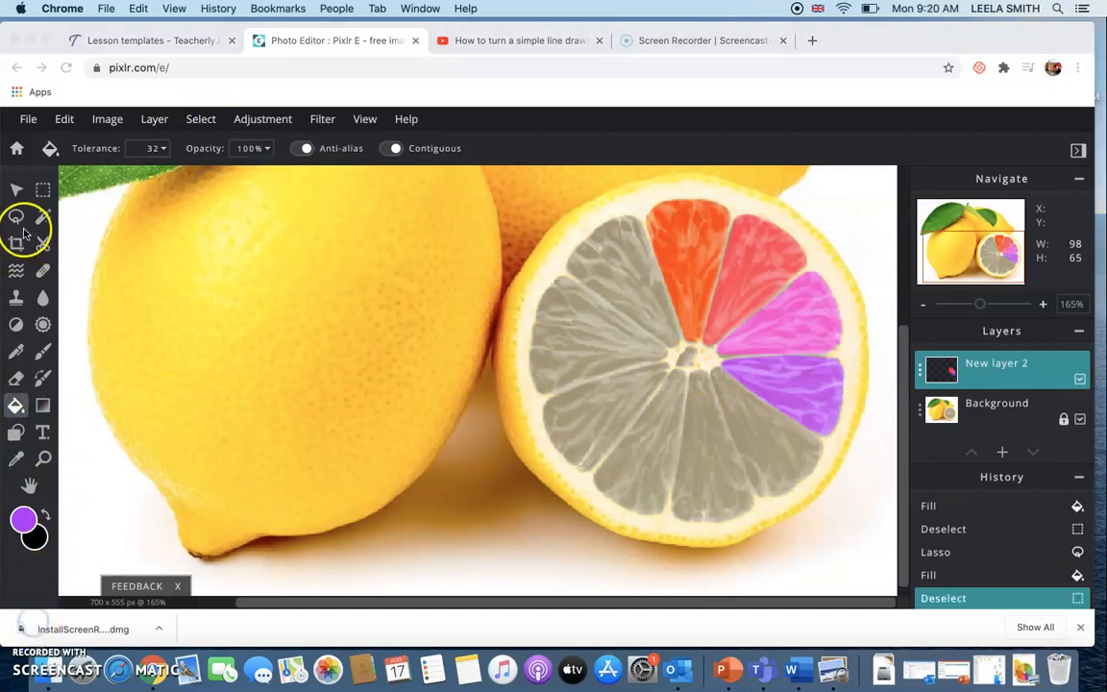
# - Lasso the next slice and fill it with a purple picked in the Color picker
pyautogui.click(16, 215)
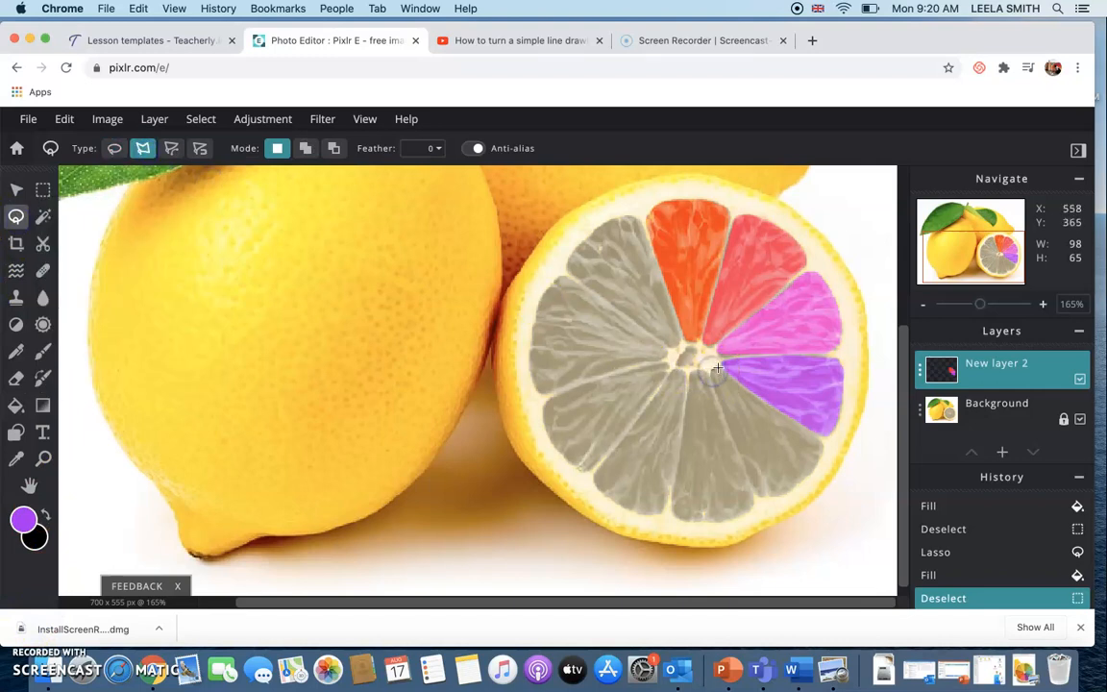
pyautogui.moveTo(786, 415)
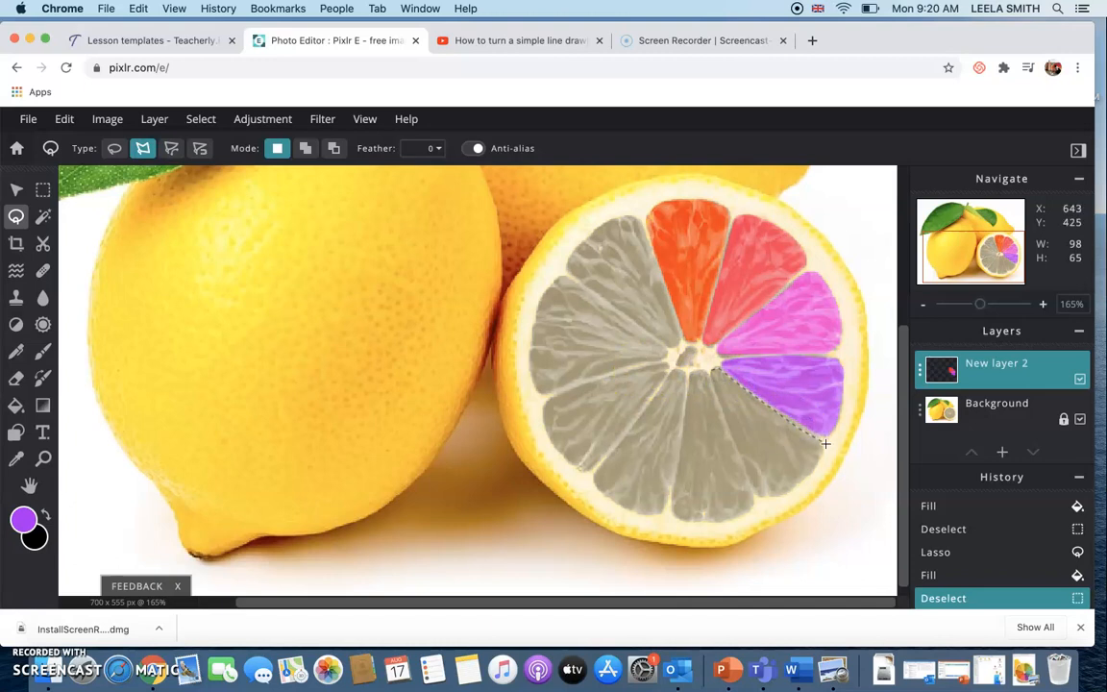
pyautogui.moveTo(819, 469)
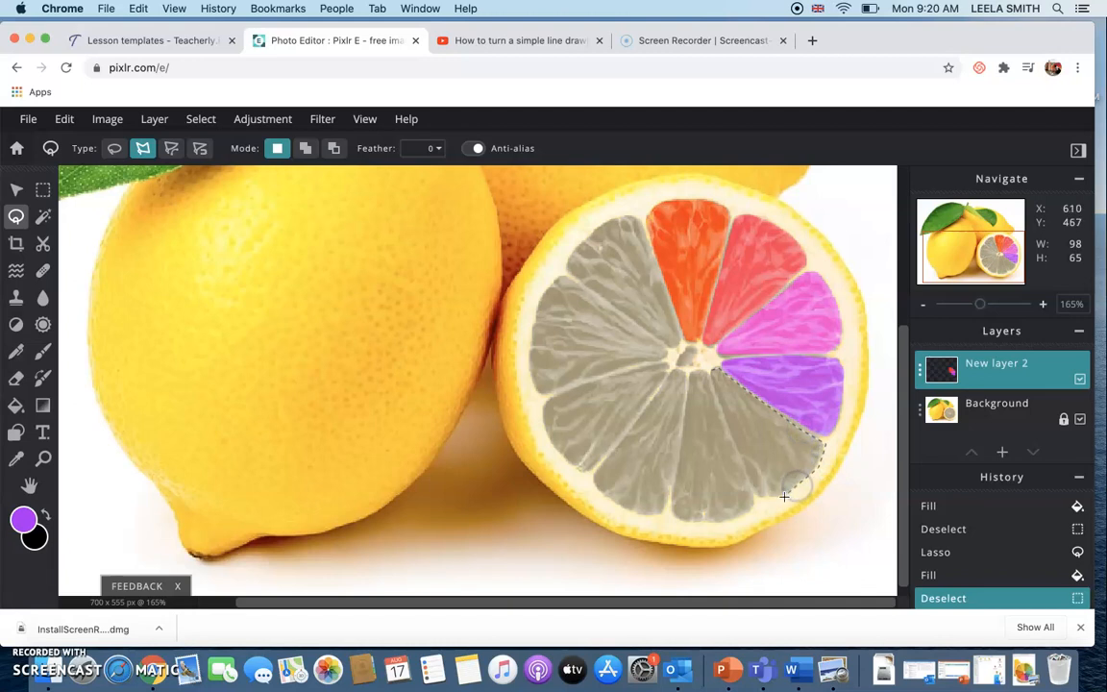
pyautogui.moveTo(758, 496)
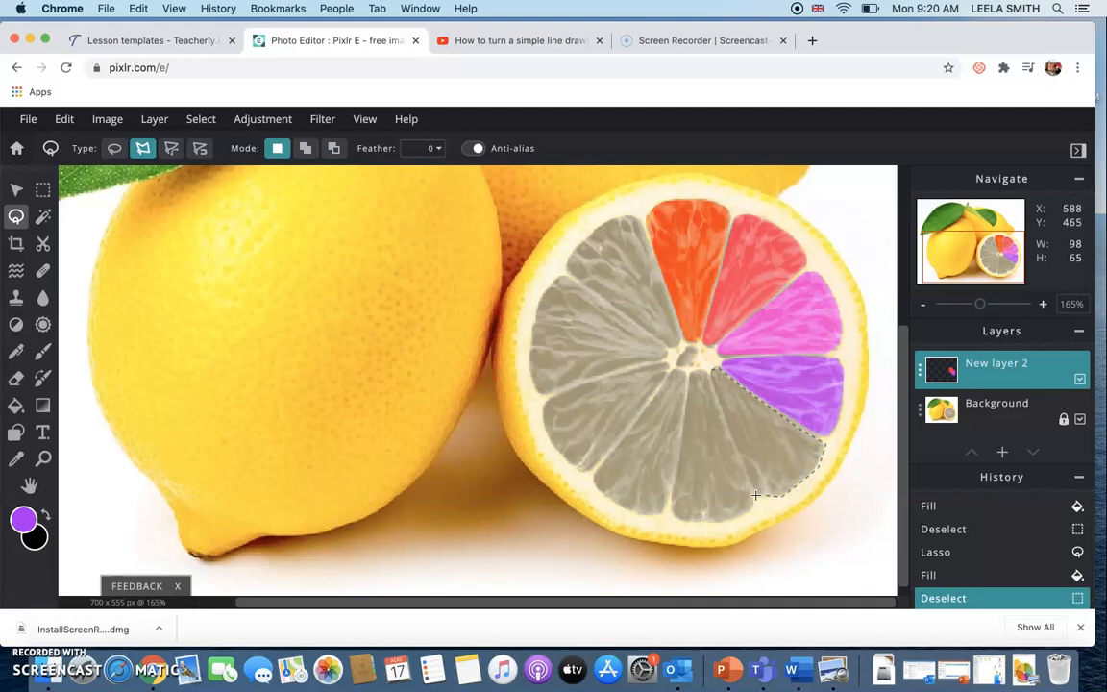
pyautogui.moveTo(738, 441)
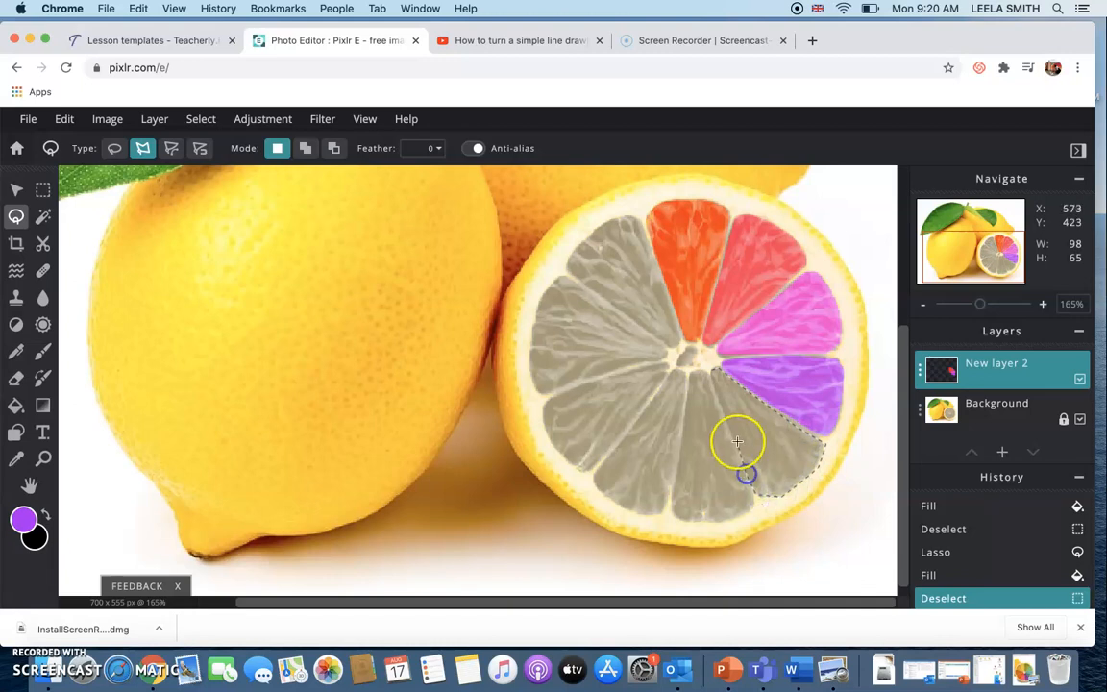
pyautogui.moveTo(714, 375)
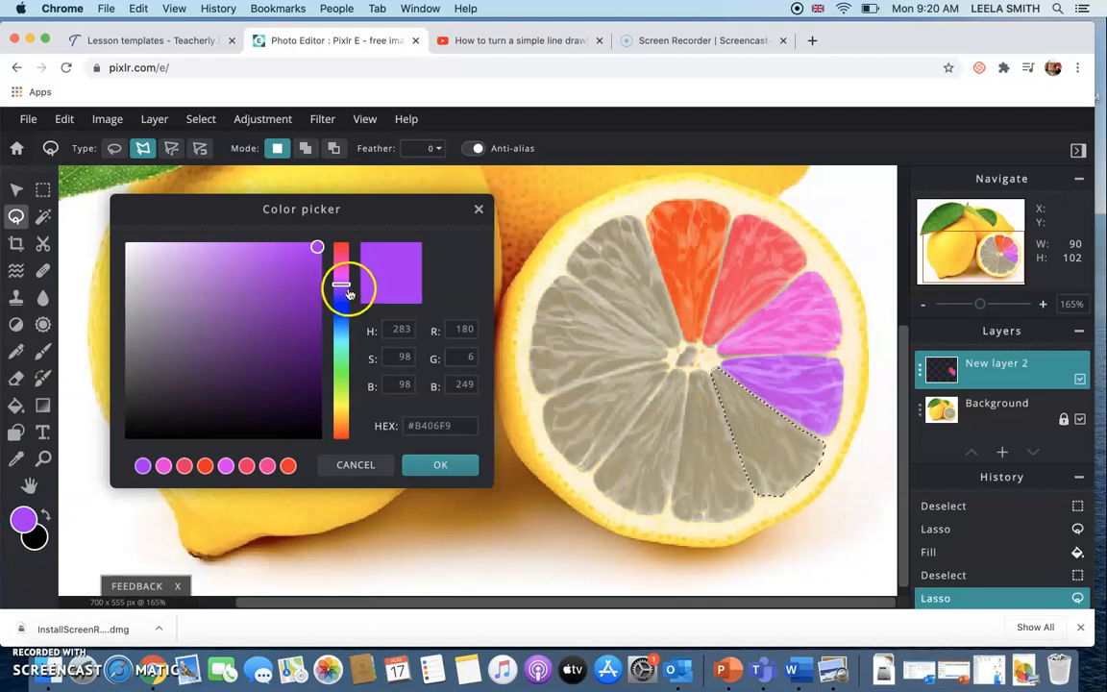
pyautogui.moveTo(349, 288); pyautogui.dragTo(344, 296)
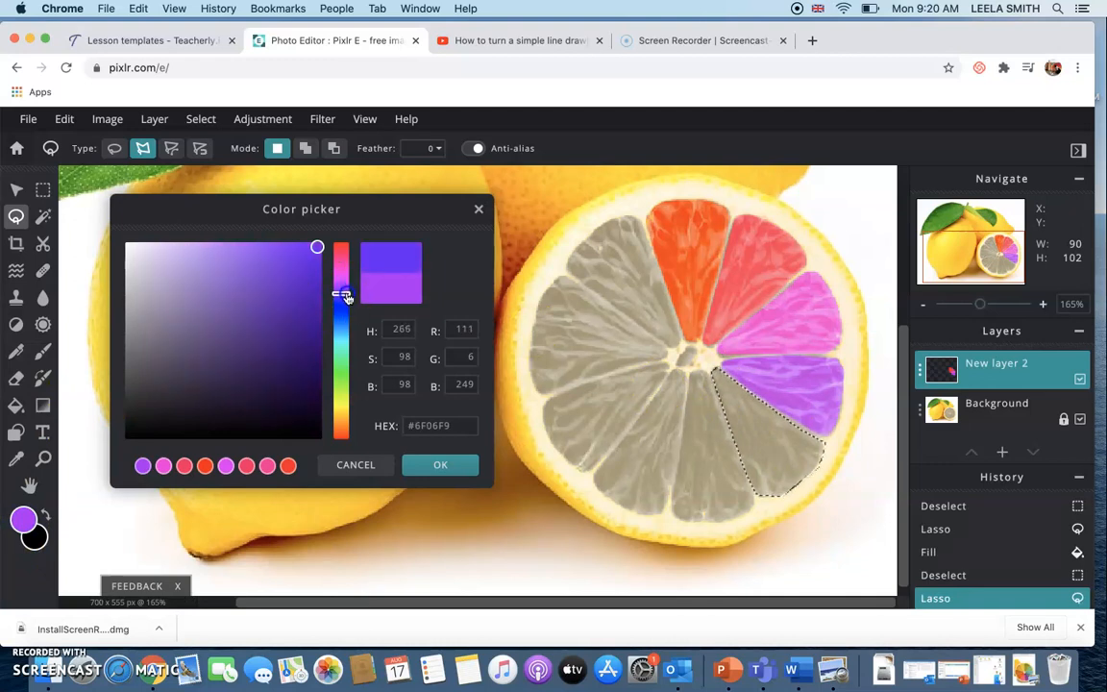
pyautogui.click(440, 463)
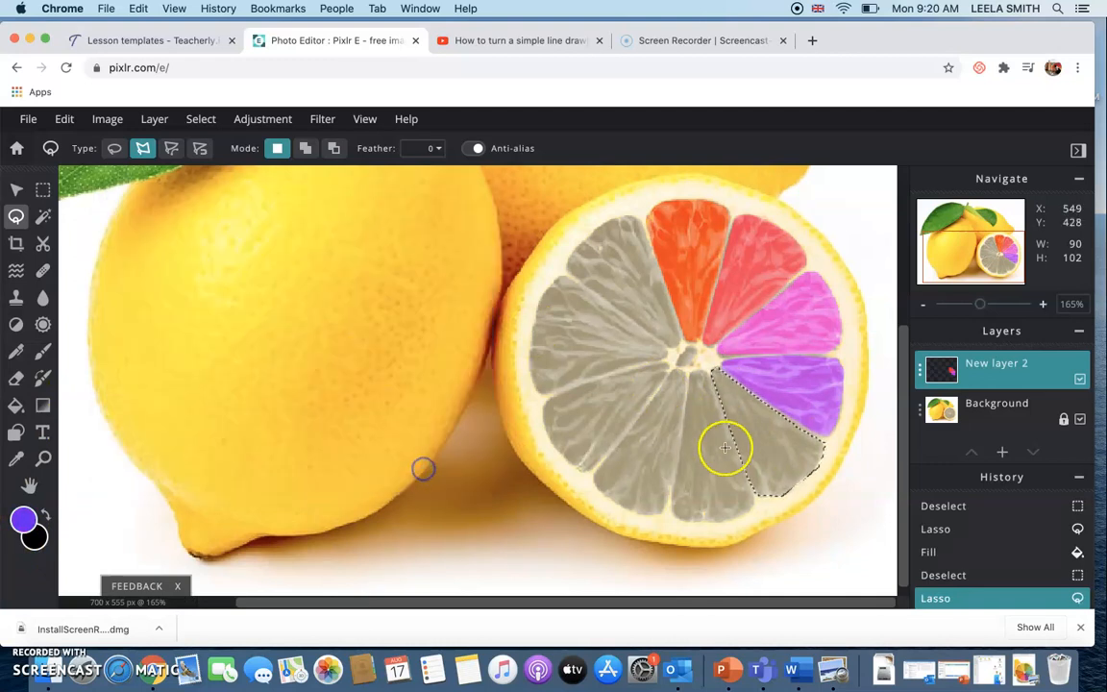
pyautogui.click(15, 404)
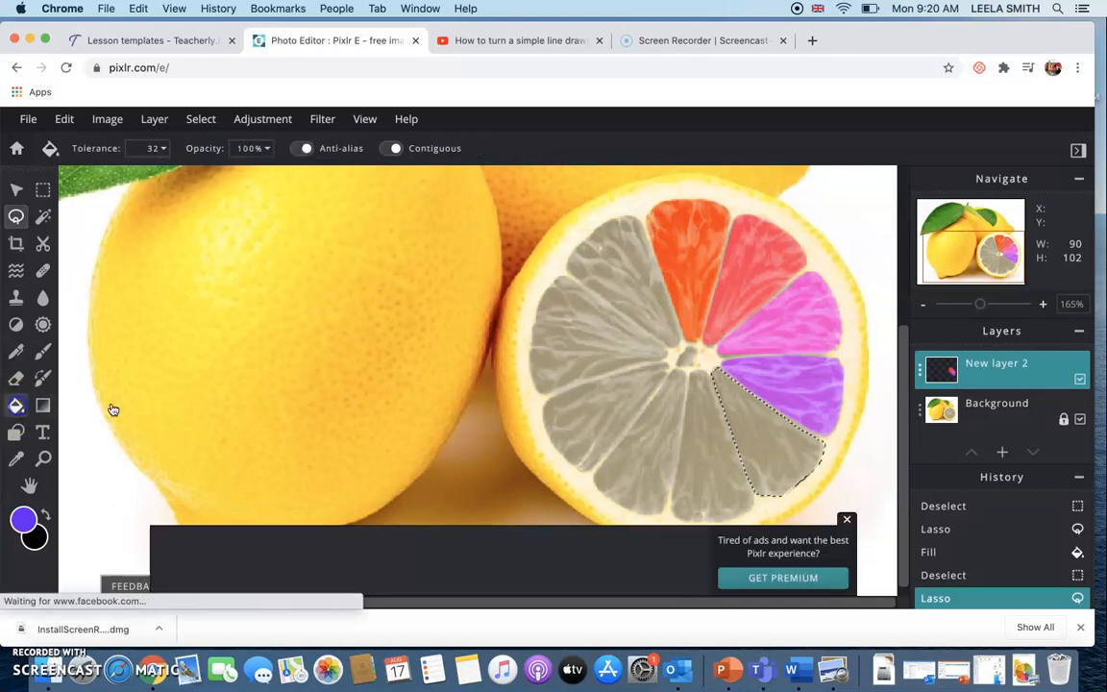
pyautogui.click(751, 449)
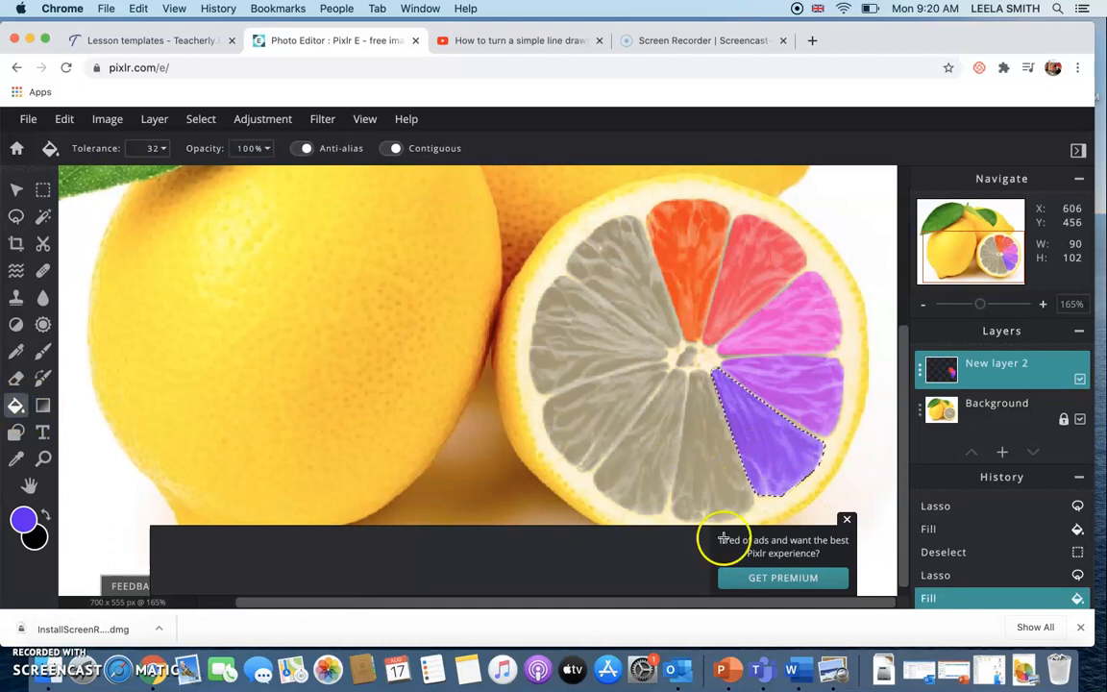
# - Adjust the colour to a bluer violet, refill the slice and deselect it
pyautogui.click(846, 519)
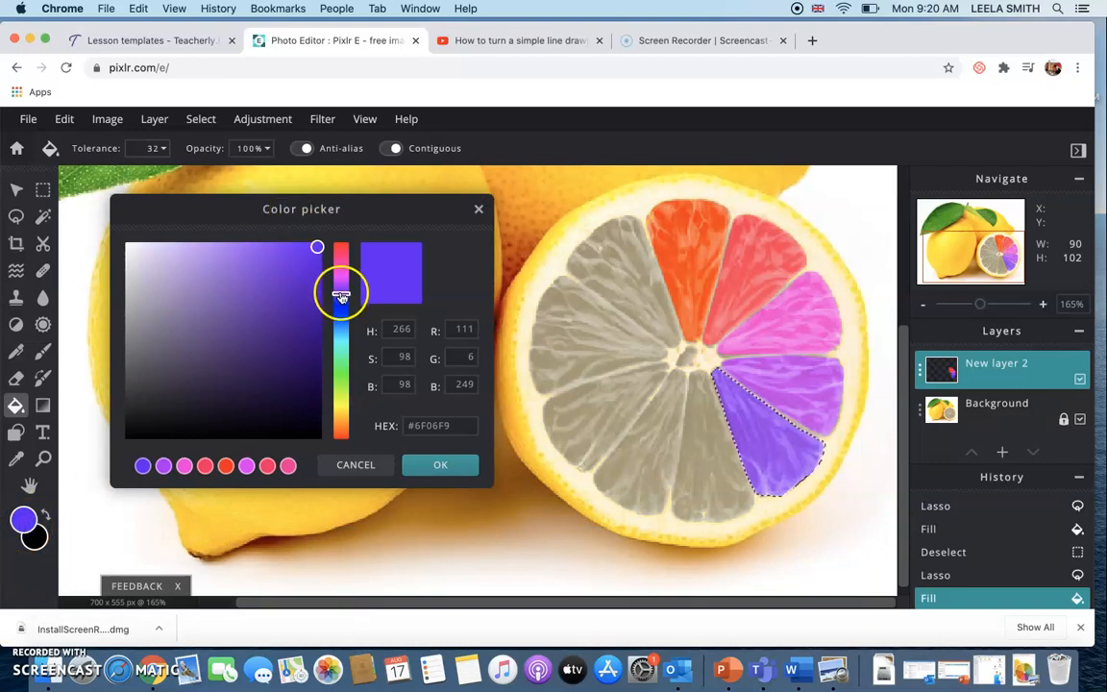
pyautogui.moveTo(343, 292); pyautogui.dragTo(342, 298)
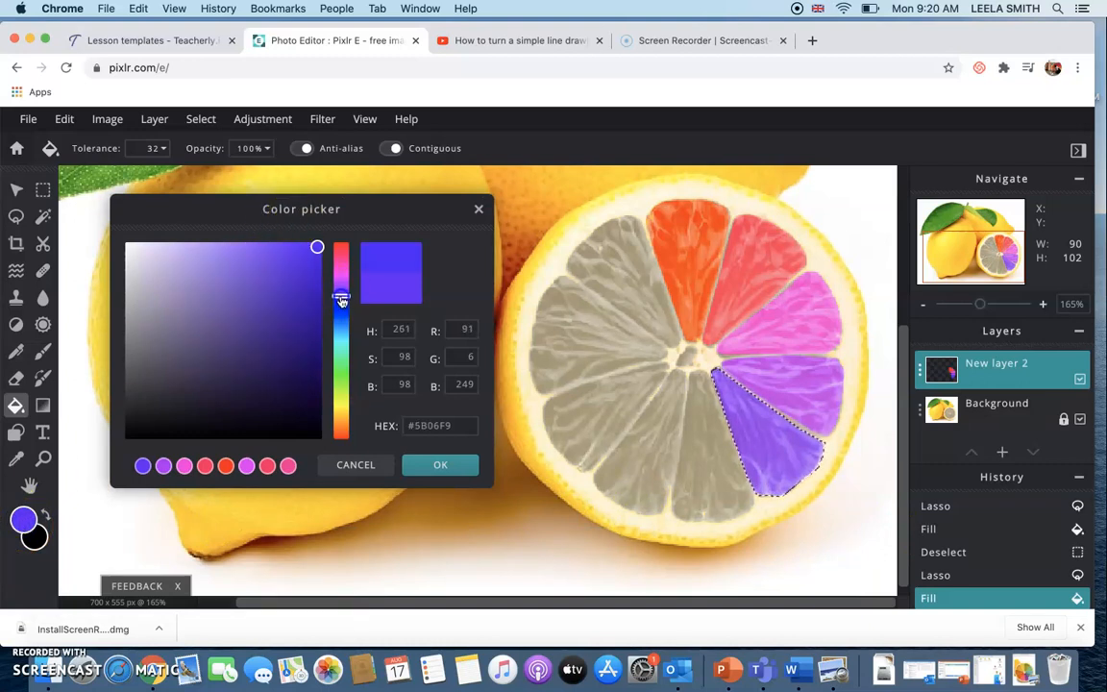
pyautogui.click(441, 463)
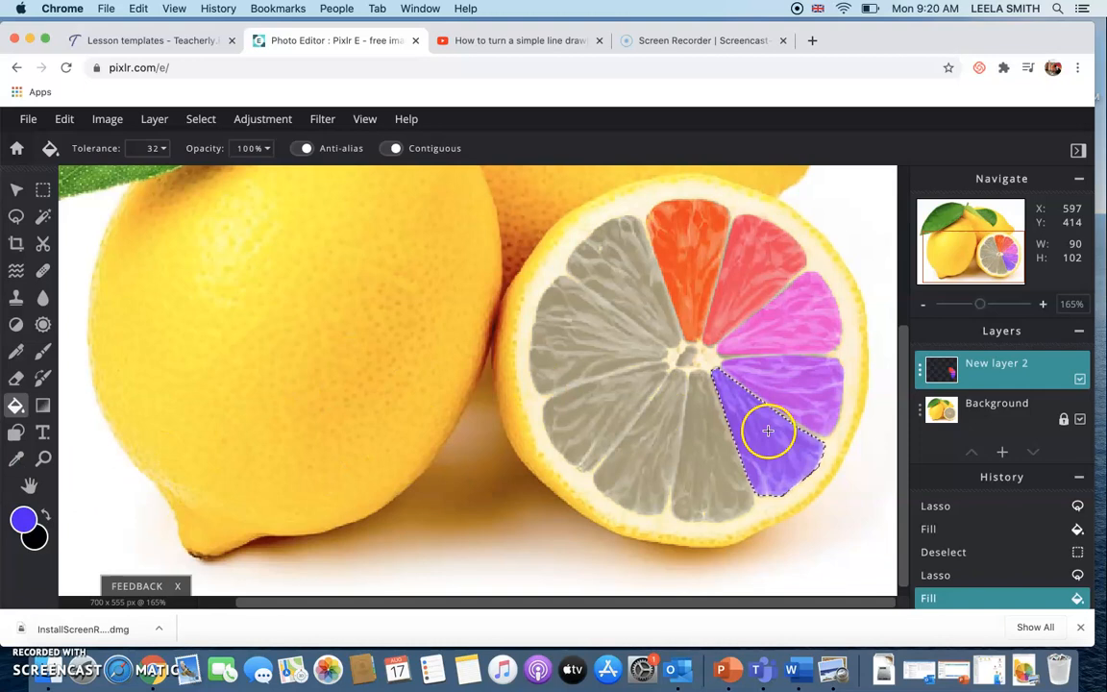
pyautogui.click(768, 431)
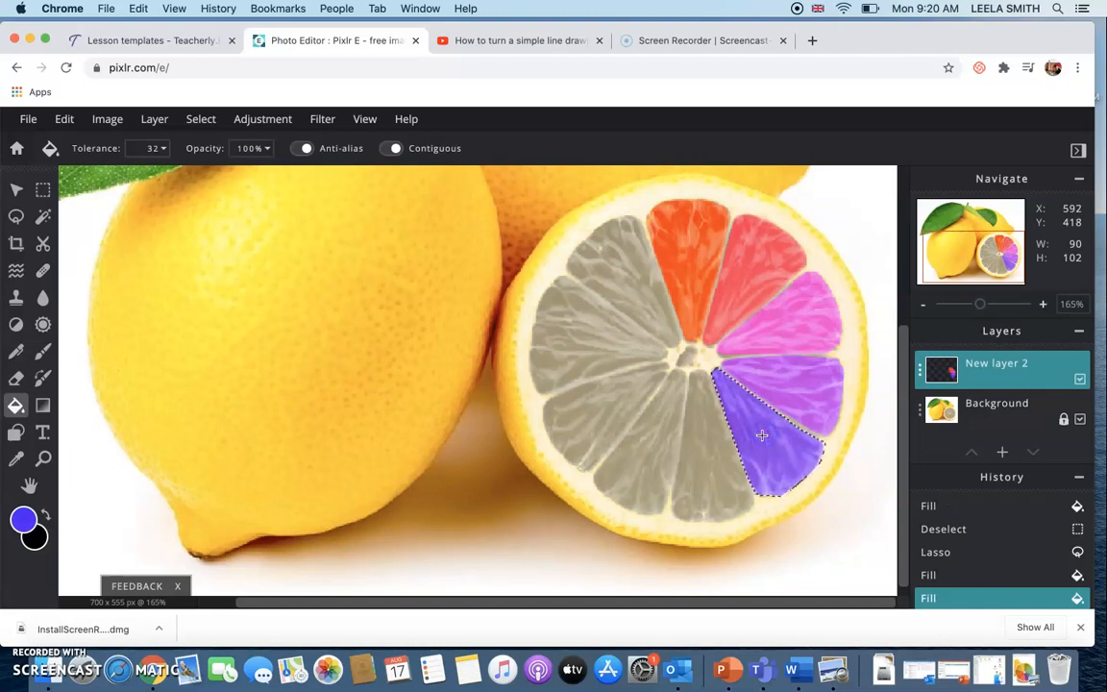
pyautogui.click(200, 119)
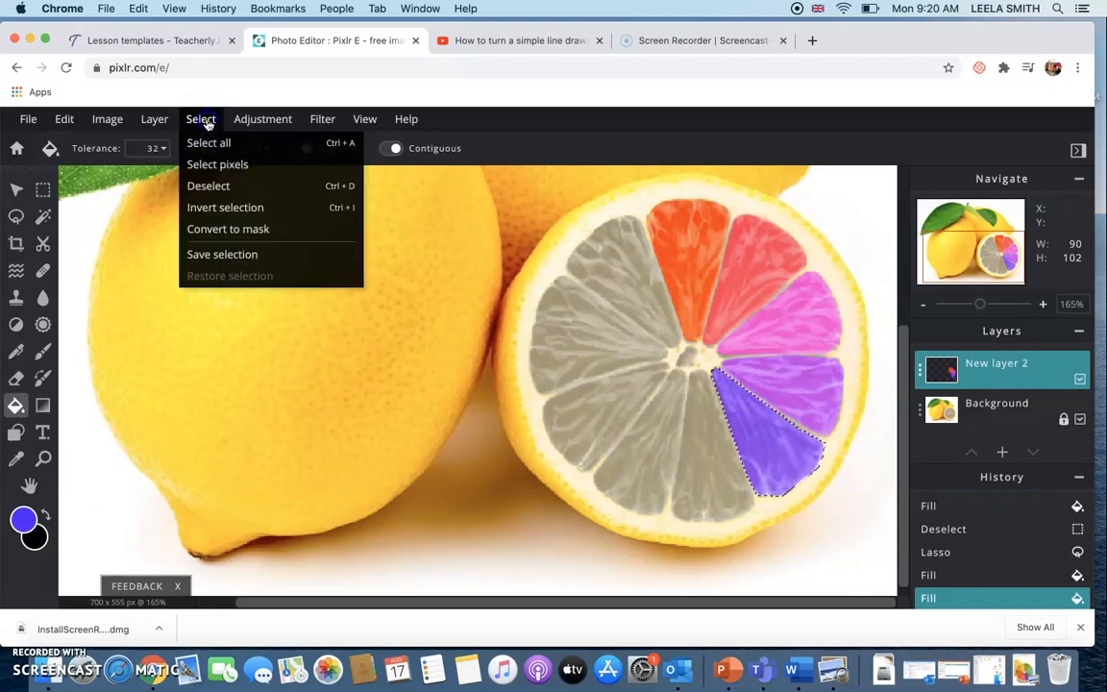
pyautogui.click(208, 184)
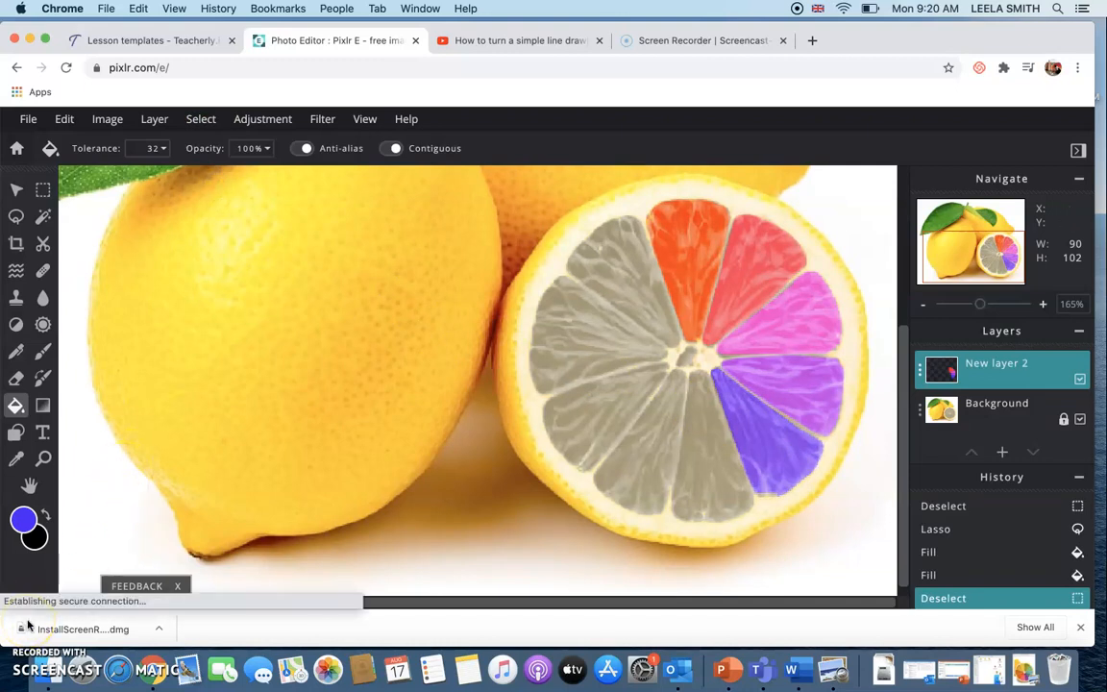
# - View the colour wheel JPG in Preview for reference, then close it
pyautogui.click(619, 422)
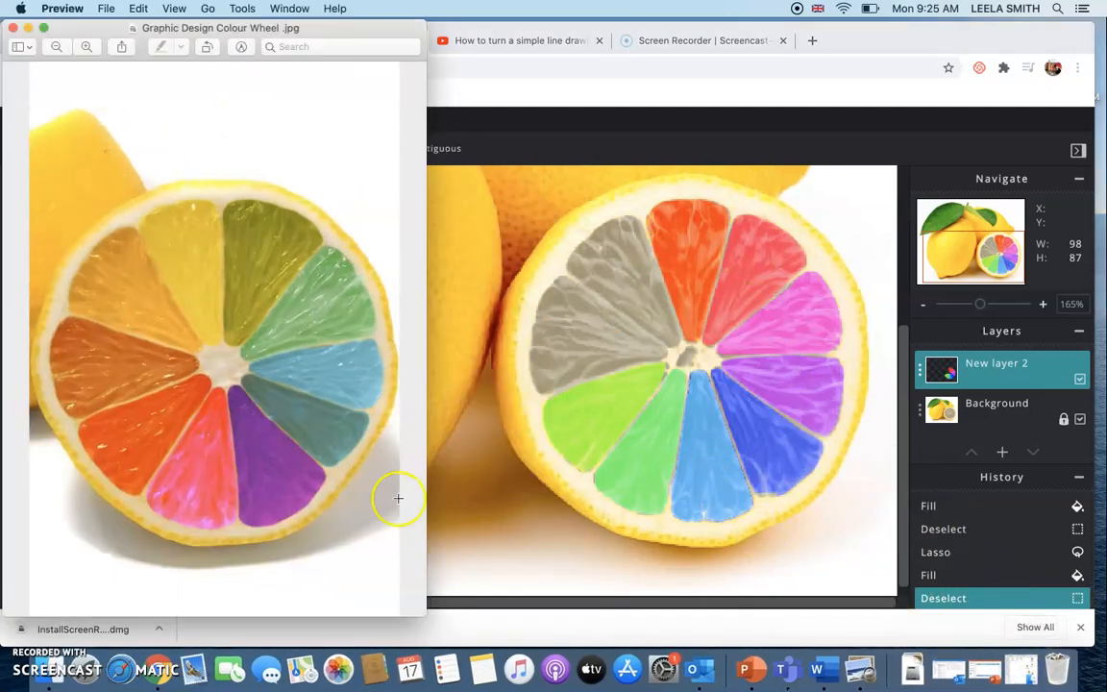
pyautogui.moveTo(574, 408)
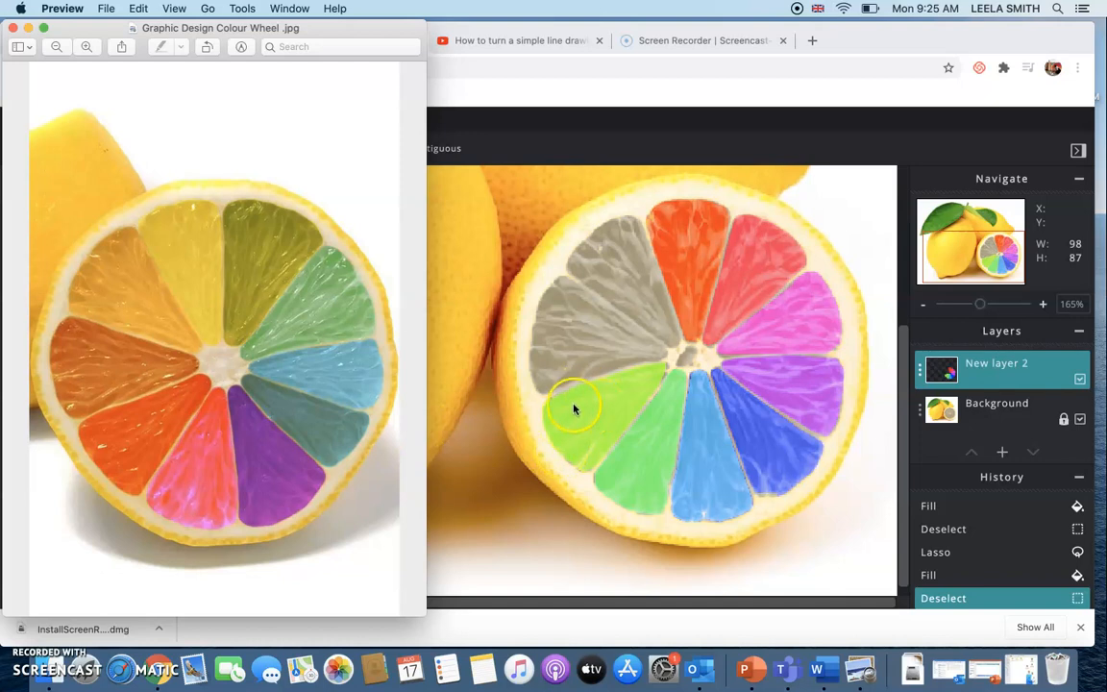
pyautogui.moveTo(575, 388)
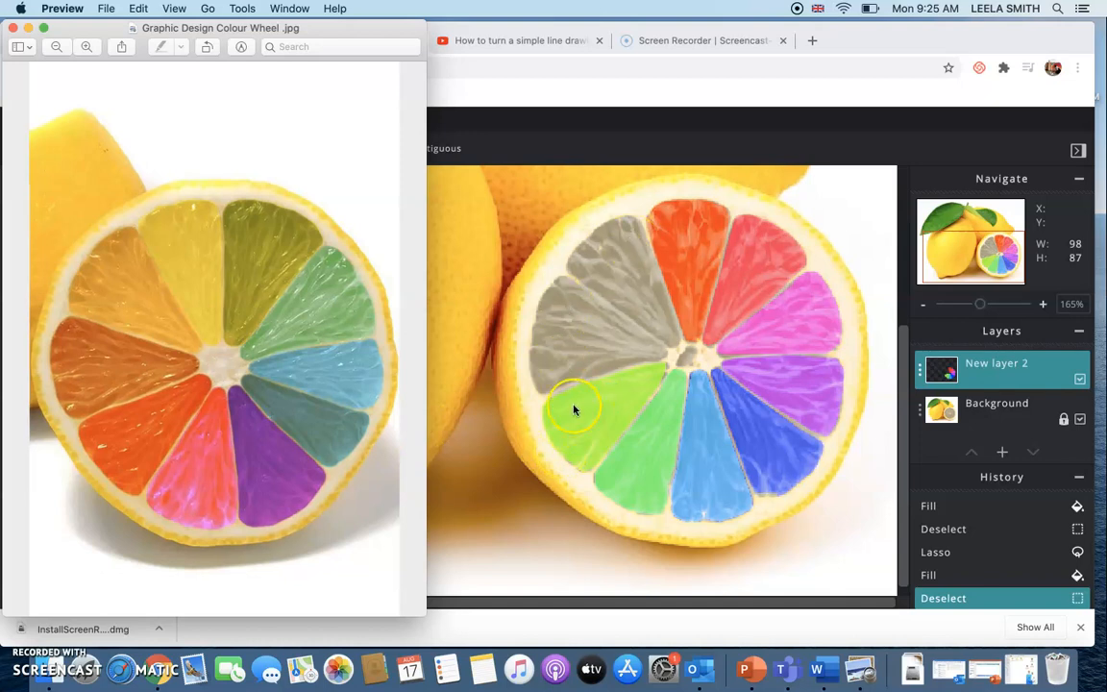
pyautogui.moveTo(586, 273)
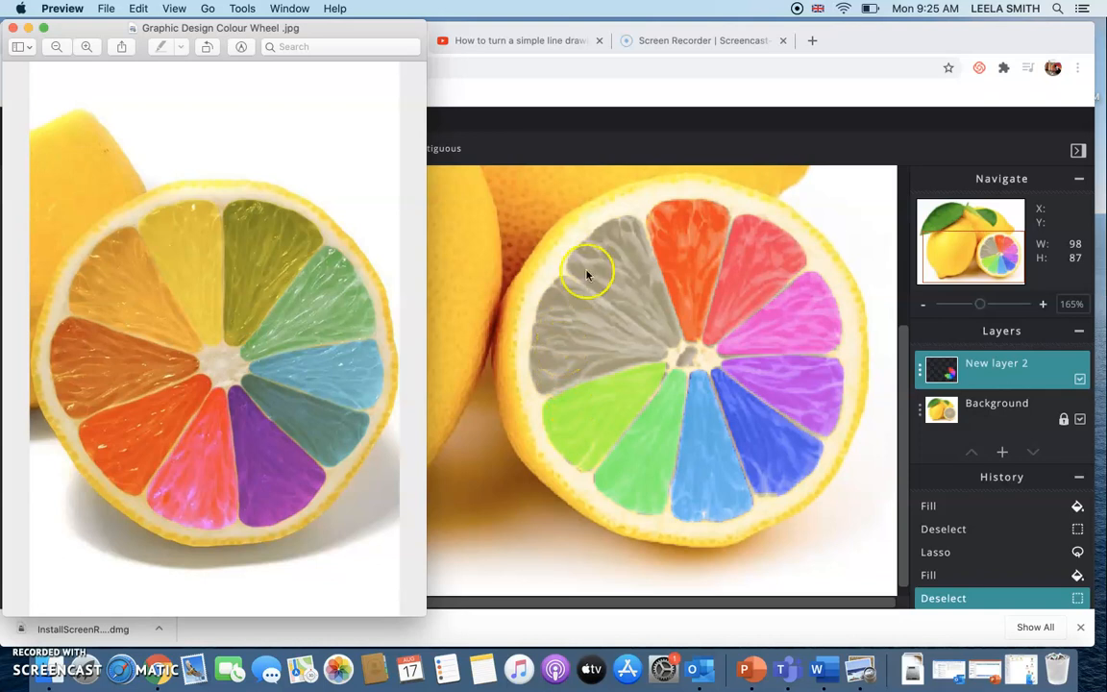
pyautogui.moveTo(688, 231)
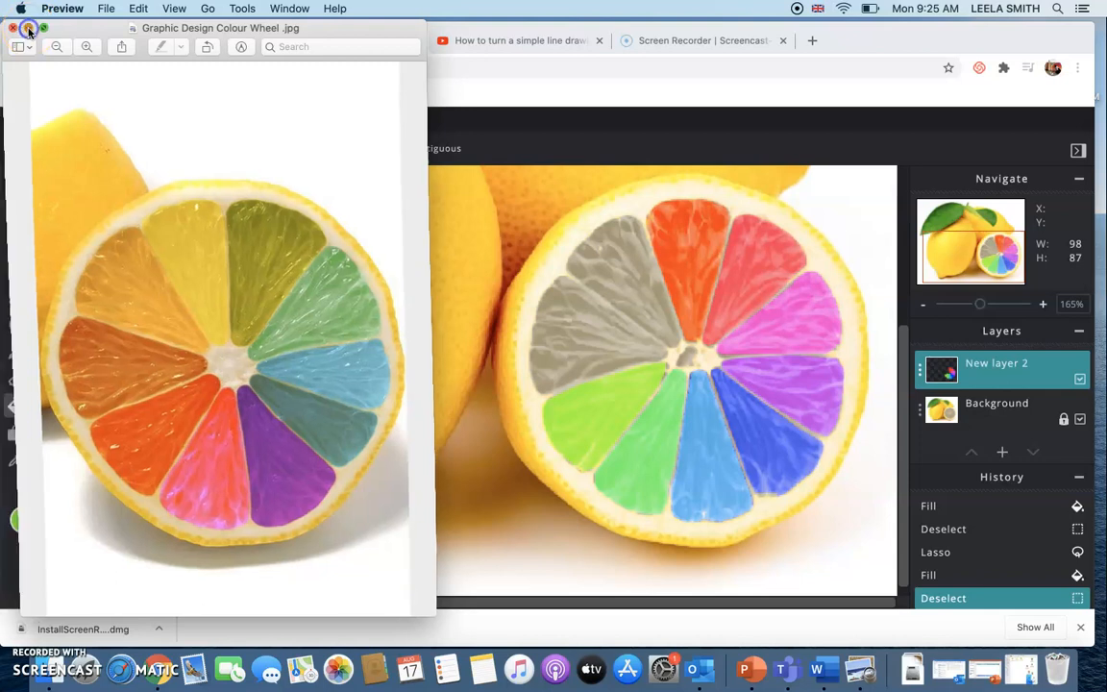
pyautogui.click(14, 29)
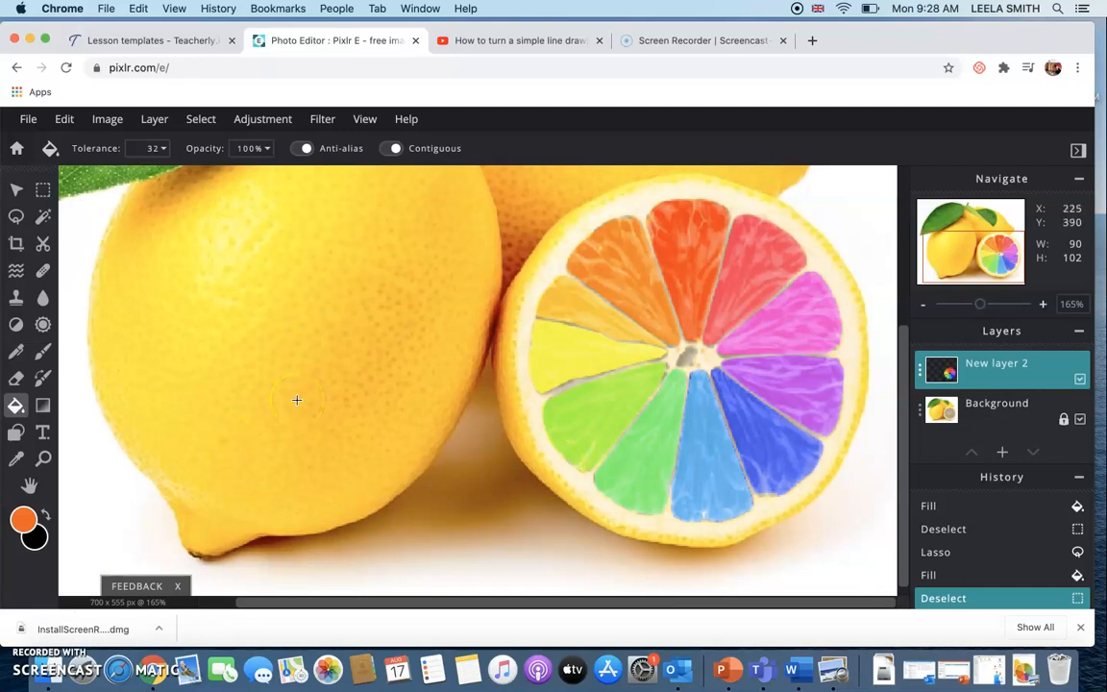
pyautogui.moveTo(598, 390)
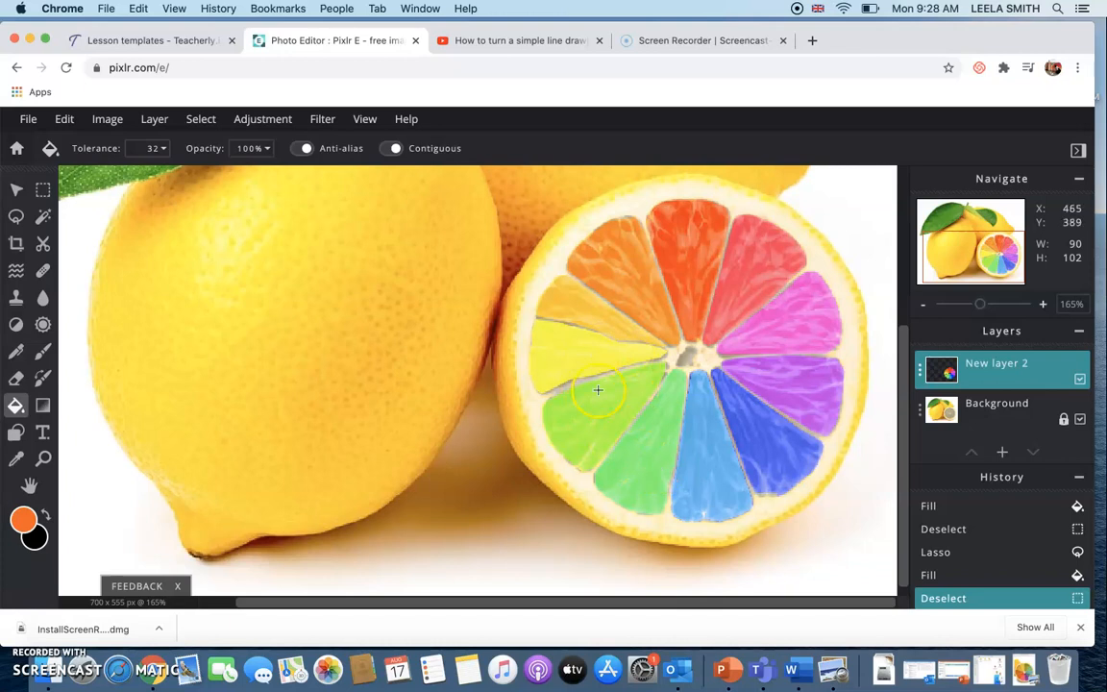
pyautogui.moveTo(625, 289)
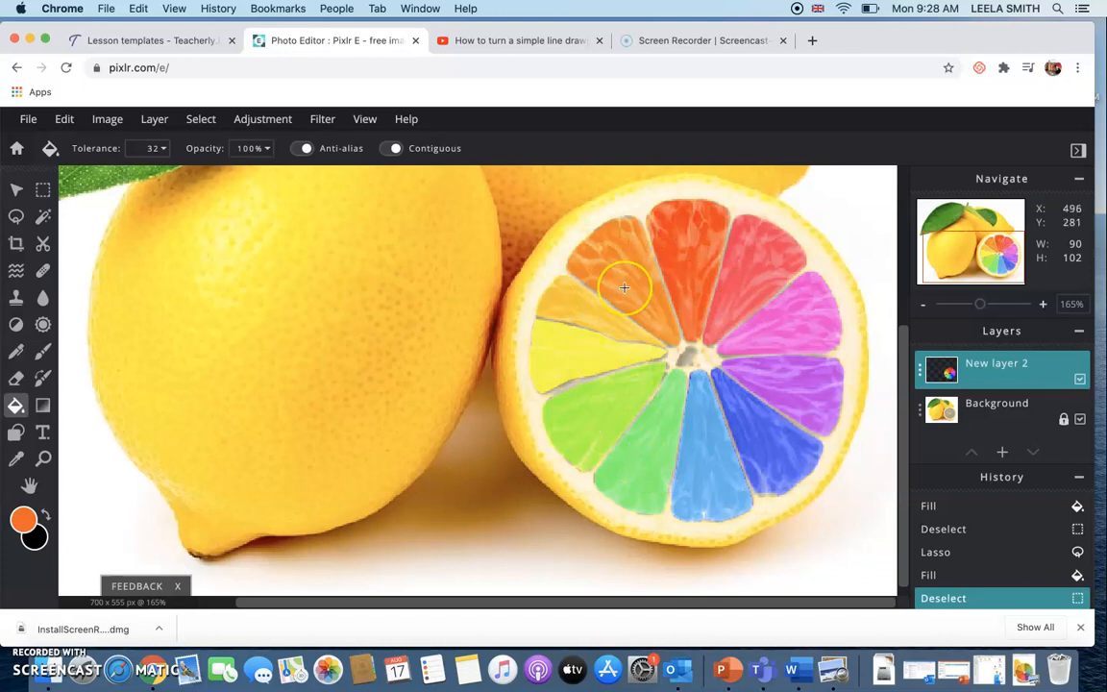
pyautogui.moveTo(606, 389)
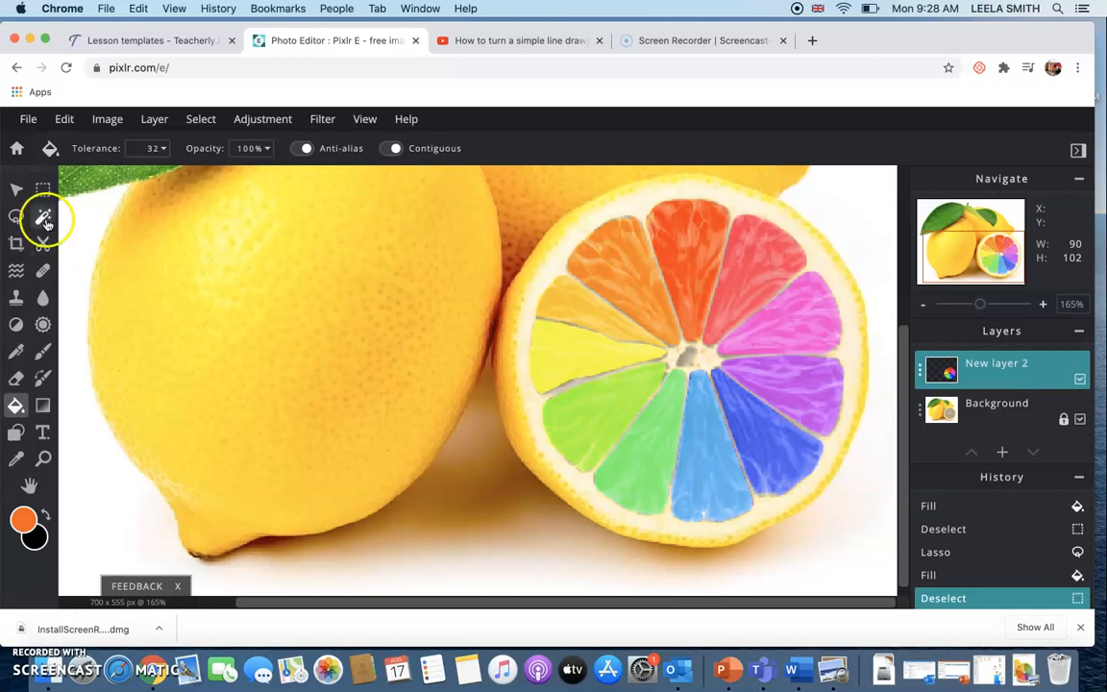
# - Wand-select the lower slice and set the fill colour to bright green
pyautogui.click(42, 216)
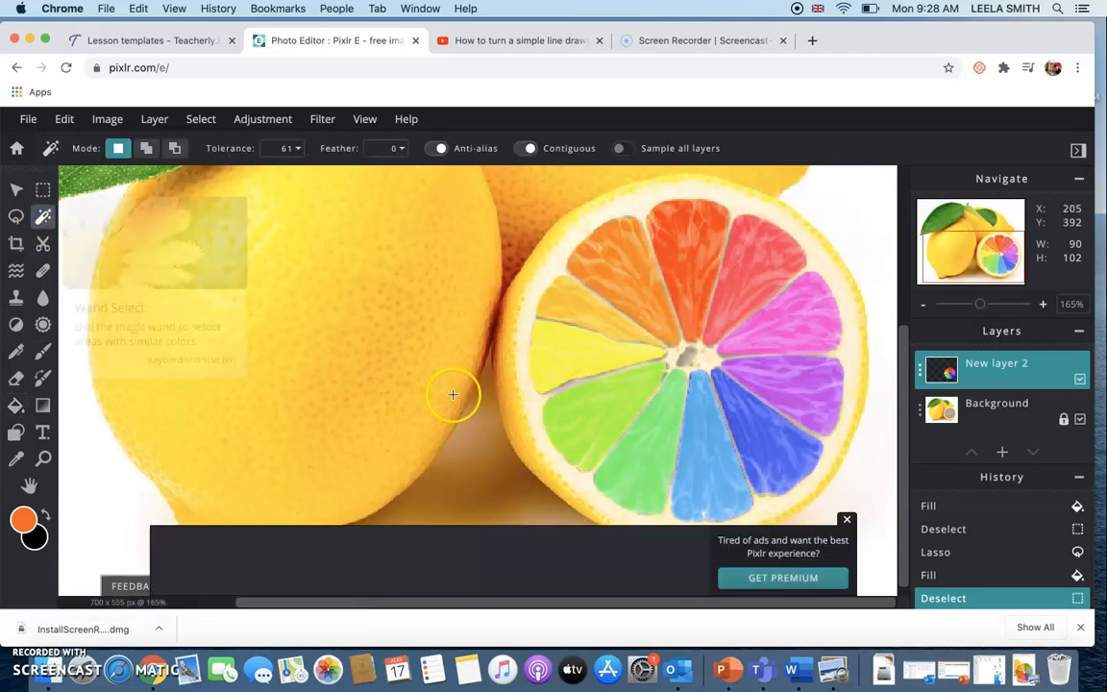
pyautogui.click(846, 519)
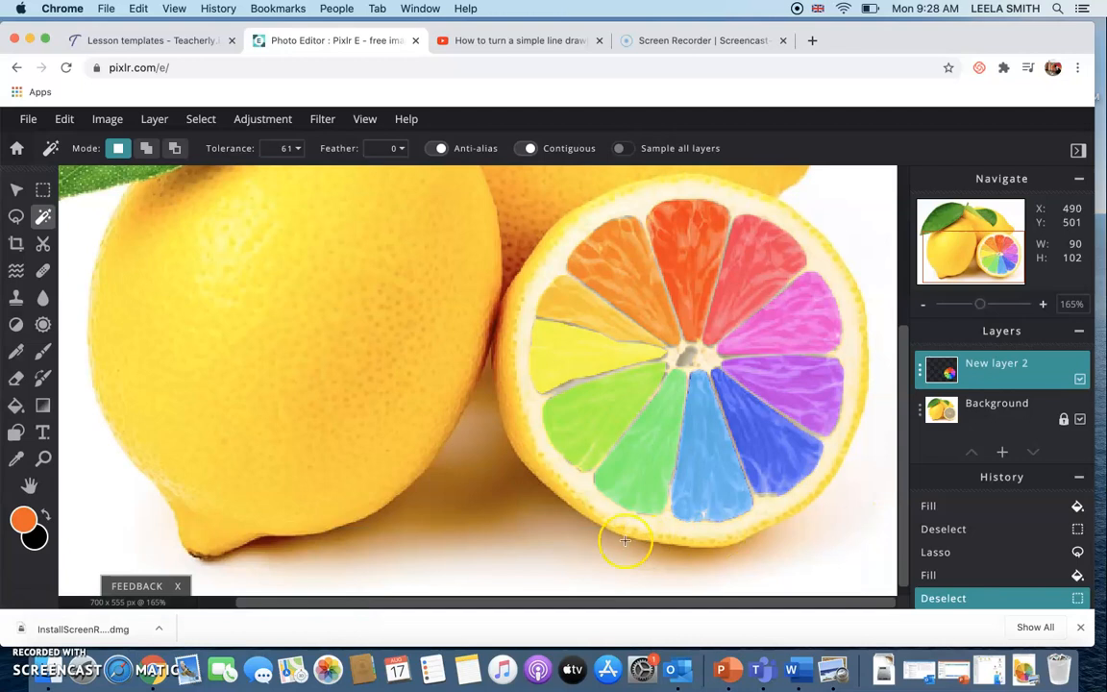
pyautogui.moveTo(481, 515)
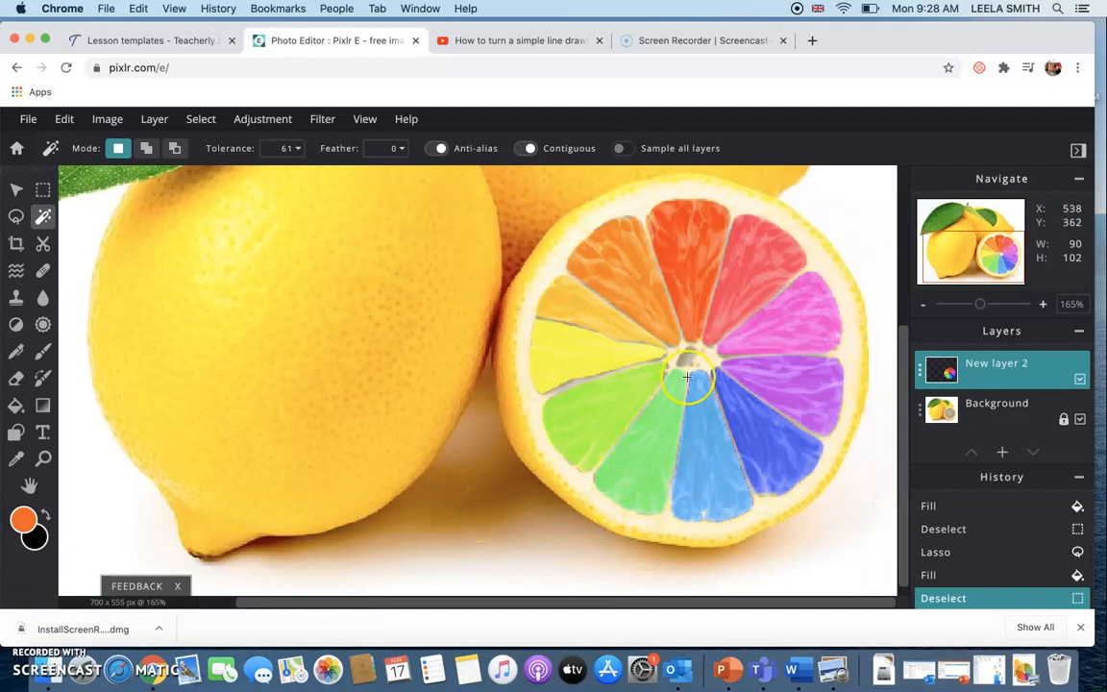
pyautogui.moveTo(644, 455)
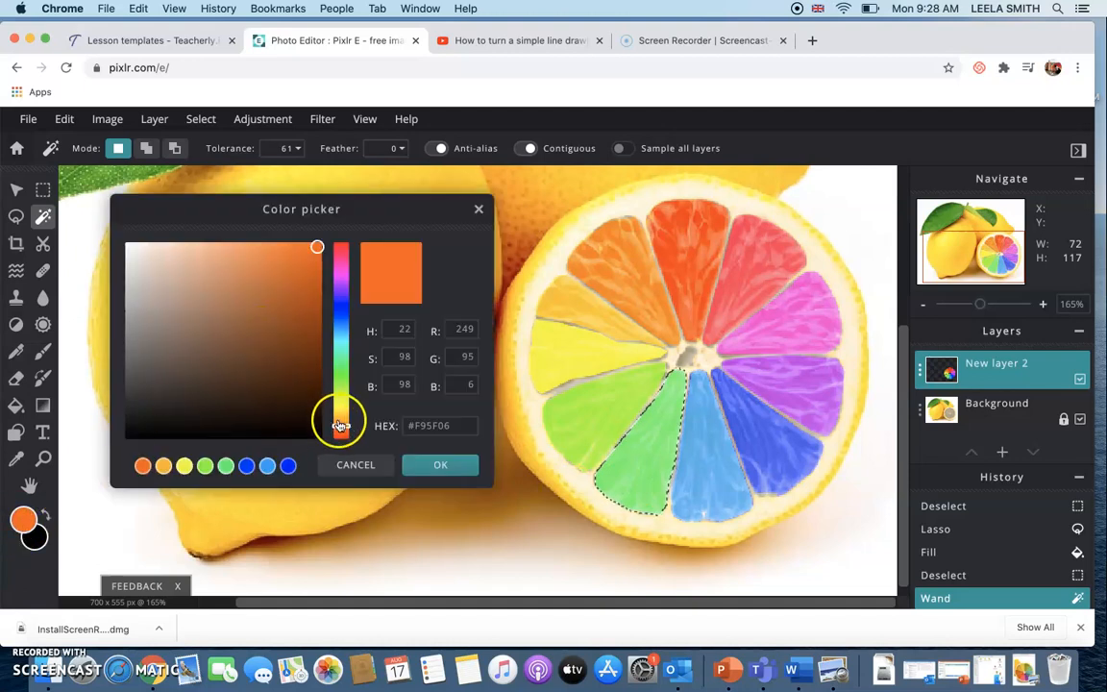
pyautogui.moveTo(340, 426); pyautogui.dragTo(340, 365)
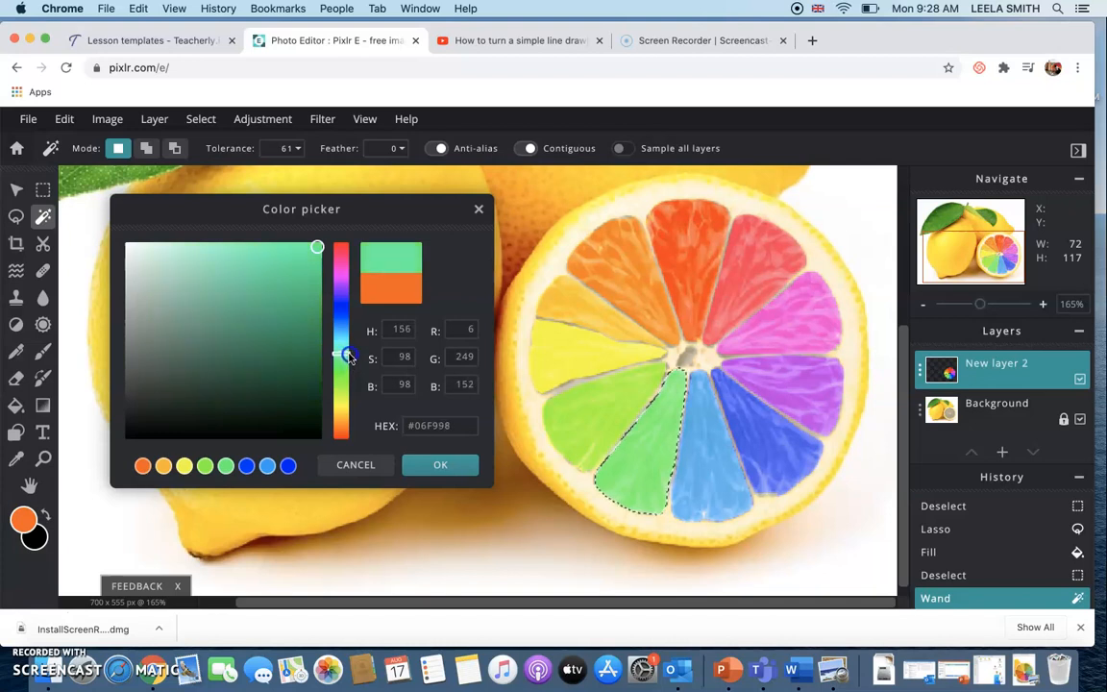
pyautogui.moveTo(342, 357); pyautogui.dragTo(343, 354)
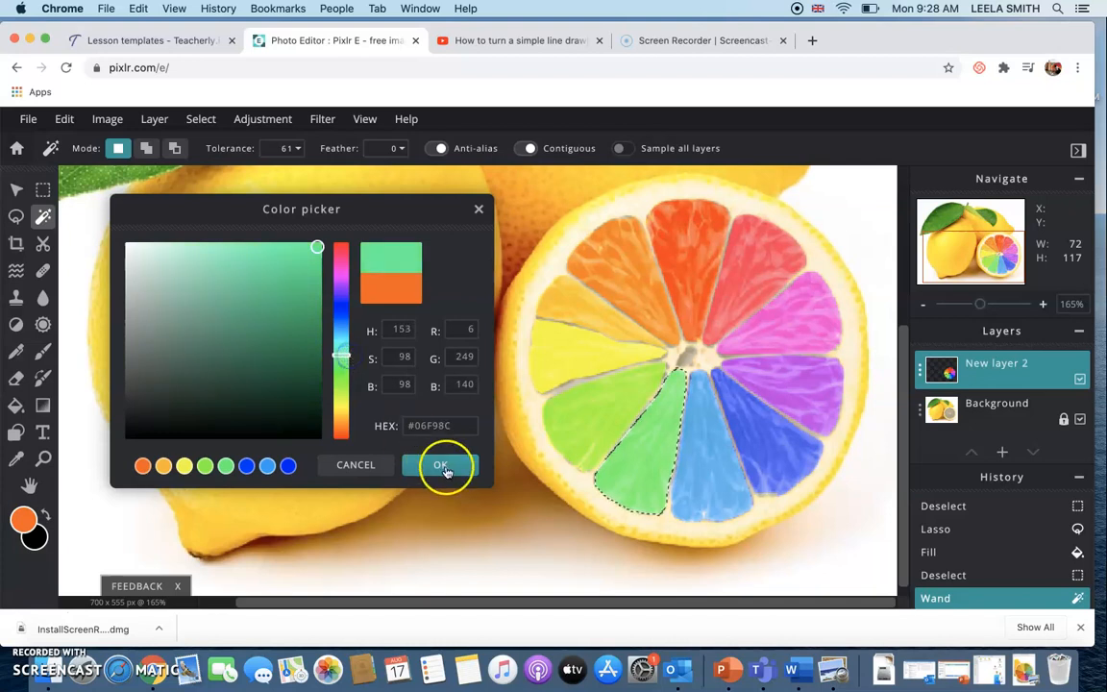
pyautogui.click(443, 465)
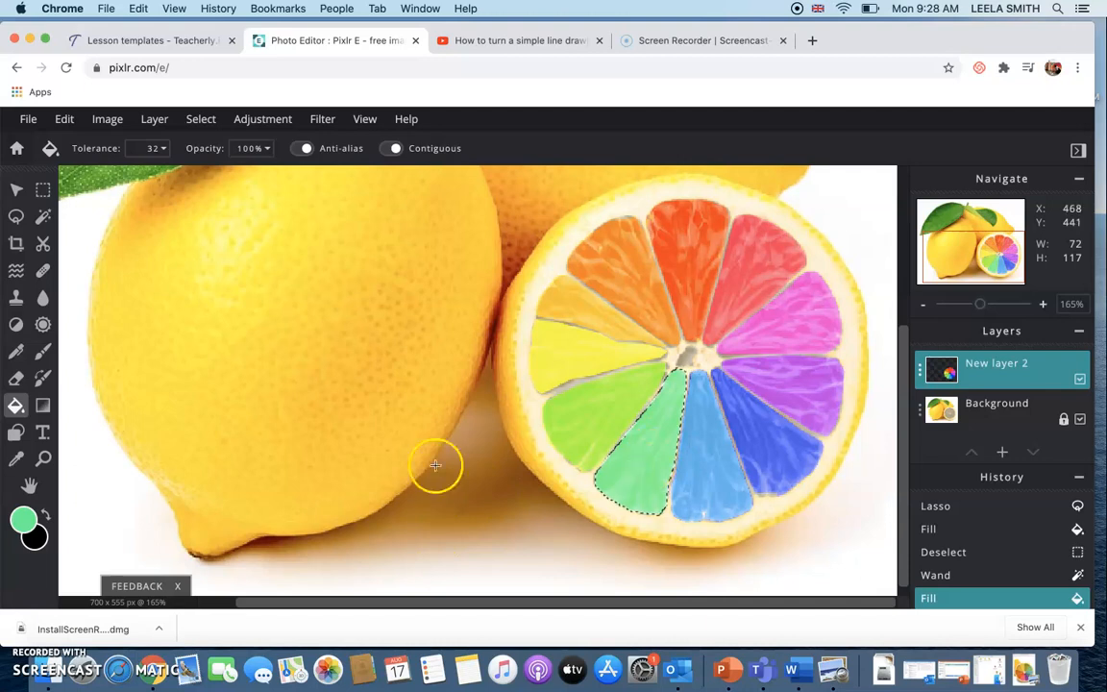
pyautogui.moveTo(210, 108)
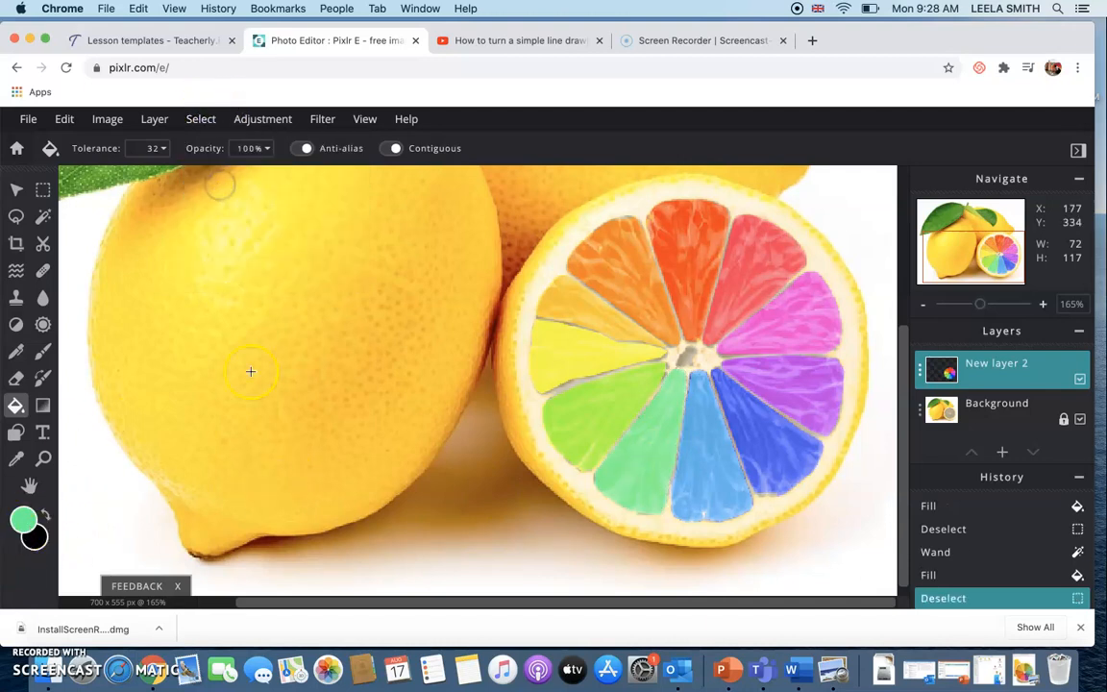
pyautogui.moveTo(352, 536)
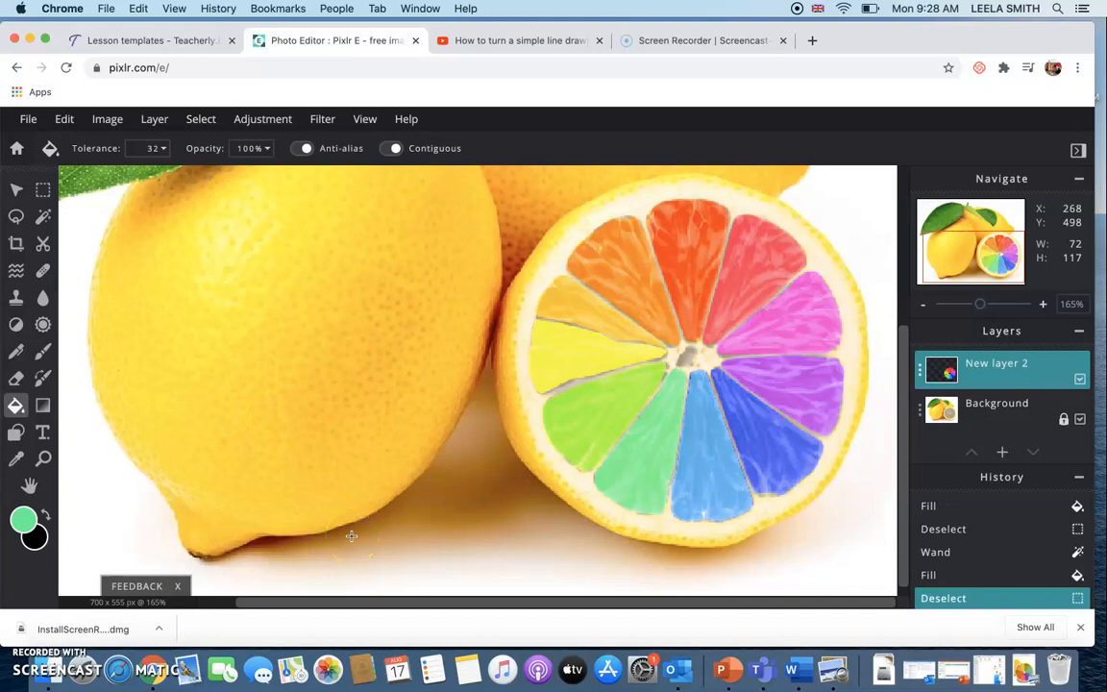
pyautogui.moveTo(707, 461)
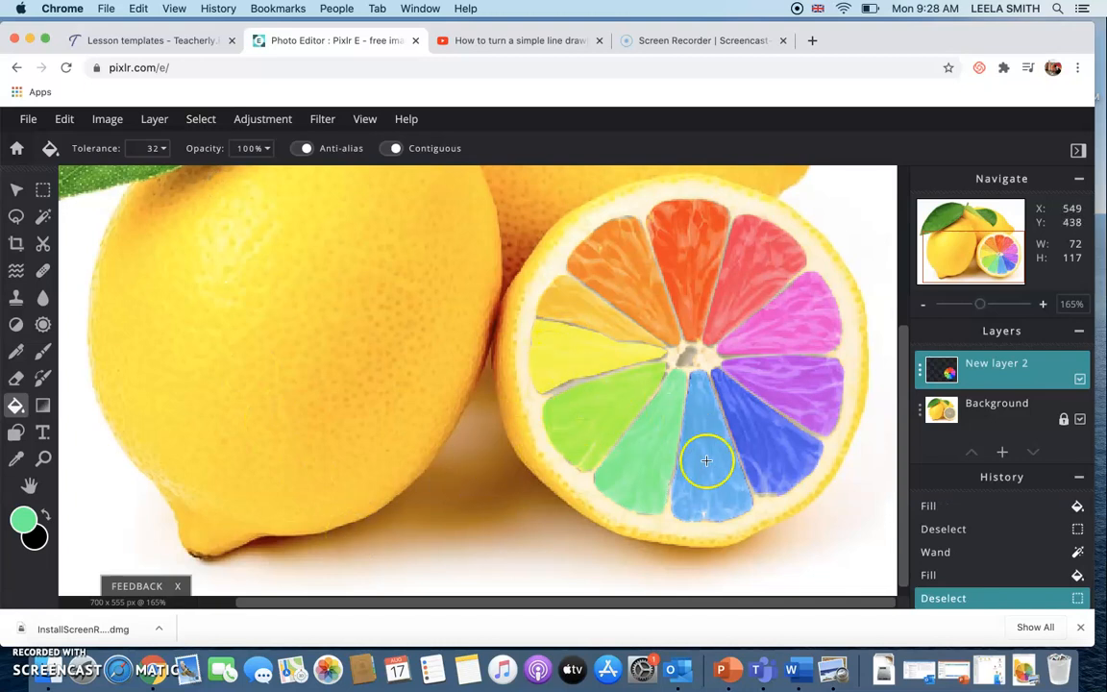
pyautogui.moveTo(754, 470)
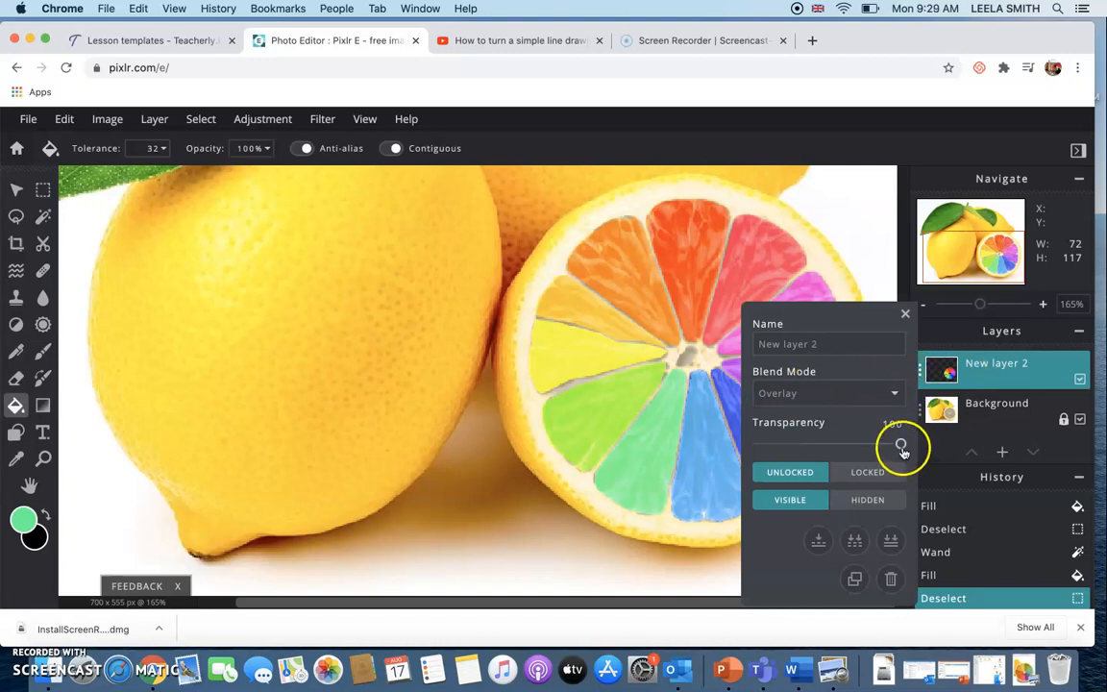
# - Set the rainbow layer to Overlay blend at 80 transparency and close its settings
pyautogui.moveTo(903, 447); pyautogui.dragTo(893, 444)
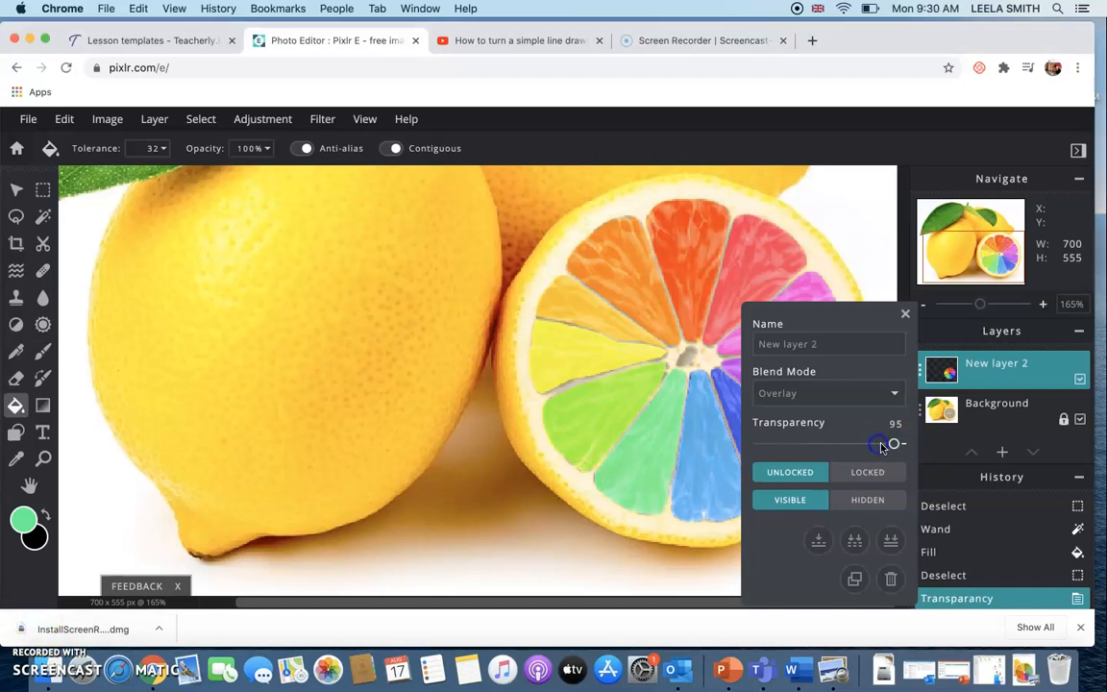
pyautogui.moveTo(885, 442); pyautogui.dragTo(865, 442)
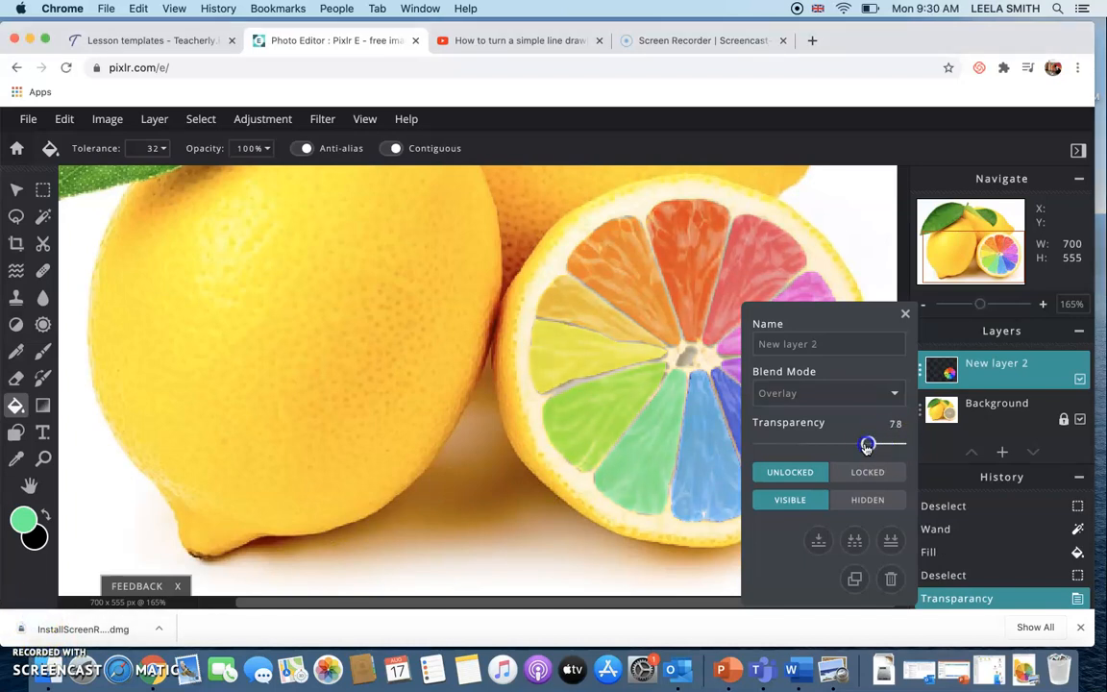
pyautogui.moveTo(867, 444); pyautogui.dragTo(773, 444)
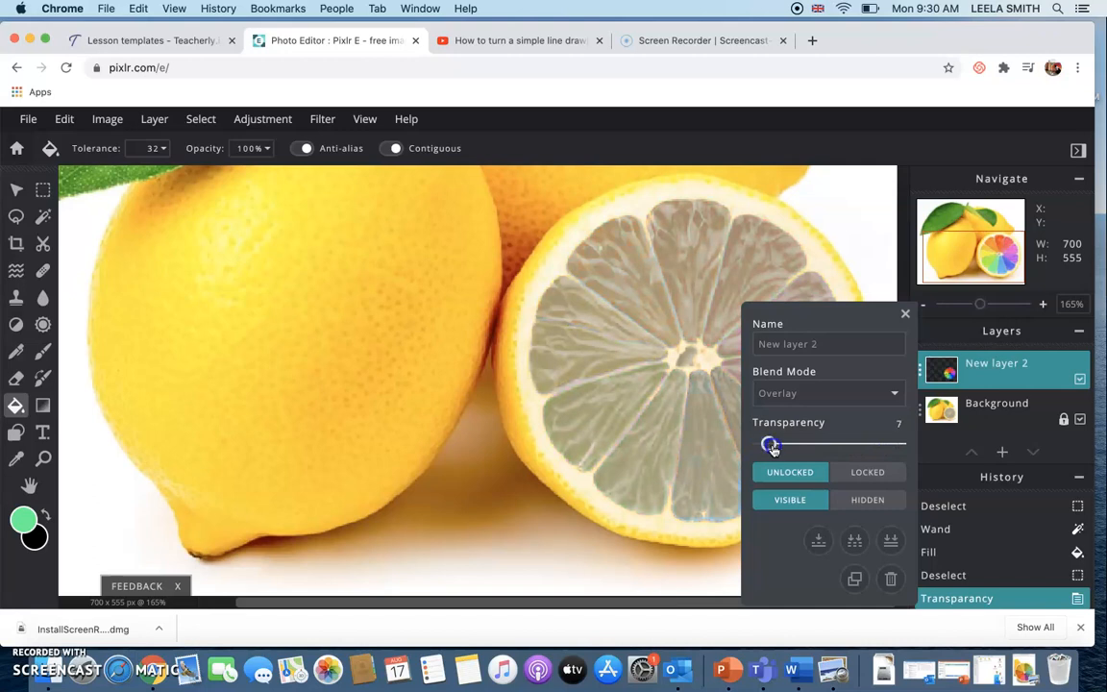
pyautogui.moveTo(773, 446); pyautogui.dragTo(834, 446)
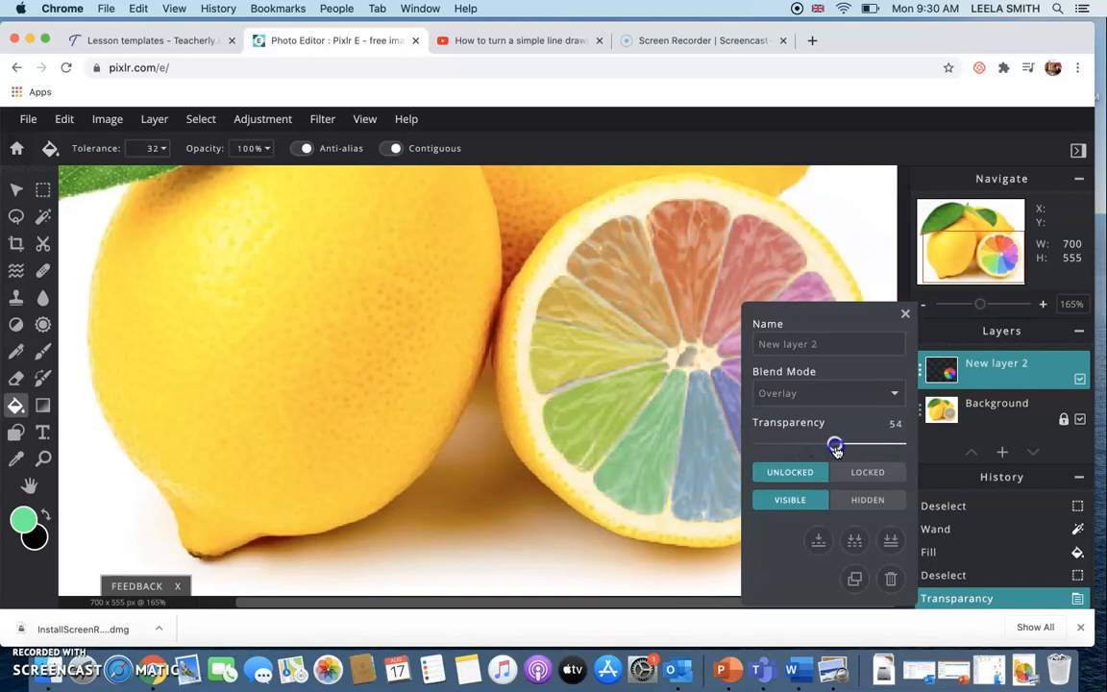
pyautogui.moveTo(834, 444); pyautogui.dragTo(854, 444)
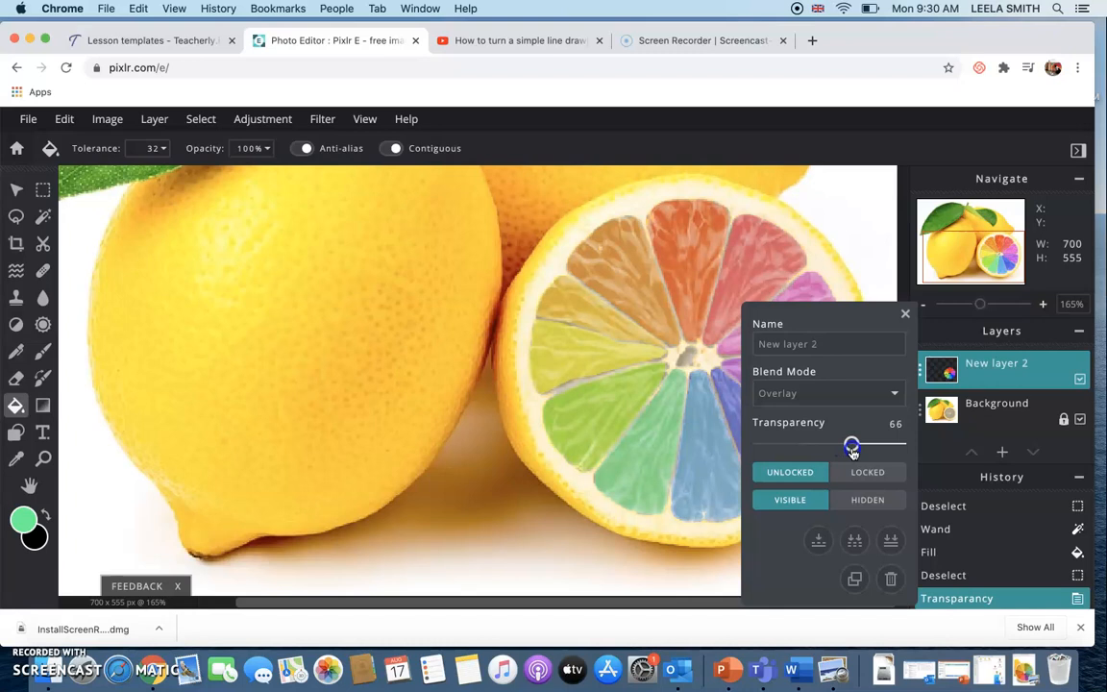
pyautogui.moveTo(851, 446); pyautogui.dragTo(861, 446)
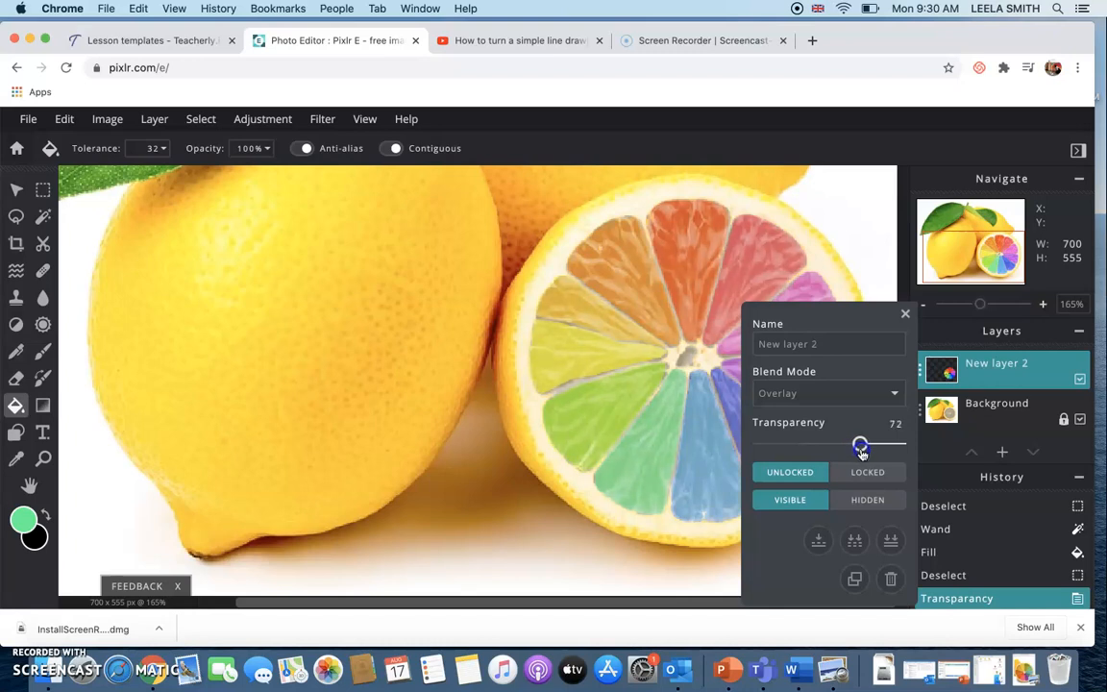
pyautogui.moveTo(861, 446); pyautogui.dragTo(869, 446)
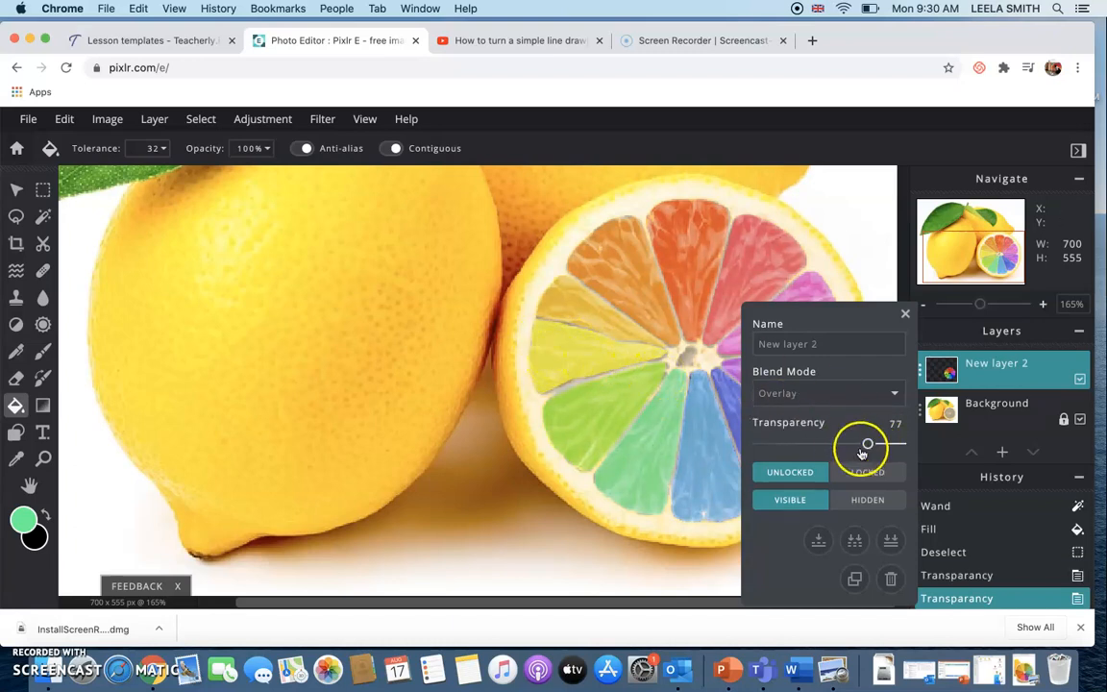
pyautogui.moveTo(869, 444); pyautogui.dragTo(899, 444)
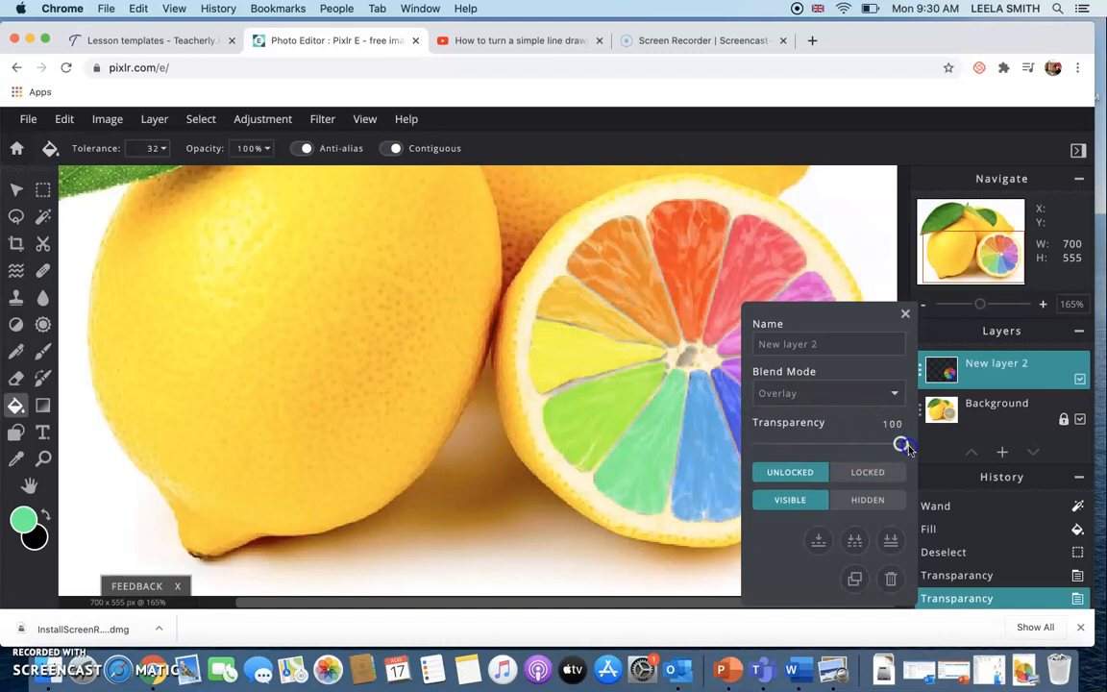
pyautogui.moveTo(902, 444); pyautogui.dragTo(882, 446)
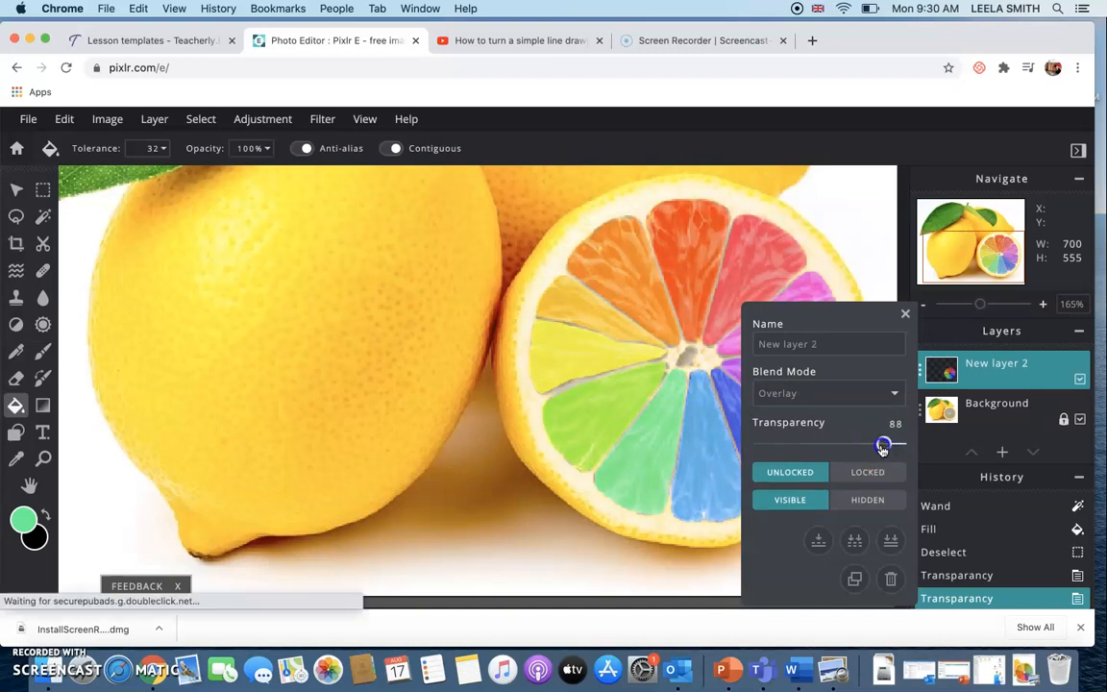
pyautogui.moveTo(882, 444); pyautogui.dragTo(871, 444)
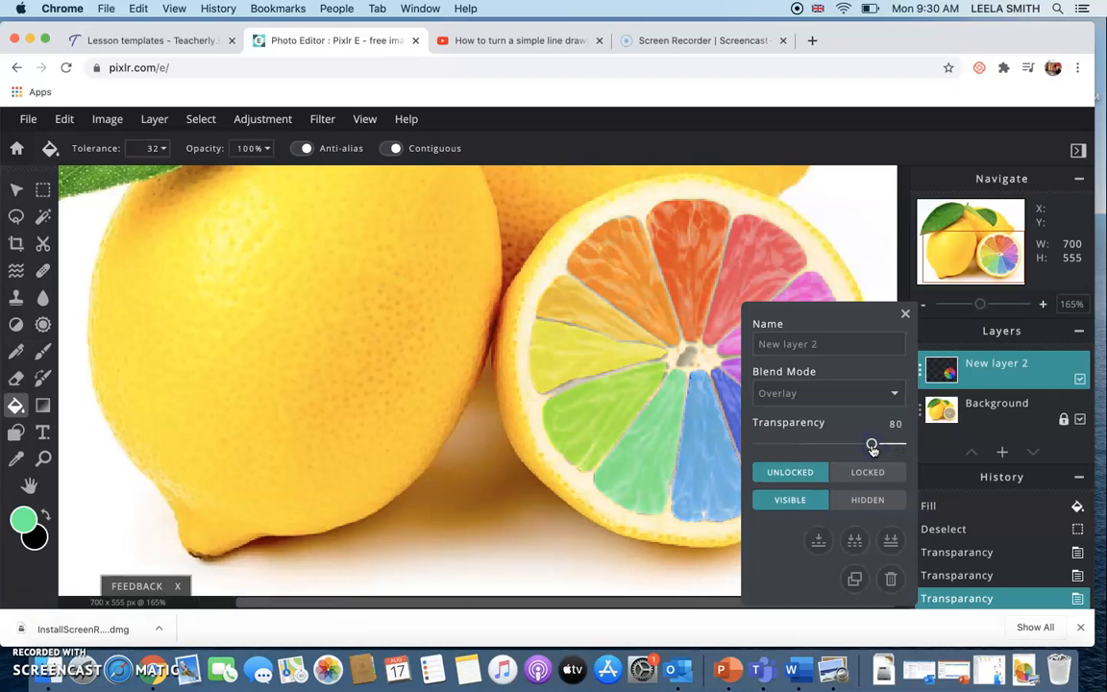
pyautogui.moveTo(926, 350)
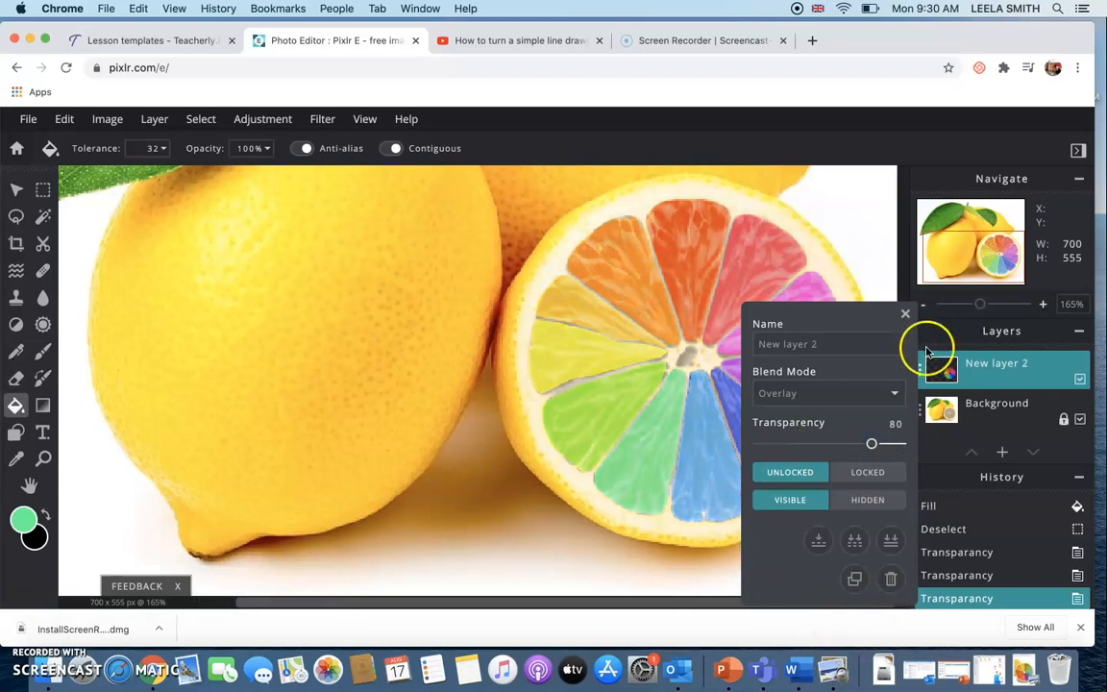
pyautogui.click(903, 315)
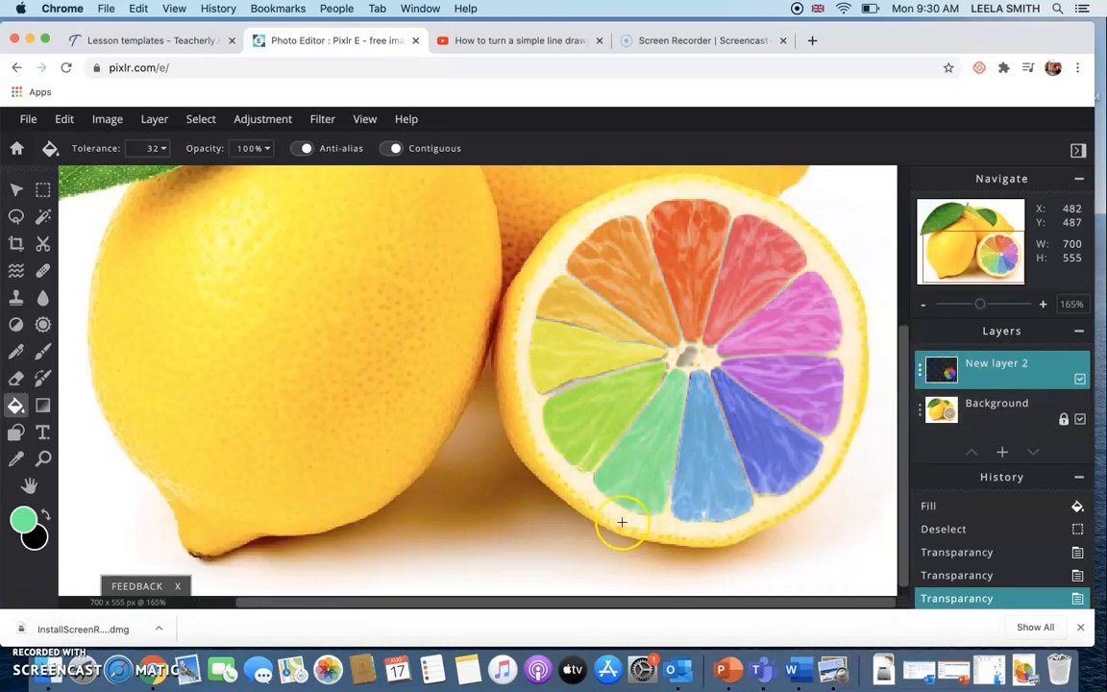
# - Zoom out to 97% to show the whole photo and dismiss the Get Premium advert
pyautogui.click(42, 458)
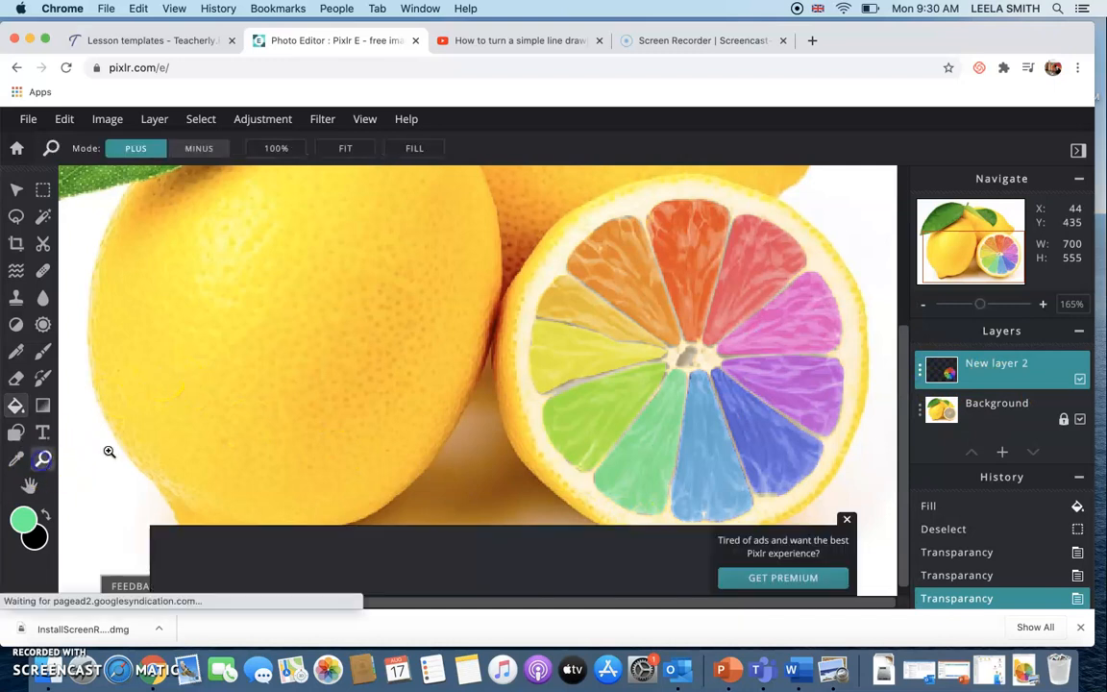
pyautogui.click(200, 148)
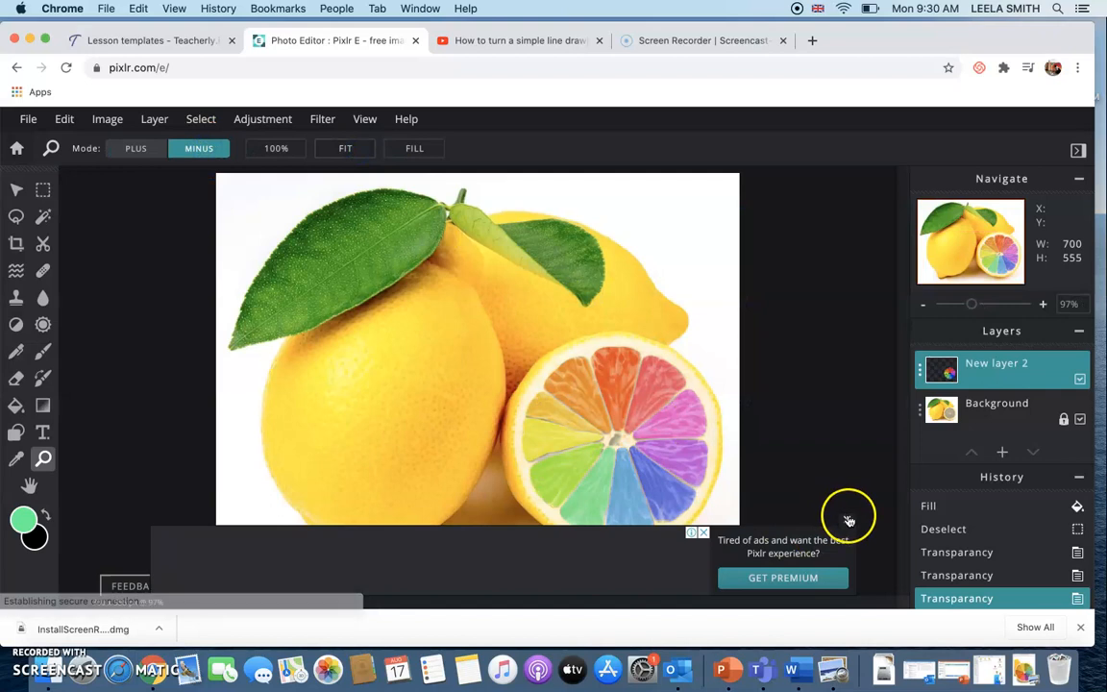
pyautogui.click(704, 532)
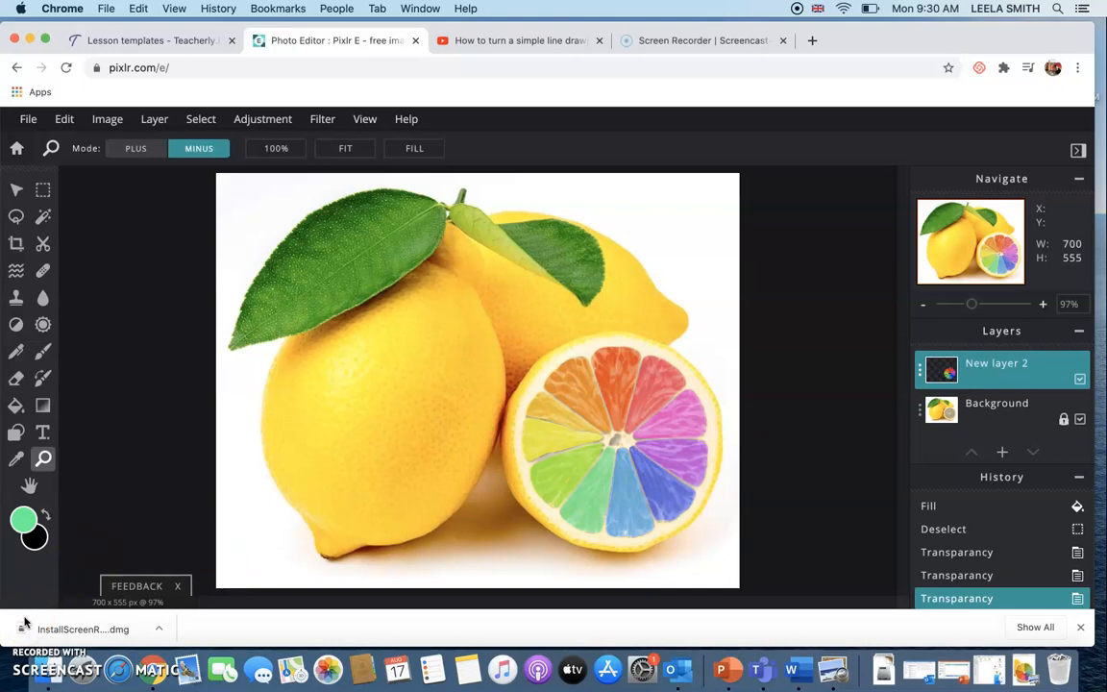
pyautogui.click(27, 119)
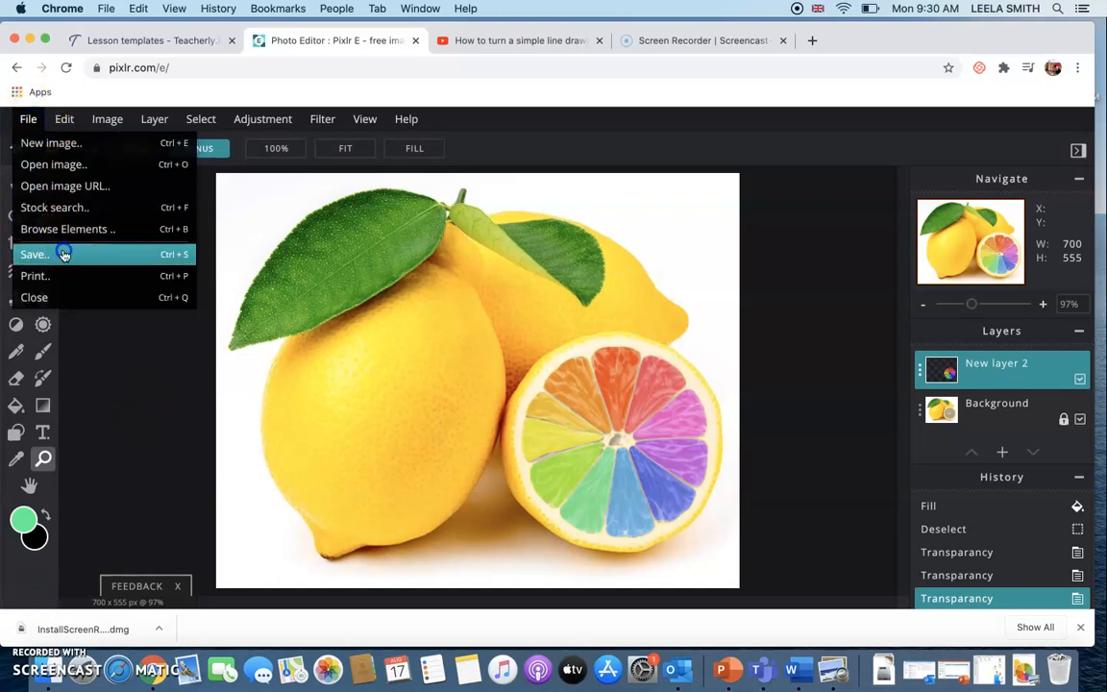
# - Save the image as a high-quality JPG named 'LS Lemon colour wheel design'
pyautogui.click(34, 254)
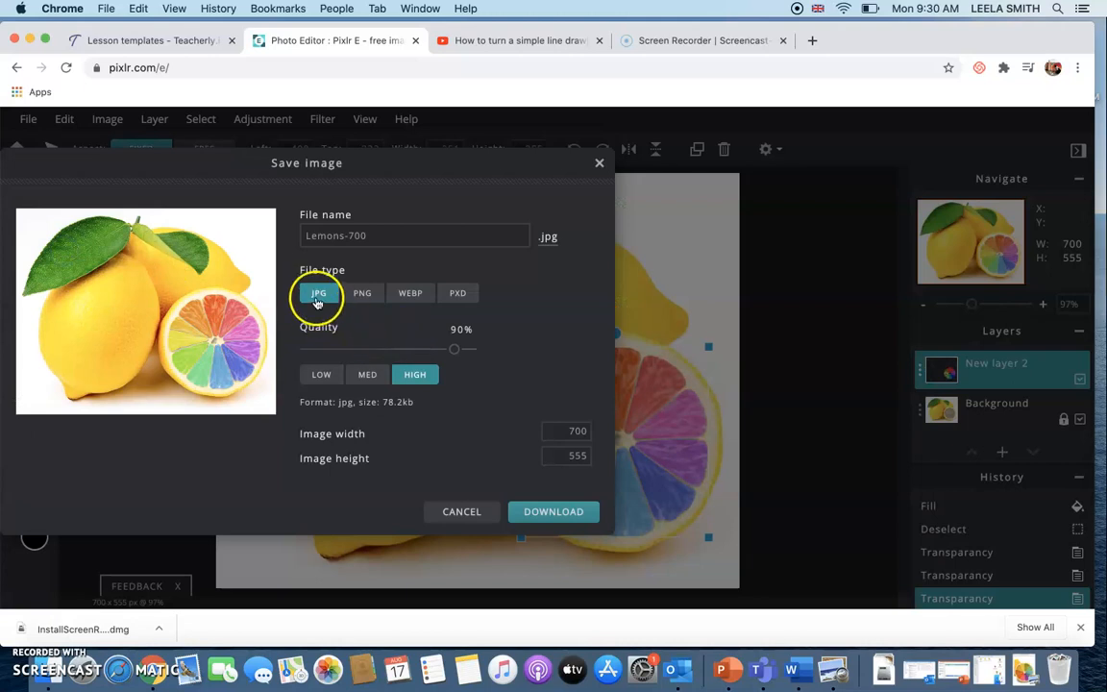
pyautogui.moveTo(231, 457)
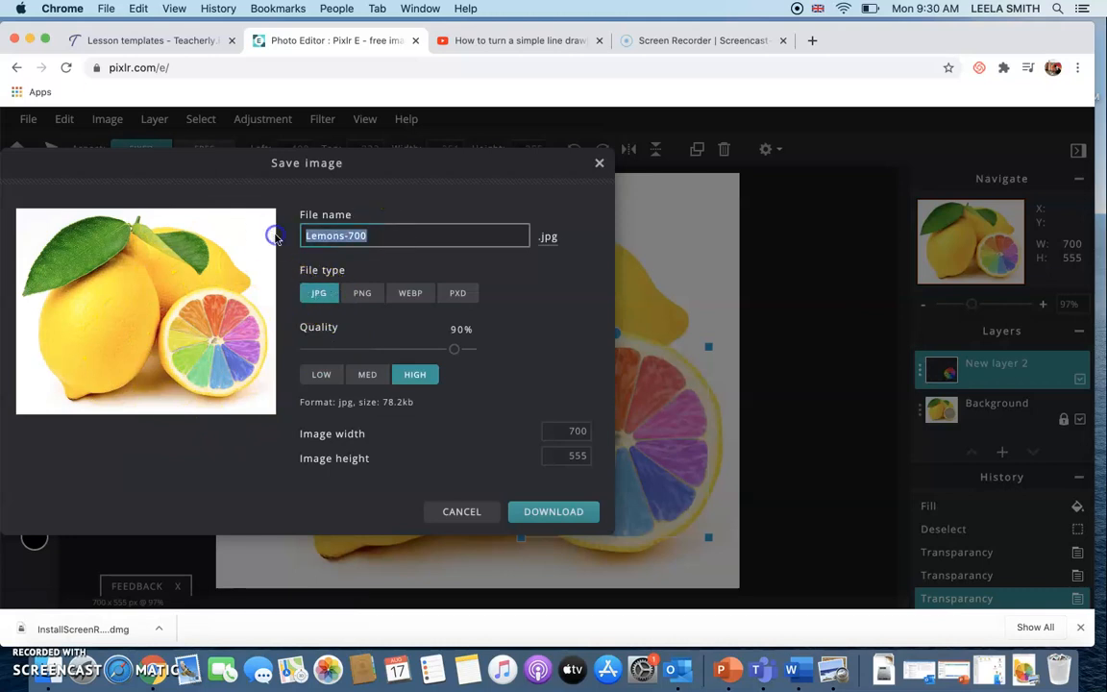
pyautogui.write('LS L')
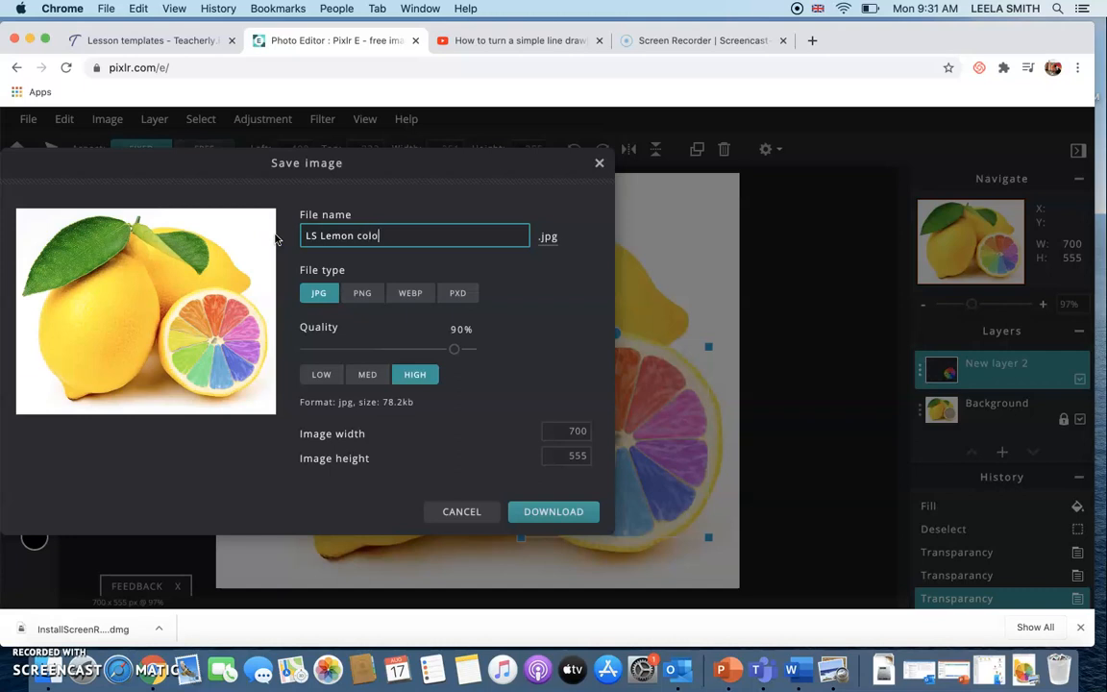
pyautogui.write('ur wheel design')
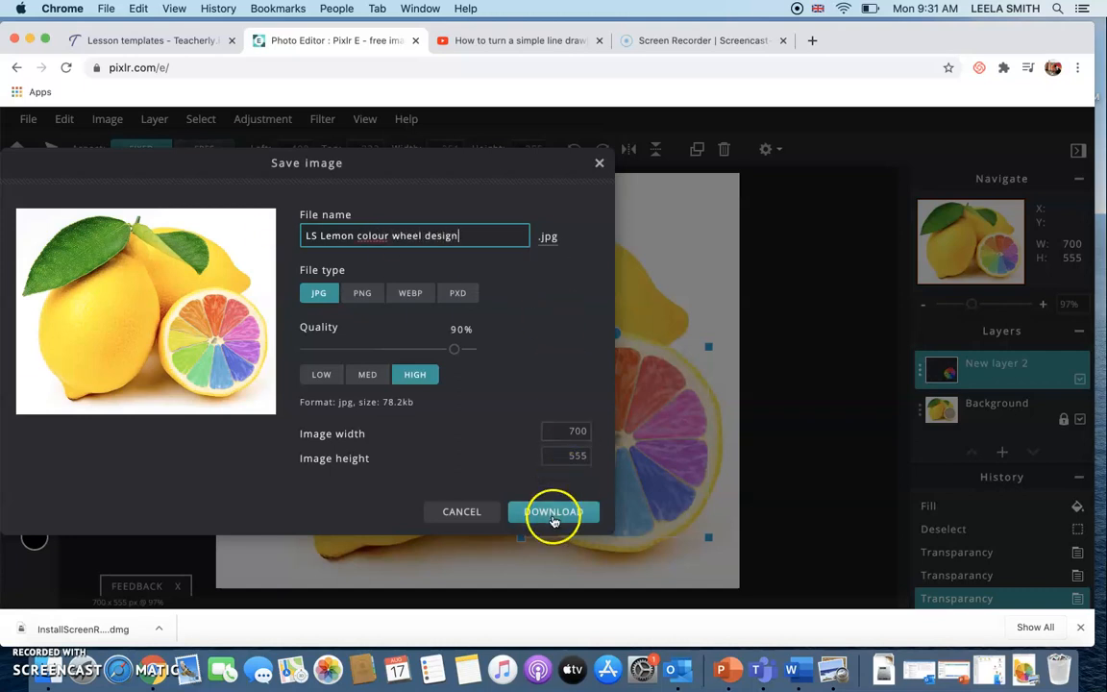
pyautogui.moveTo(442, 403)
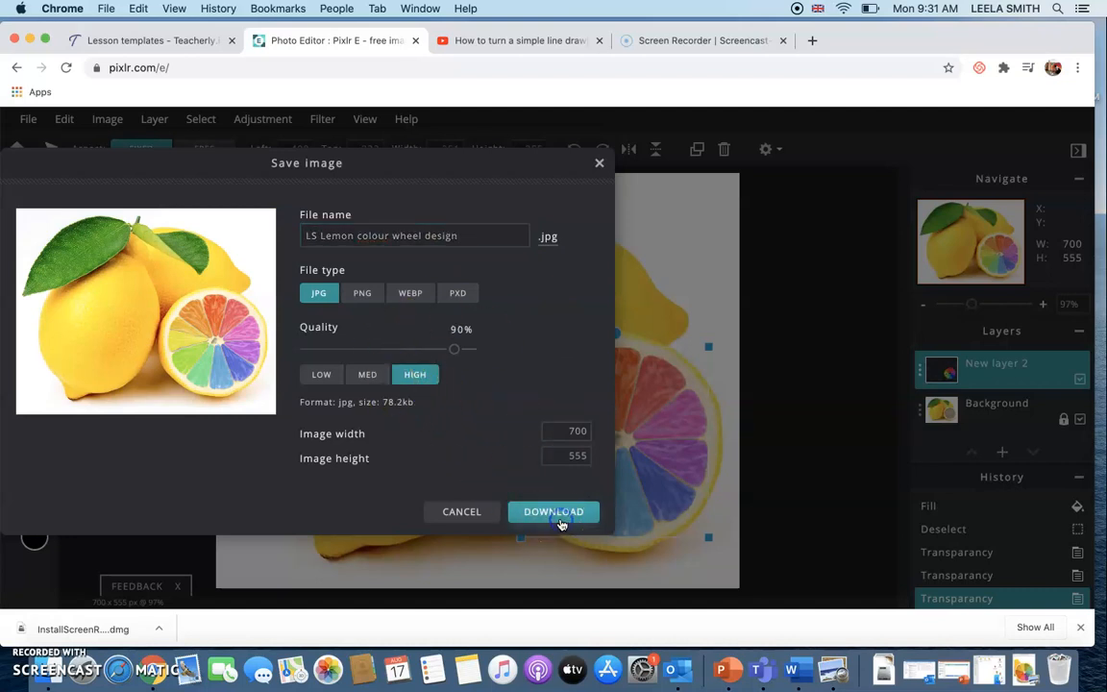
pyautogui.click(554, 511)
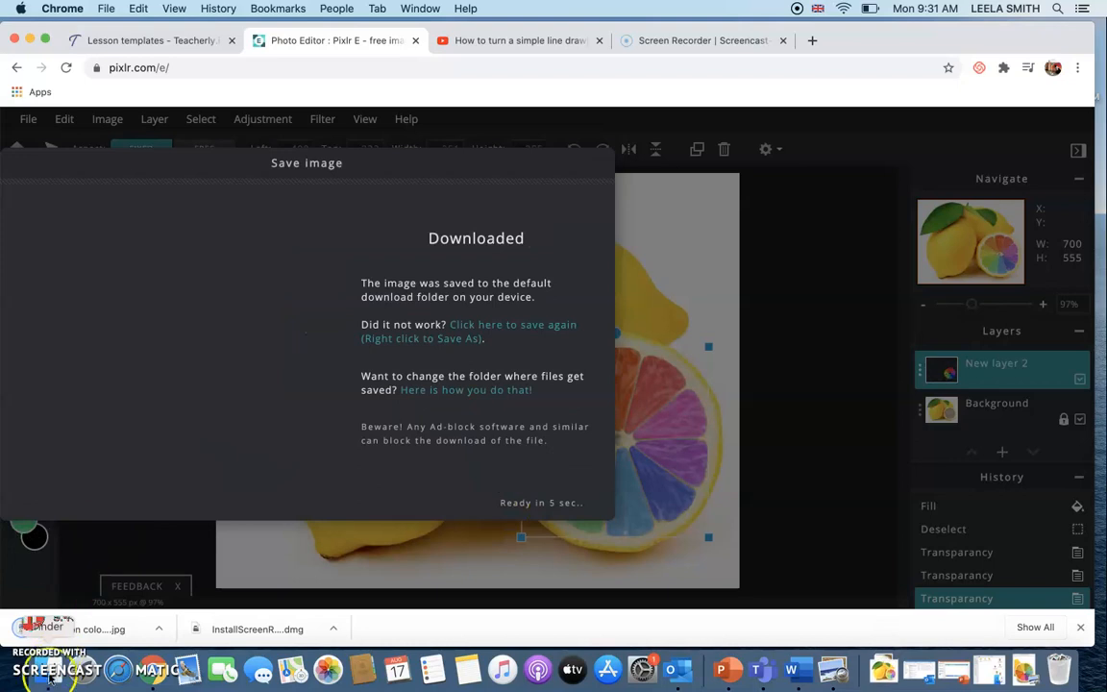